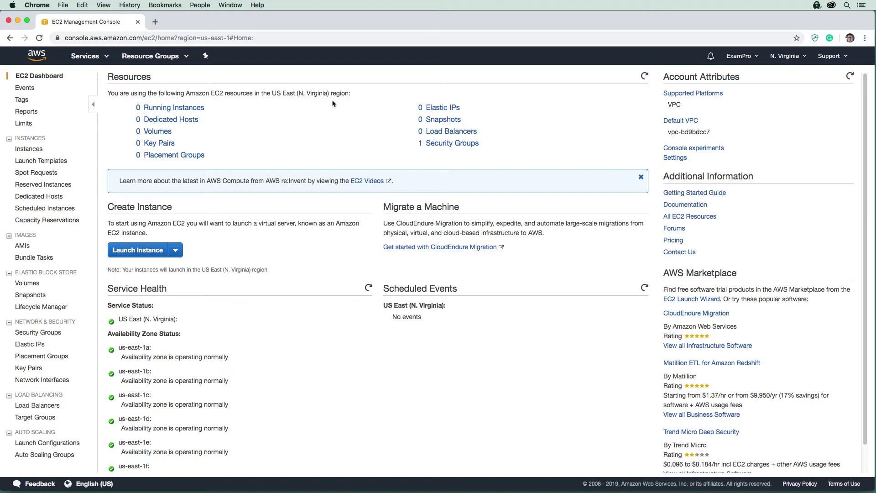
mouse_move(94, 63)
text(e)
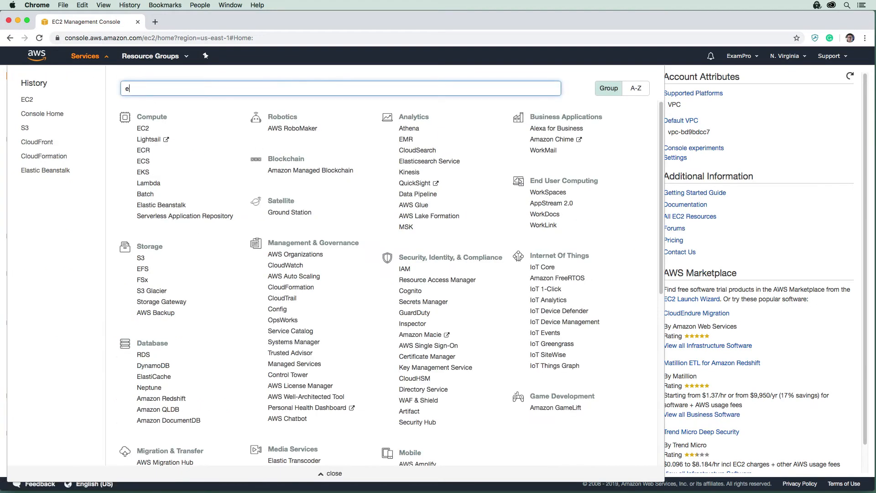
- Go to the EC2 dashboard and begin launching a new instance
text(c2)
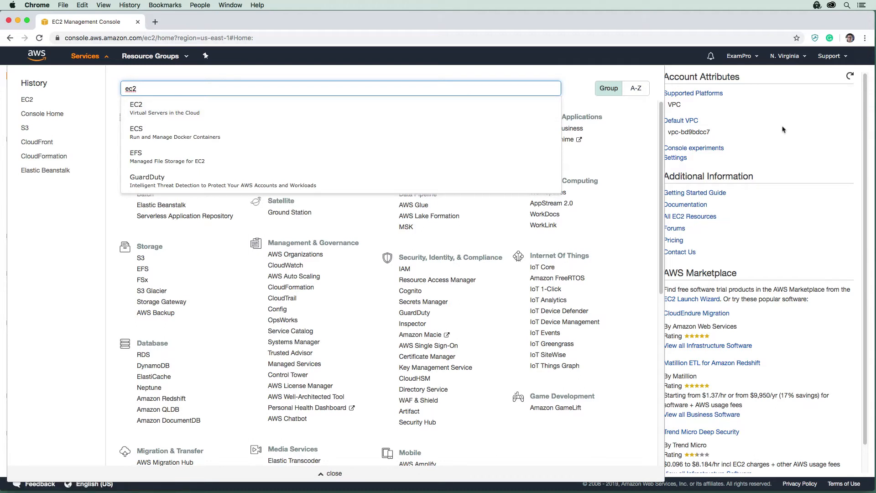
click(136, 104)
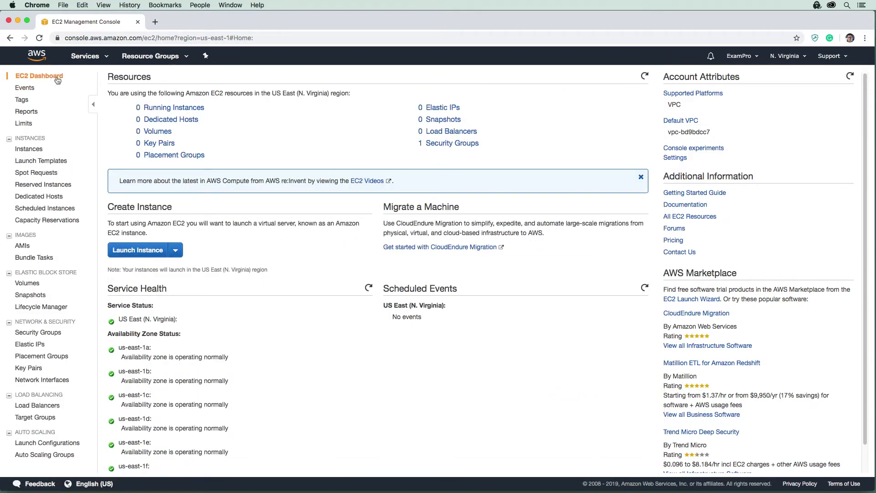
mouse_move(347, 163)
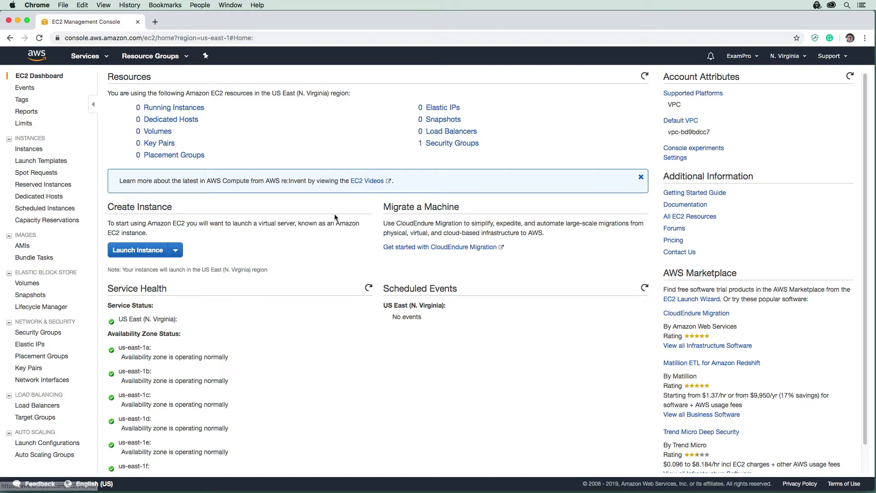
mouse_move(36, 173)
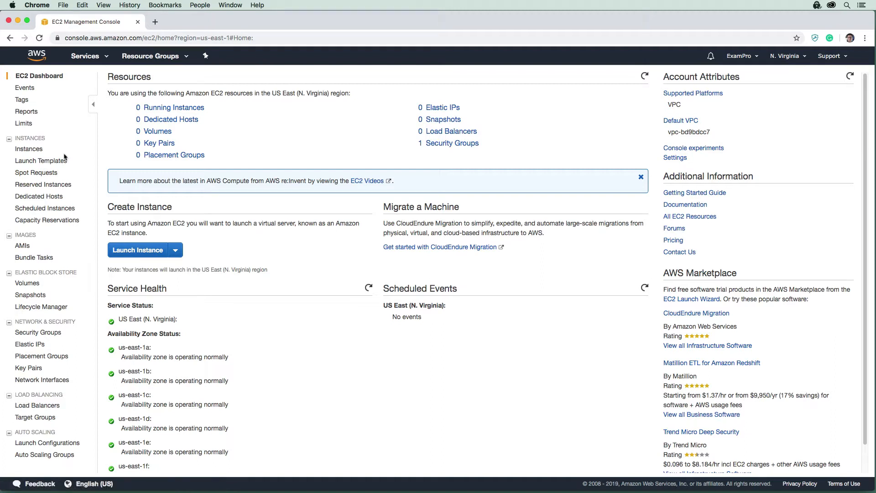
mouse_move(35, 245)
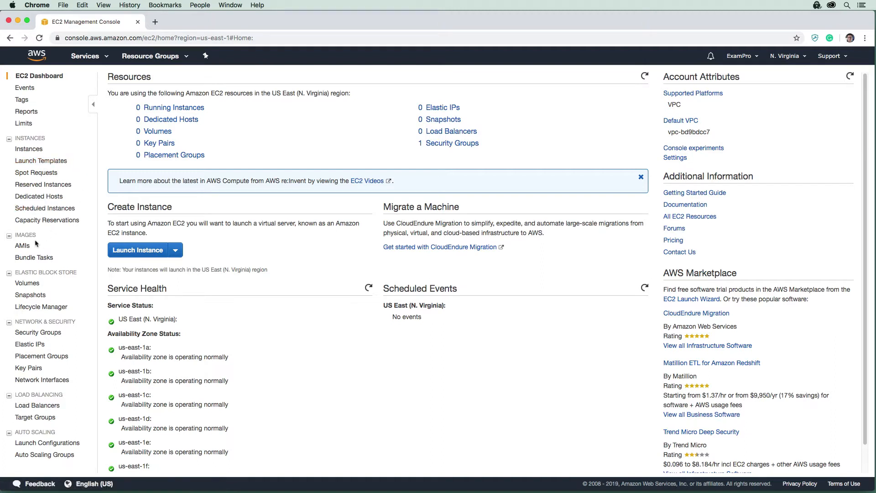
mouse_move(80, 273)
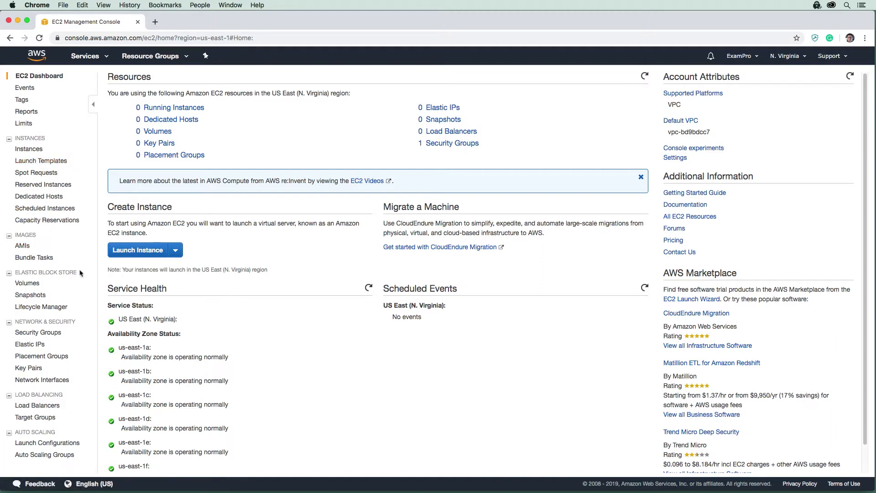
mouse_move(26, 283)
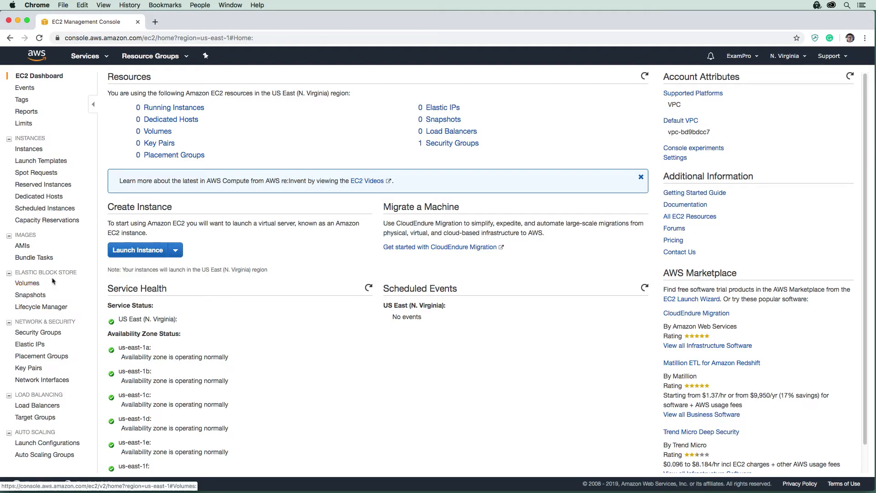
mouse_move(37, 333)
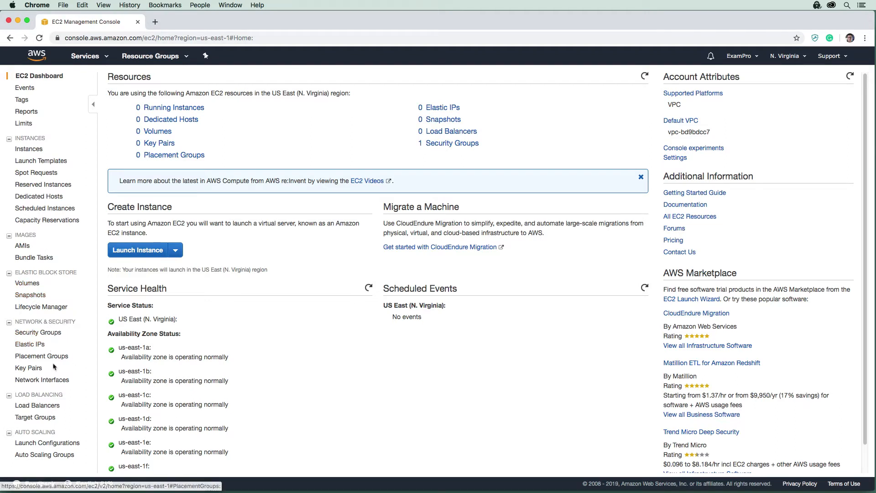
mouse_move(37, 406)
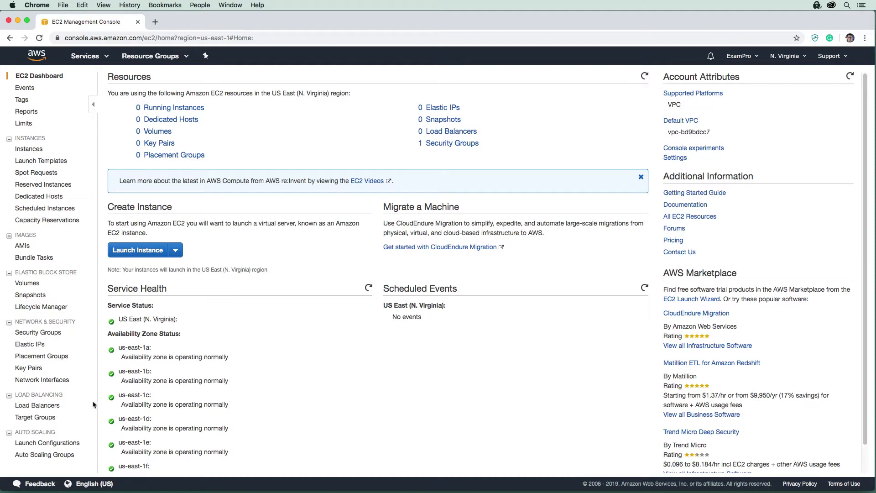
mouse_move(117, 429)
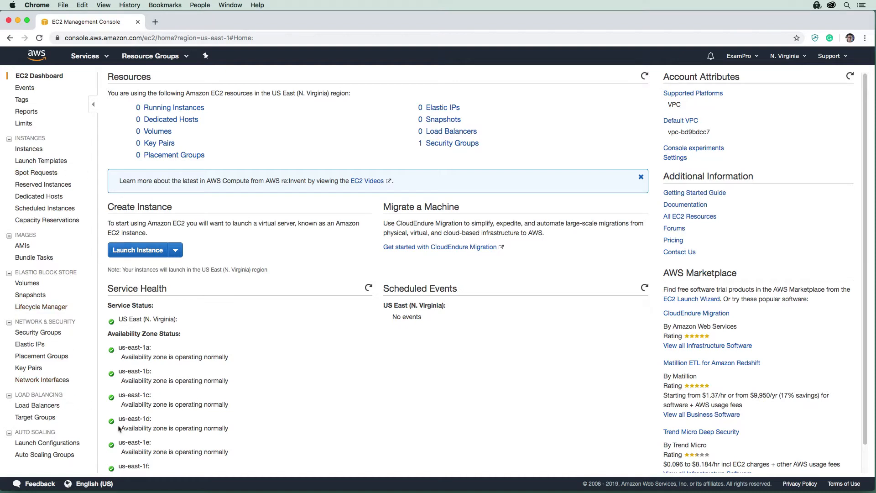
mouse_move(214, 162)
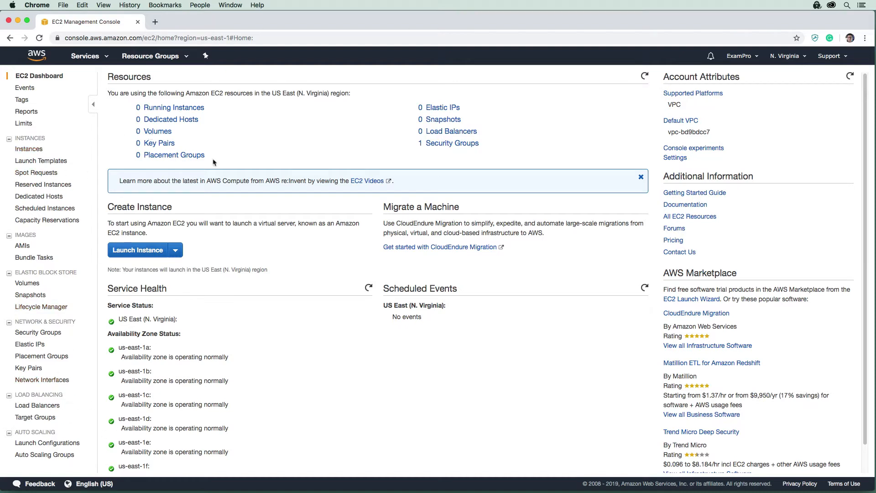
mouse_move(235, 165)
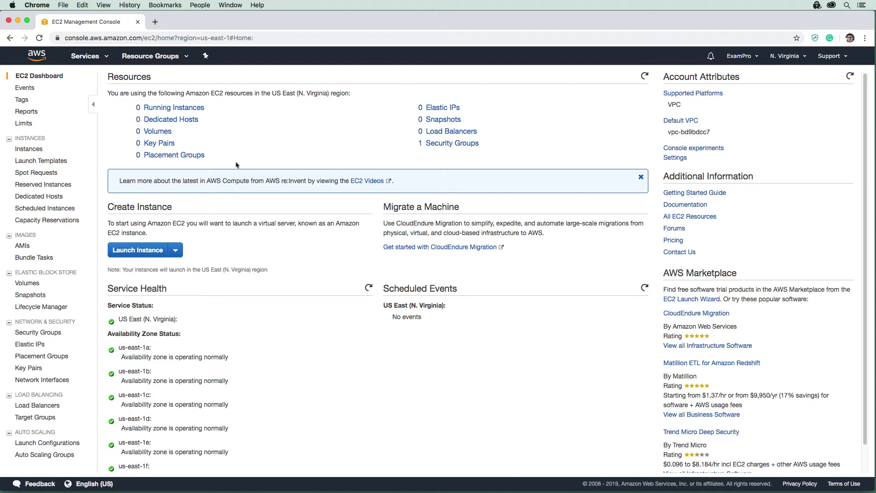
mouse_move(400, 178)
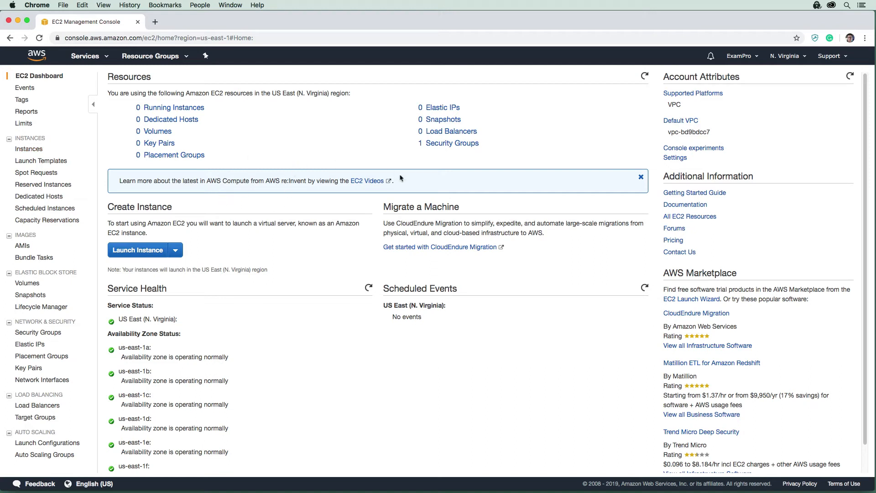
mouse_move(138, 268)
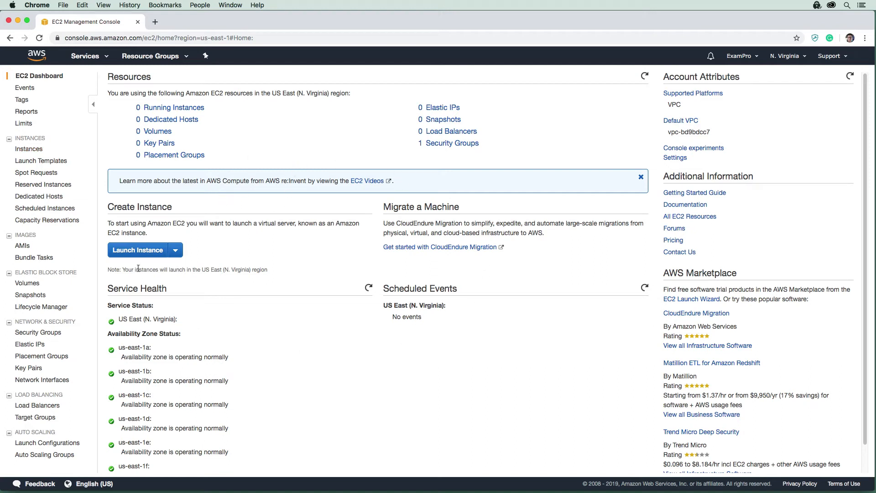
mouse_move(242, 217)
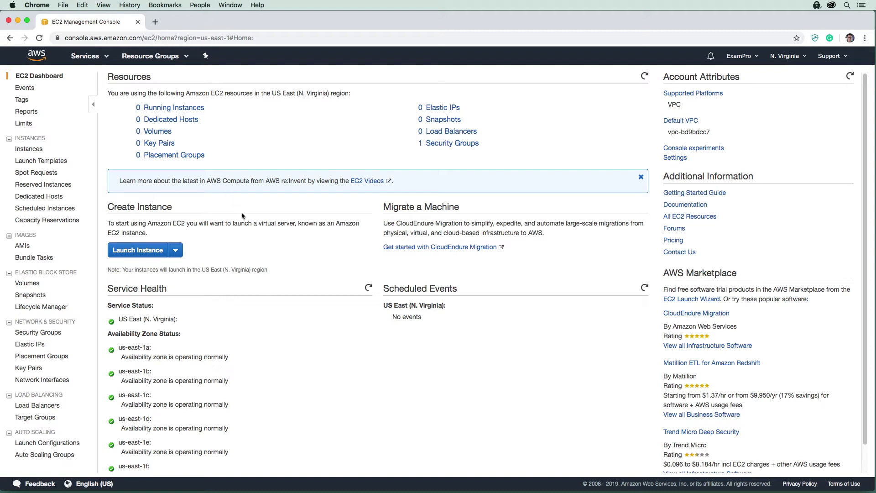
mouse_move(257, 251)
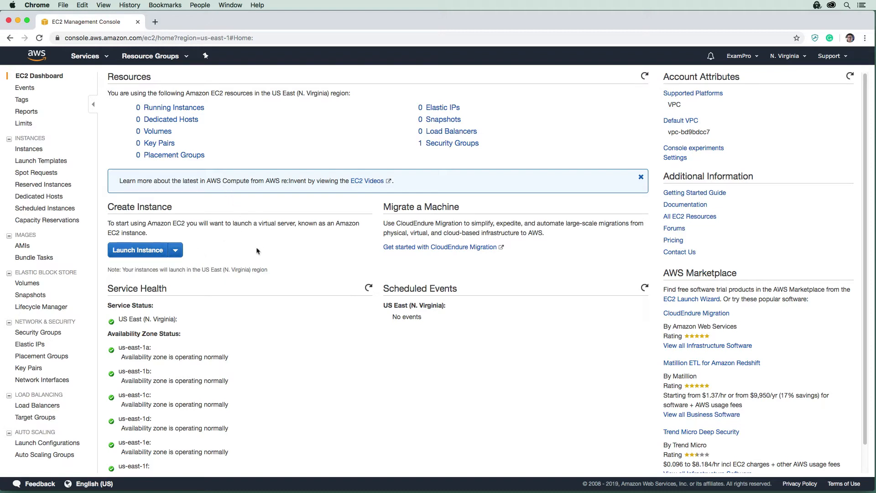
click(137, 250)
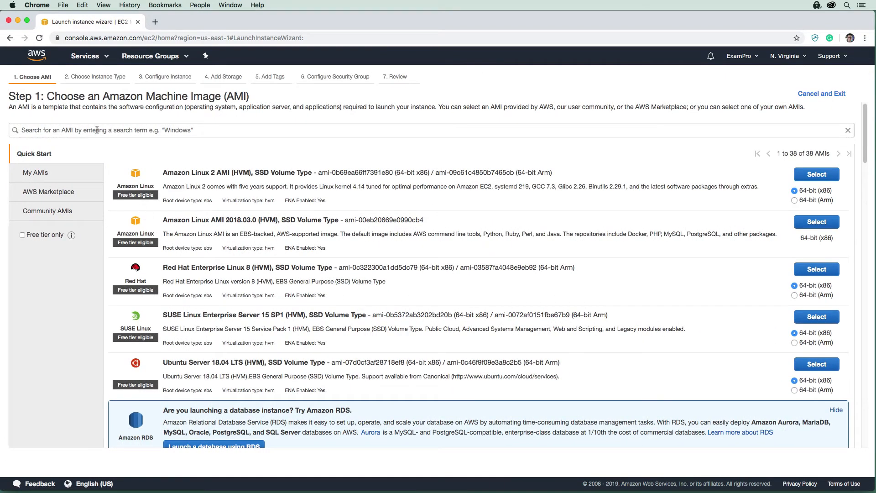
mouse_move(95, 90)
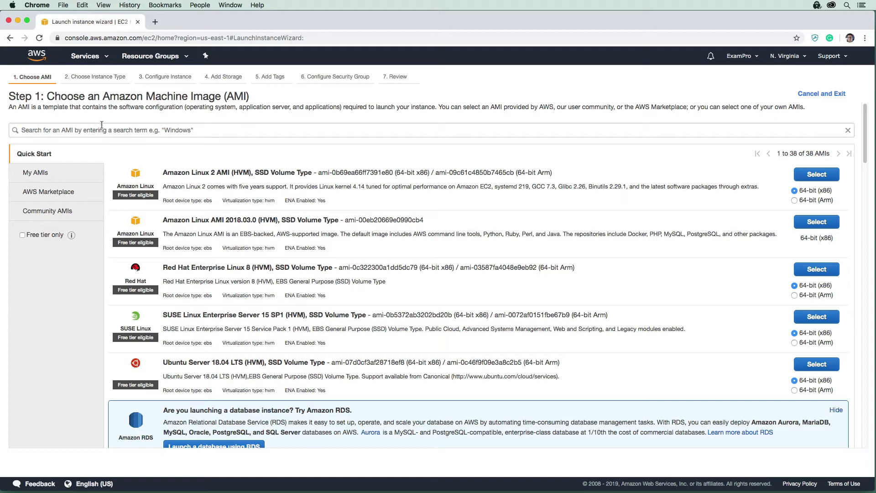
mouse_move(48, 69)
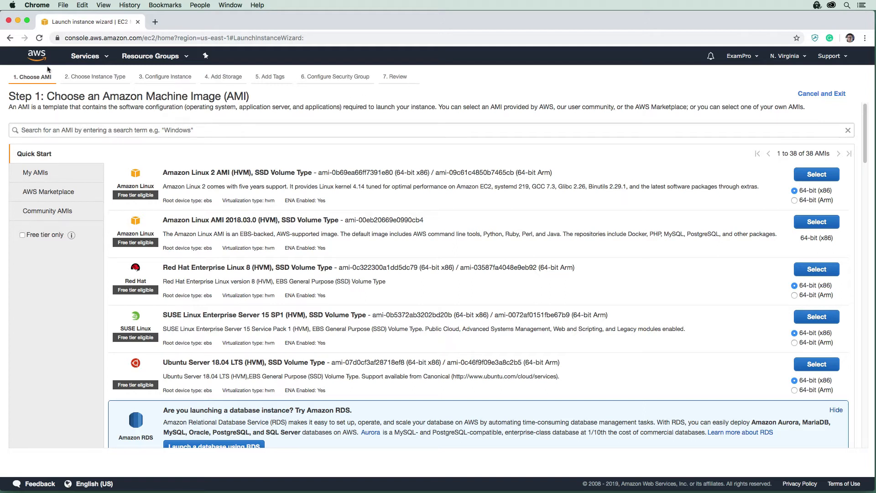
mouse_move(86, 95)
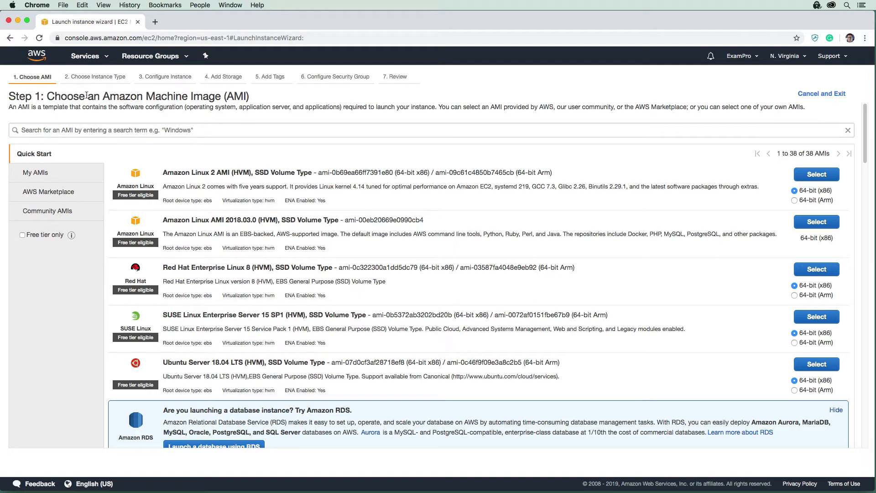
mouse_move(37, 115)
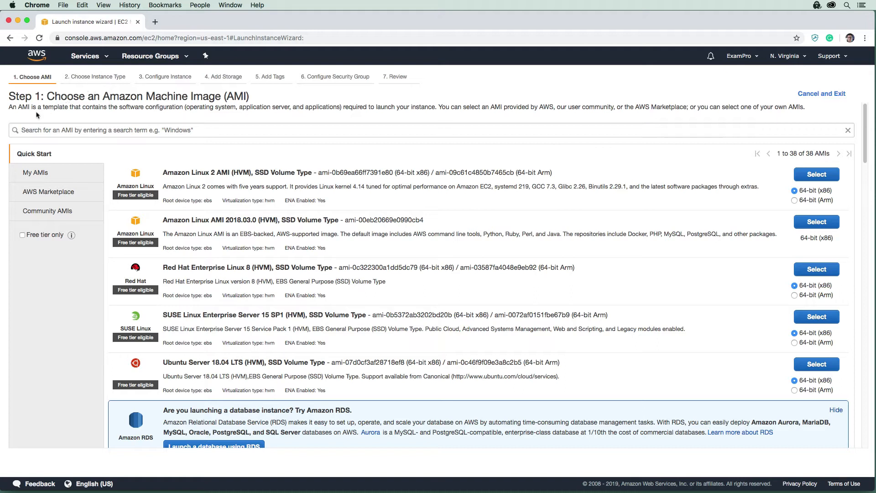
double_click(55, 107)
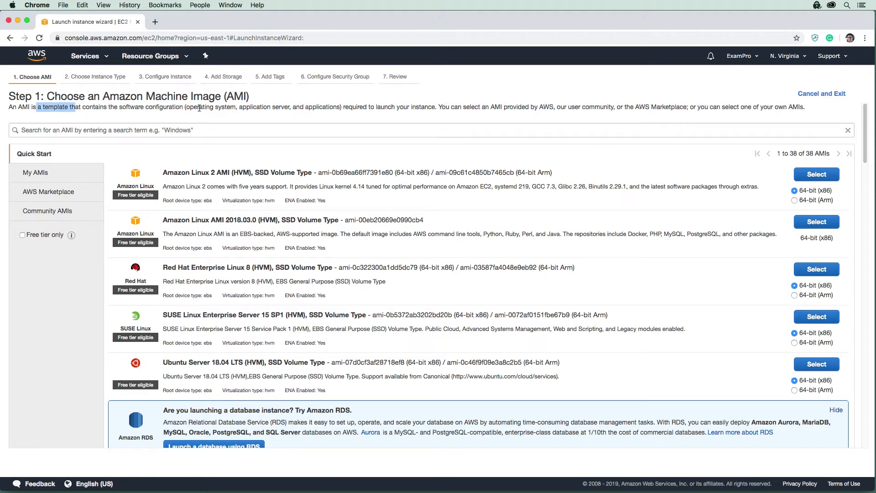
mouse_move(329, 103)
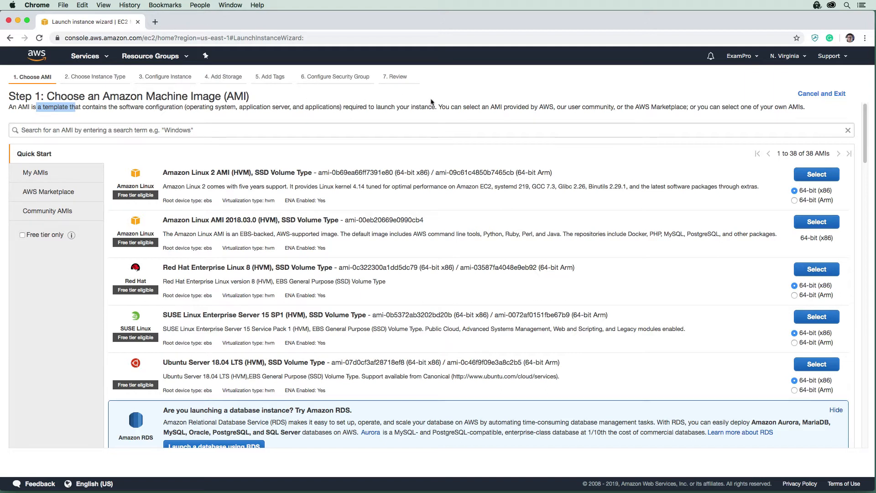
mouse_move(422, 124)
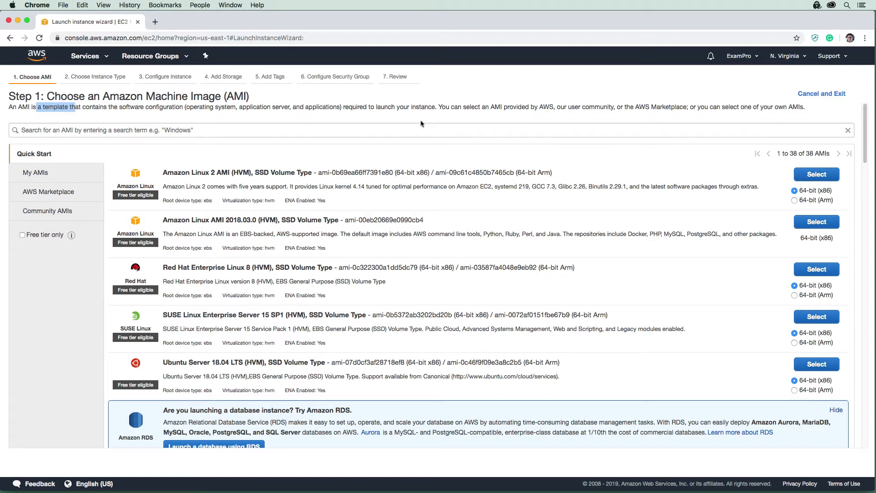
- Browse the Quick Start AMIs through Ubuntu and Windows, then return to Amazon Linux 2
scroll(down, 3)
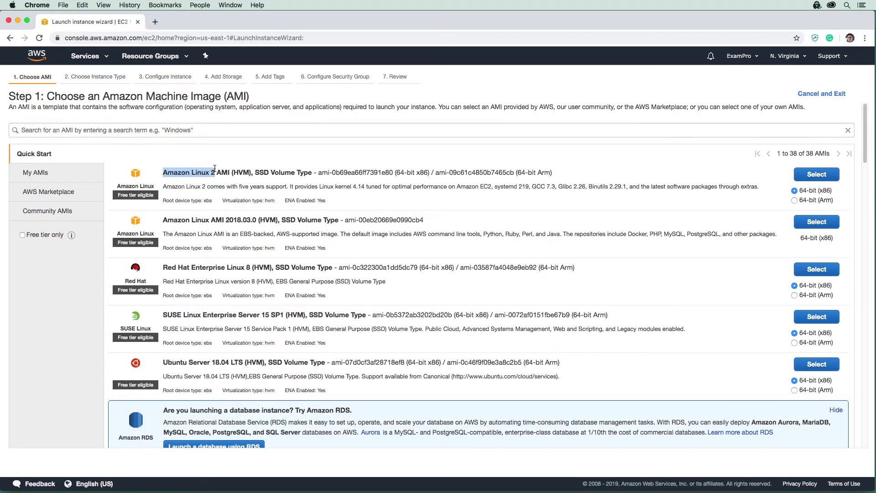
mouse_move(184, 258)
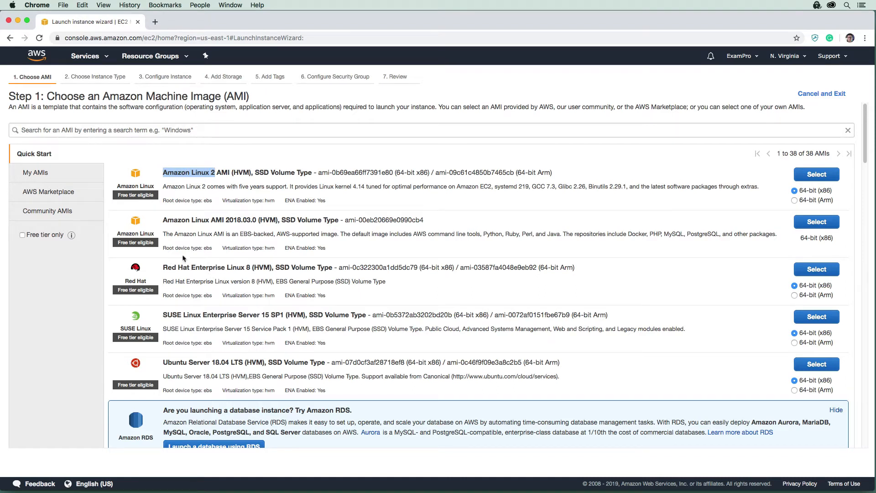
scroll(down, 3)
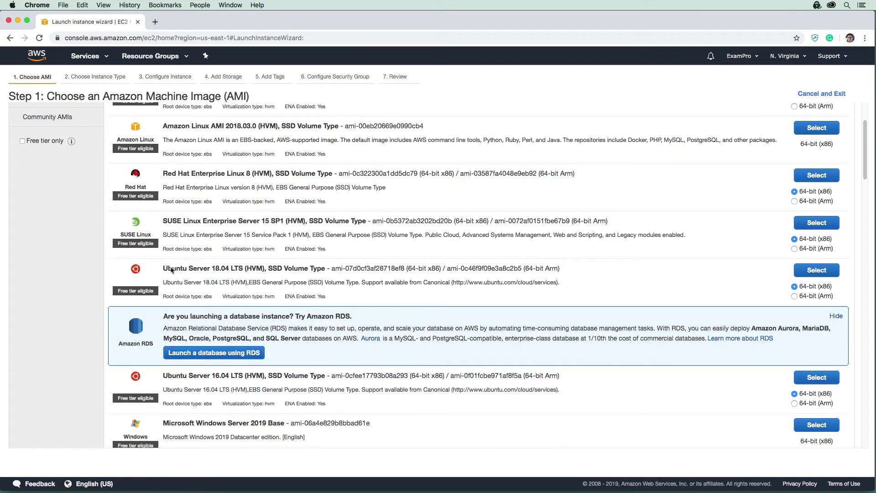
scroll(down, 3)
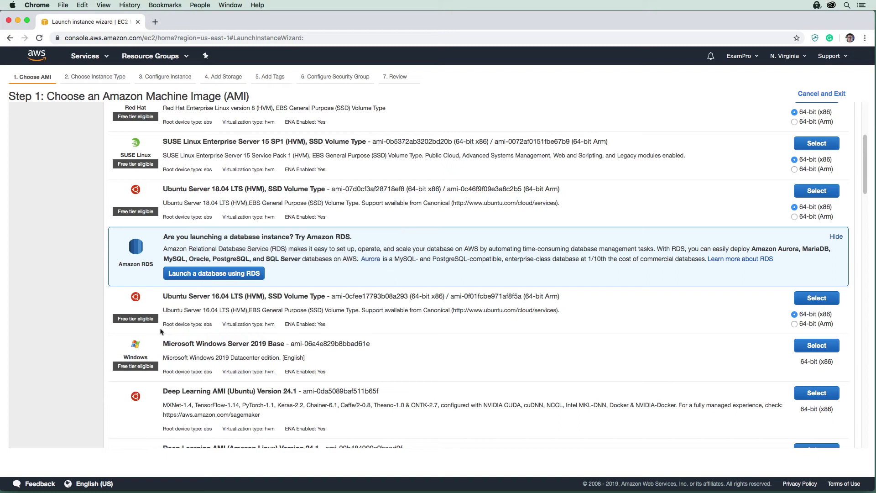
mouse_move(258, 347)
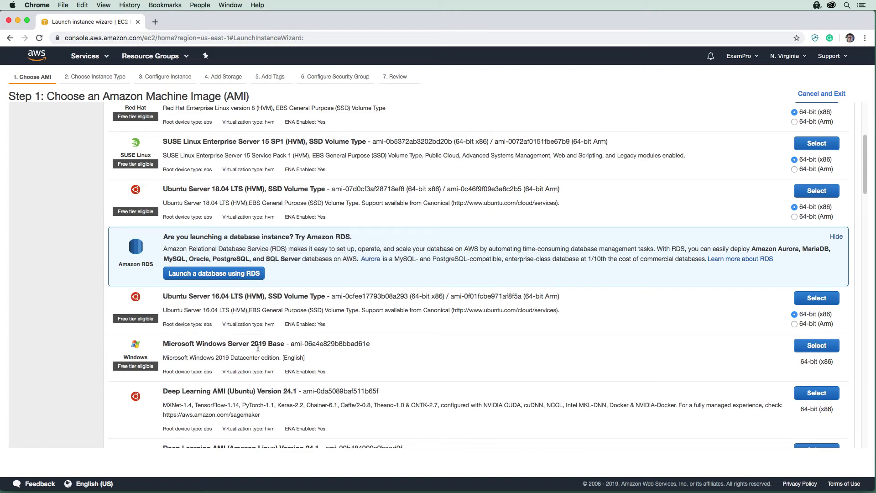
scroll(up, 3)
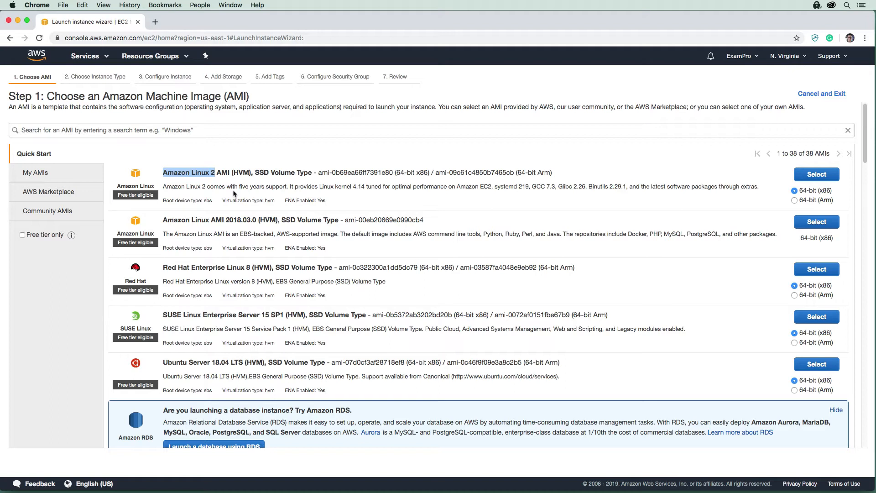
mouse_move(283, 252)
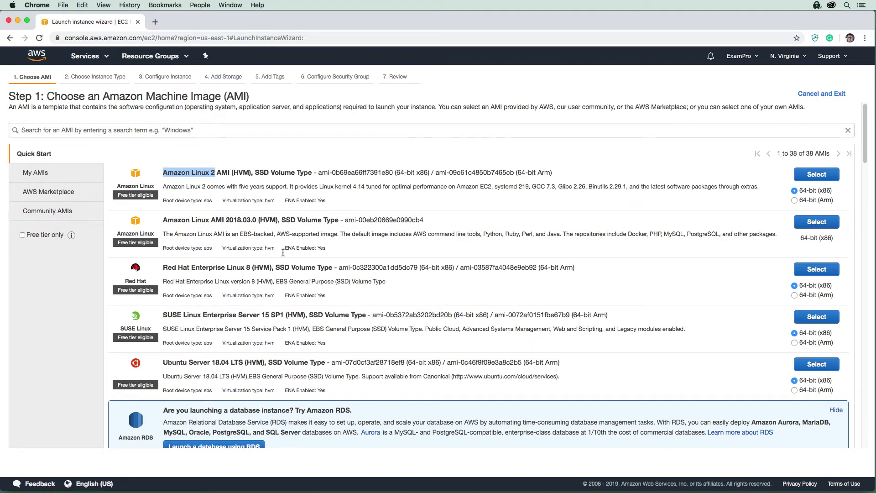
mouse_move(145, 179)
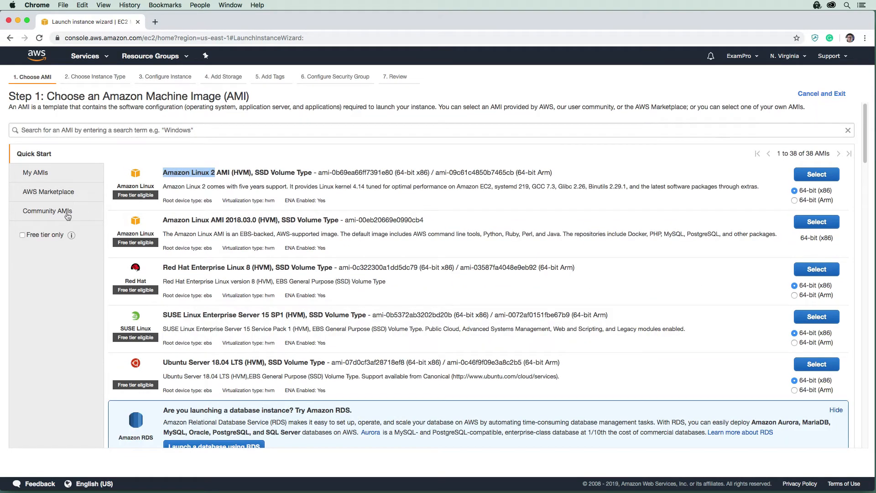
- Search the Community AMIs for wordpress, getting 821 results
click(46, 211)
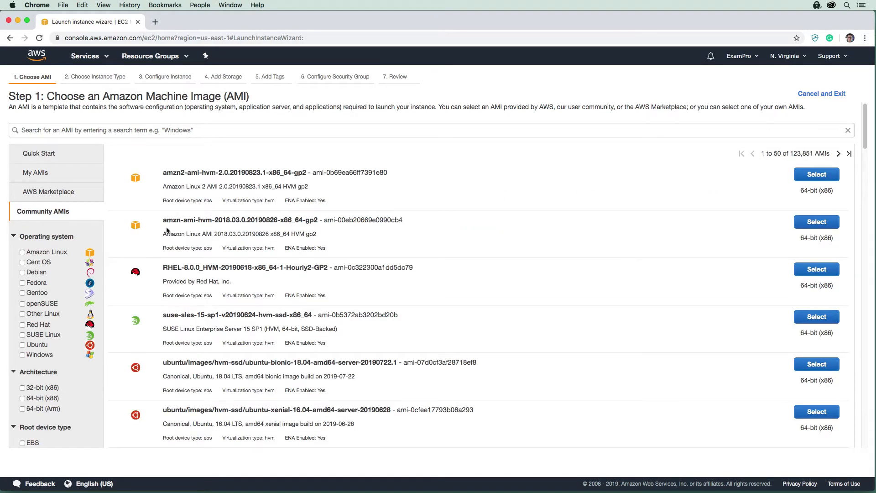
mouse_move(42, 306)
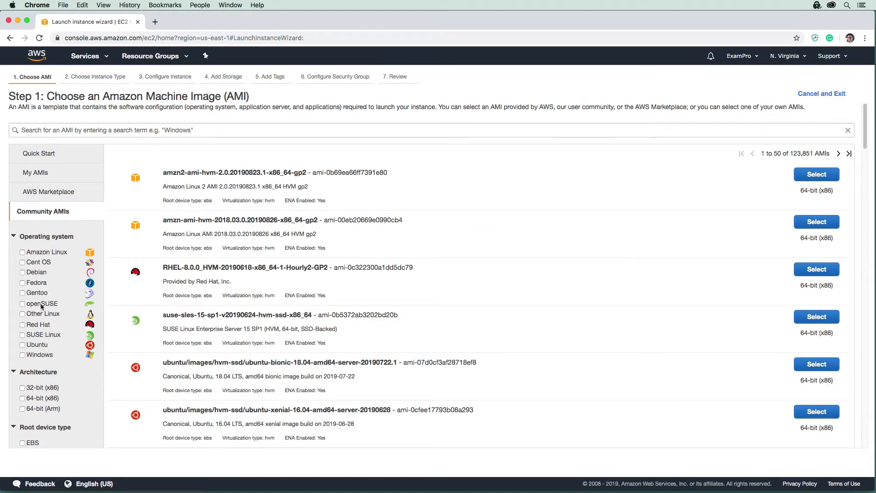
mouse_move(158, 205)
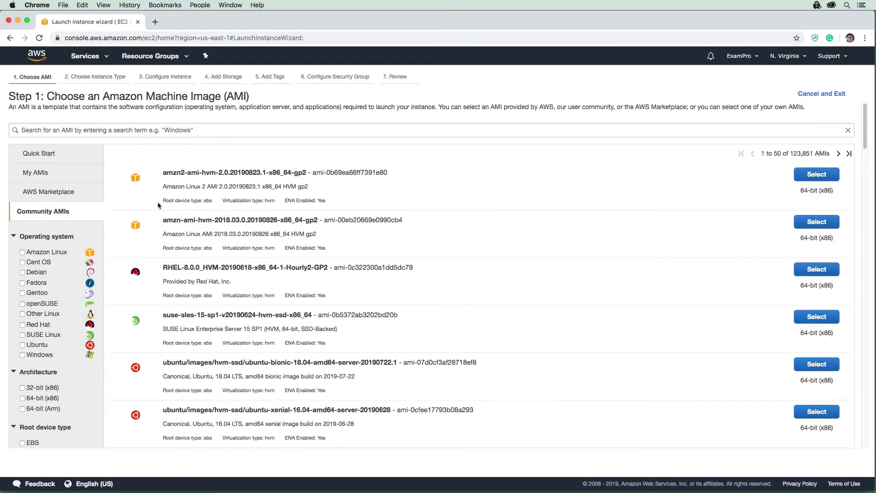
text(wordpress)
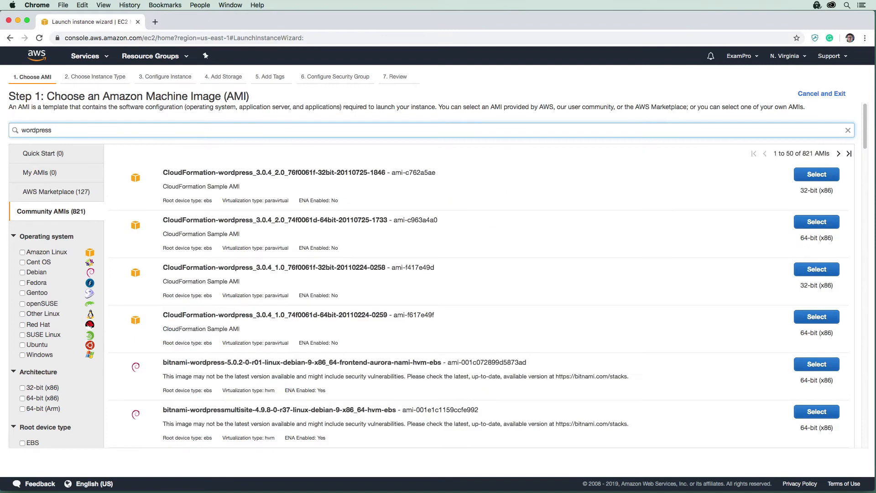
scroll(down, 3)
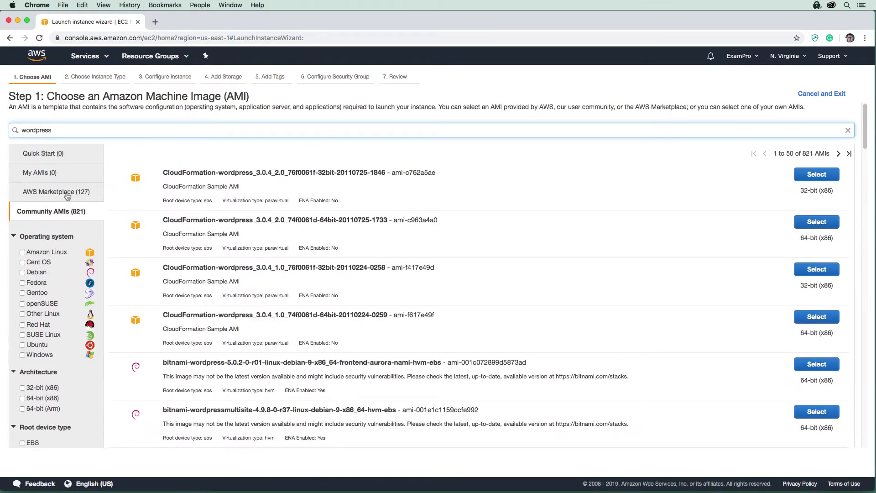
- View the 127 WordPress AWS Marketplace images, then clear the search and return to Quick Start
click(55, 192)
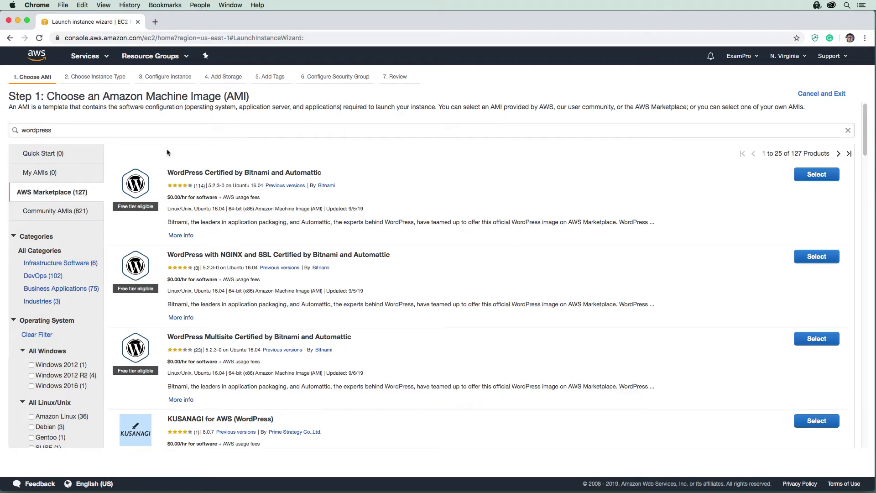
mouse_move(192, 188)
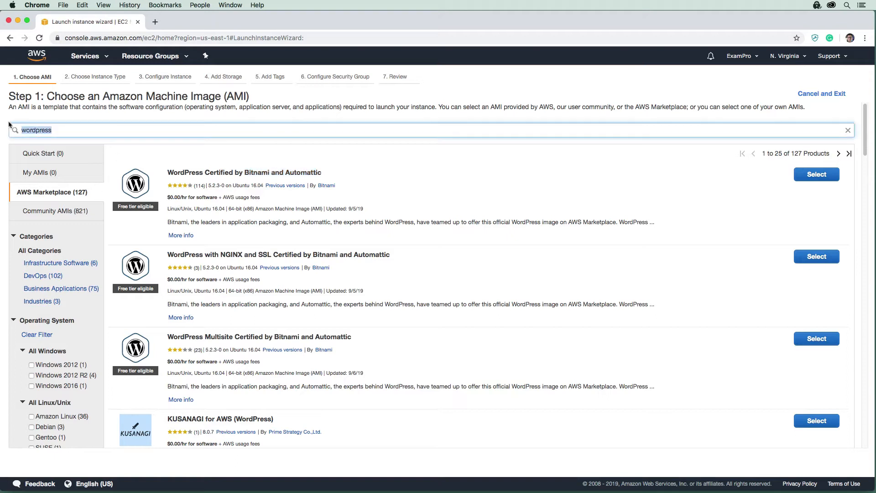
click(848, 129)
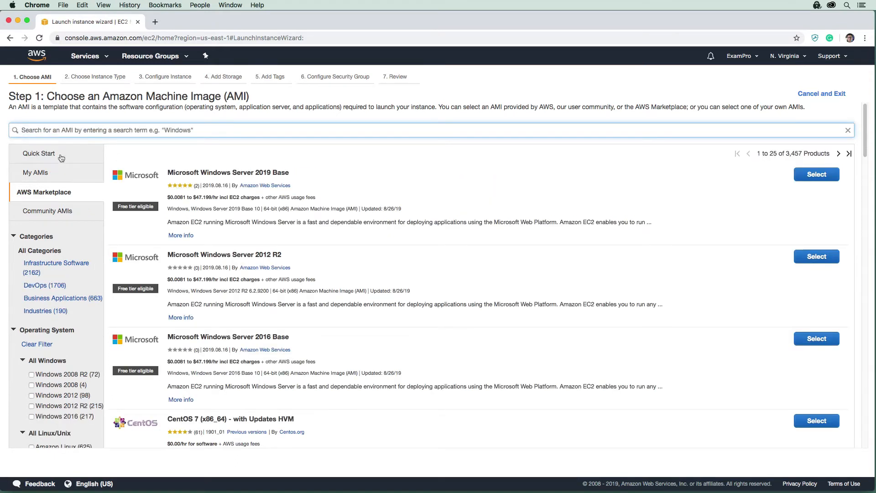
click(39, 153)
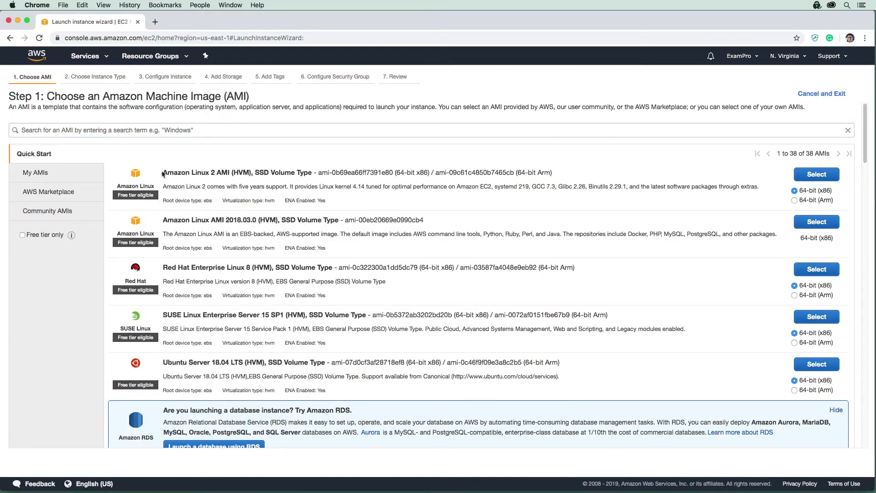
double_click(194, 172)
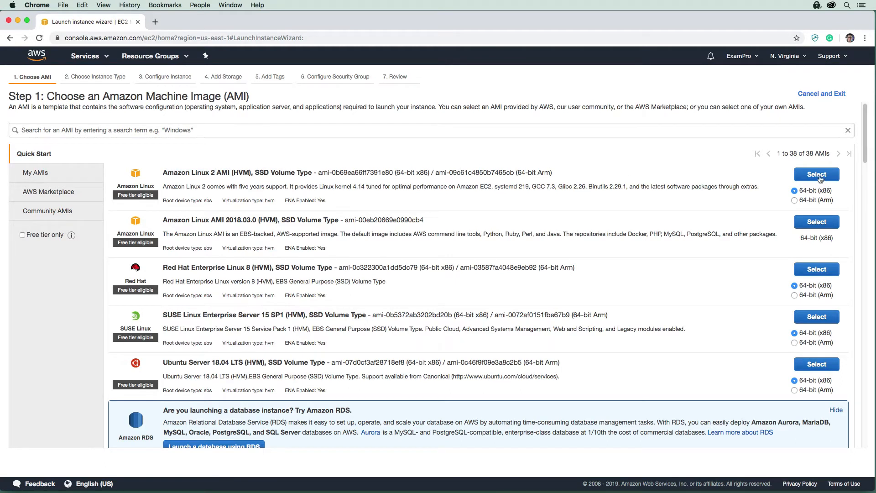
- Select the Amazon Linux 2 AMI and keep t2.micro as the instance type
click(816, 173)
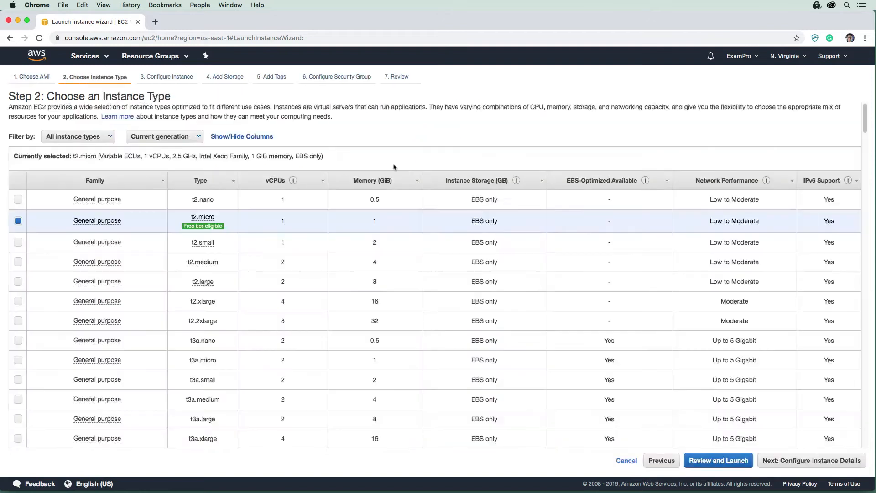
mouse_move(435, 152)
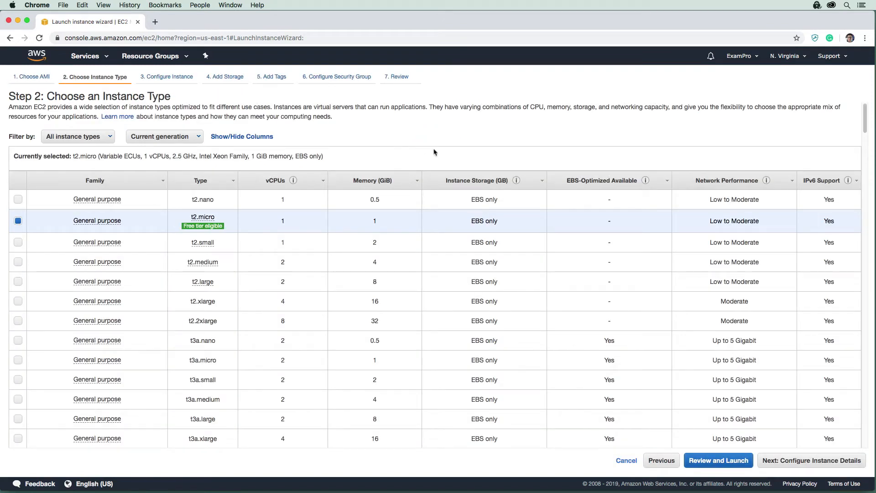
mouse_move(108, 89)
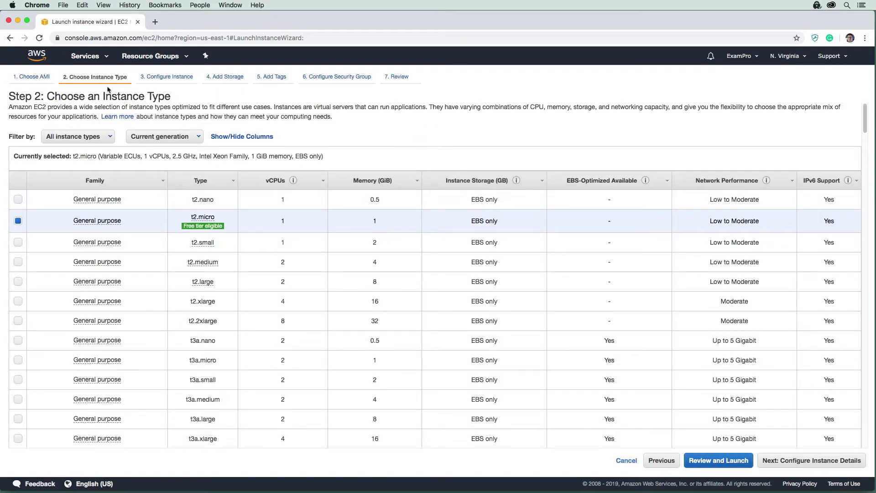
mouse_move(334, 149)
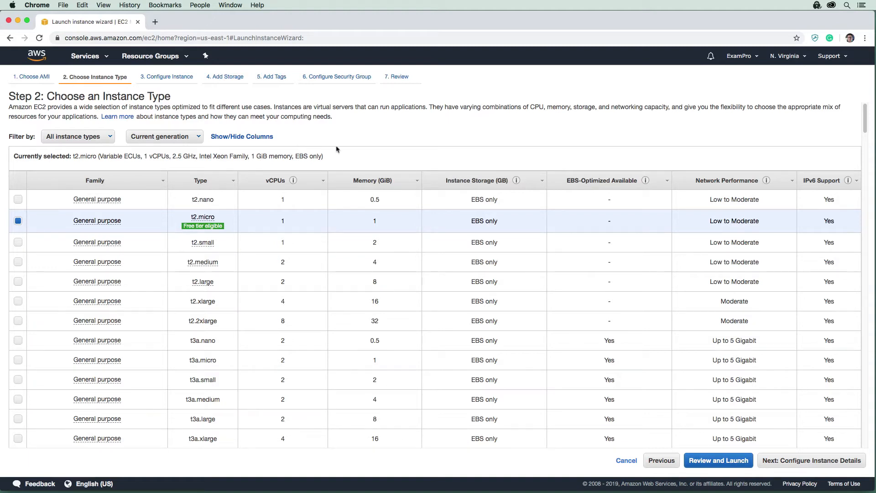
mouse_move(465, 224)
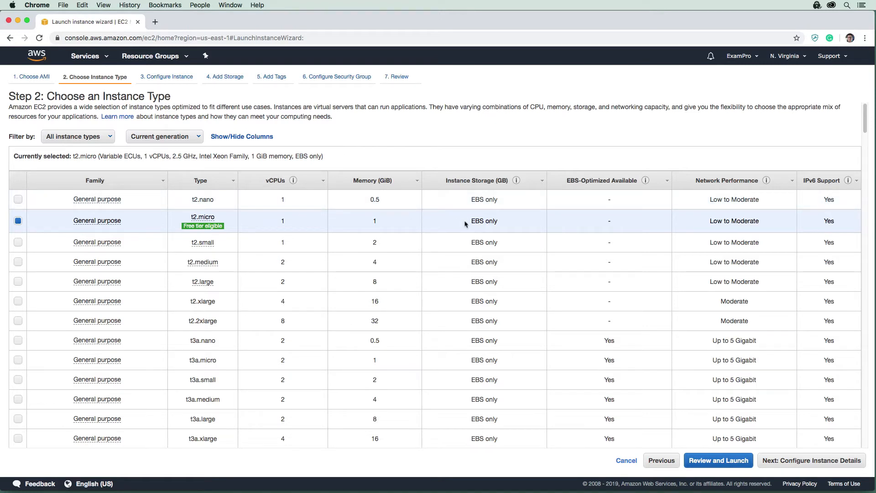
mouse_move(698, 215)
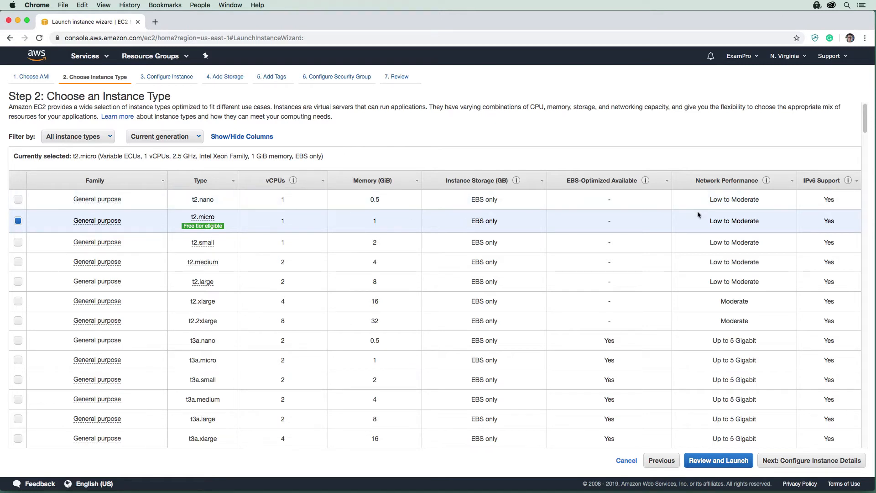
mouse_move(724, 199)
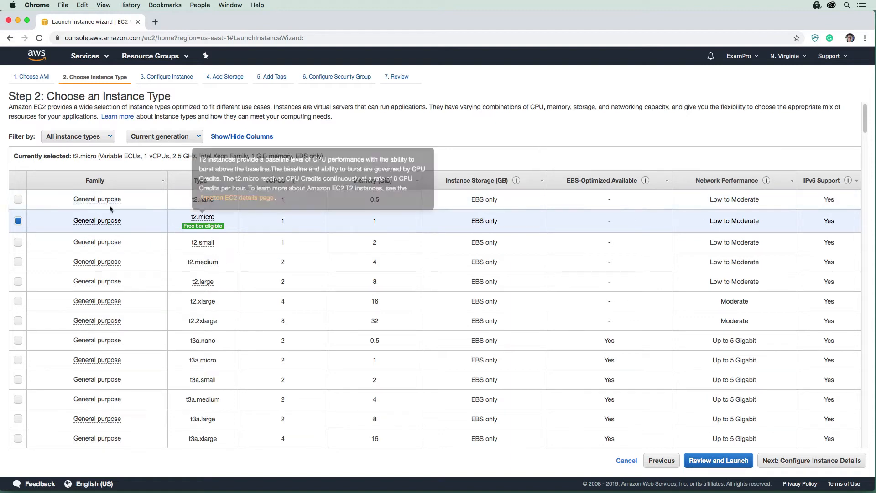
click(76, 136)
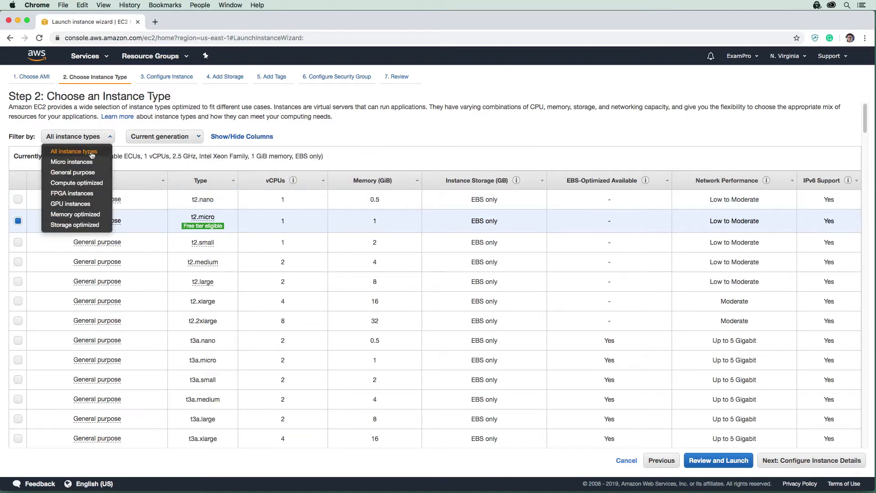
mouse_move(71, 162)
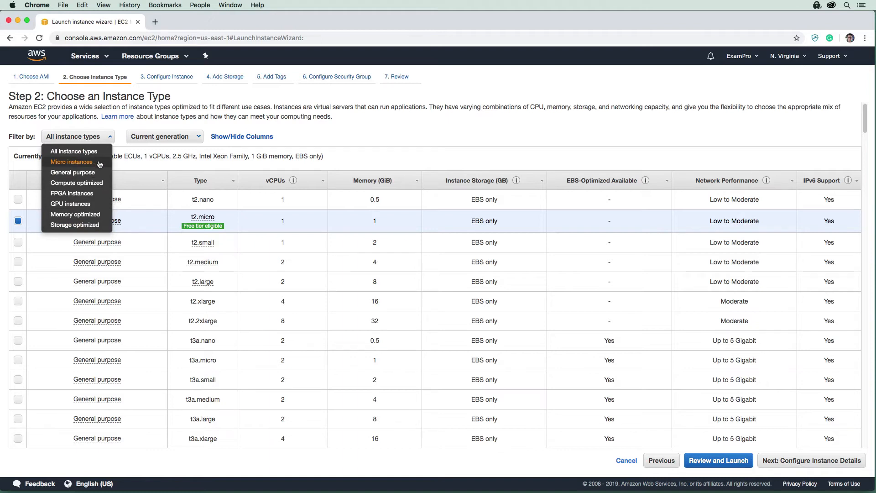
mouse_move(177, 158)
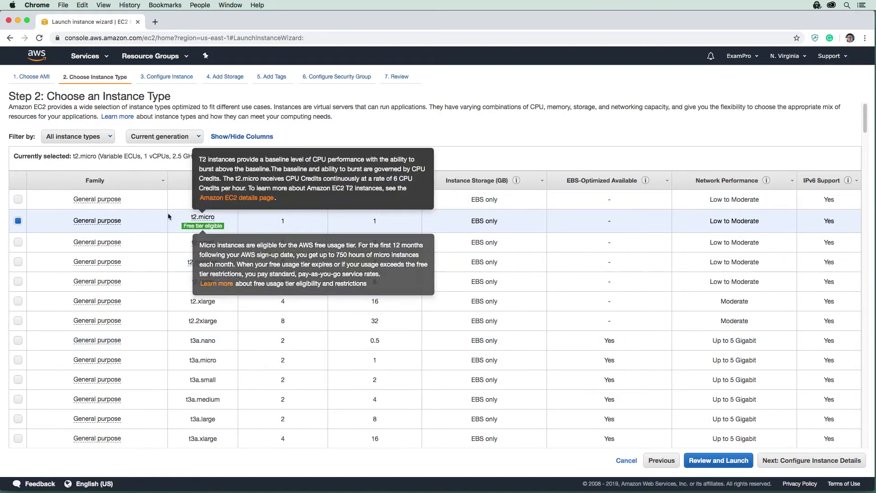
mouse_move(97, 220)
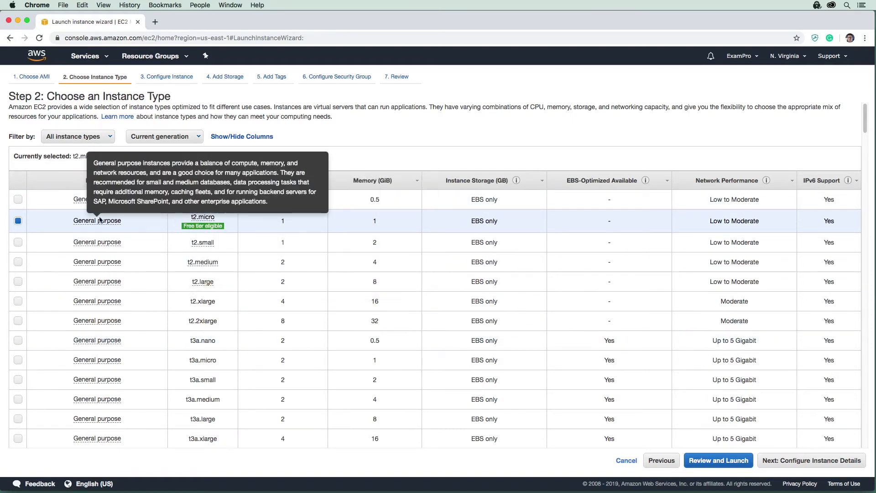
mouse_move(231, 221)
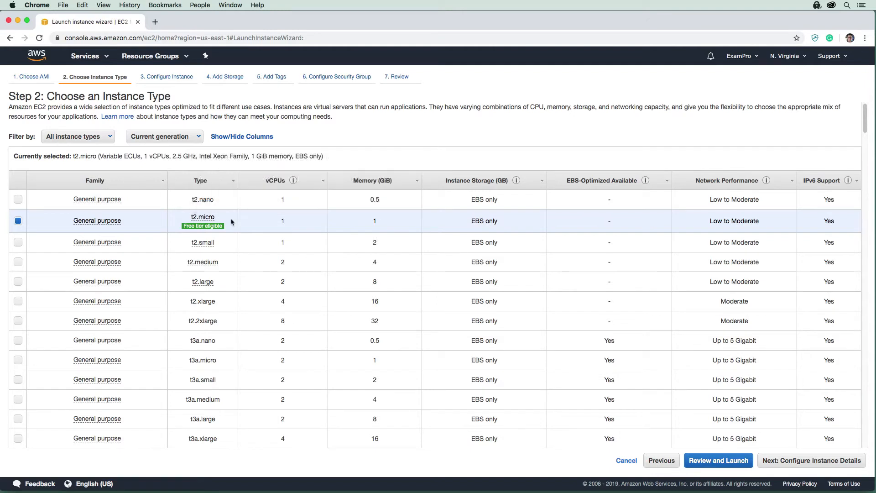
mouse_move(234, 225)
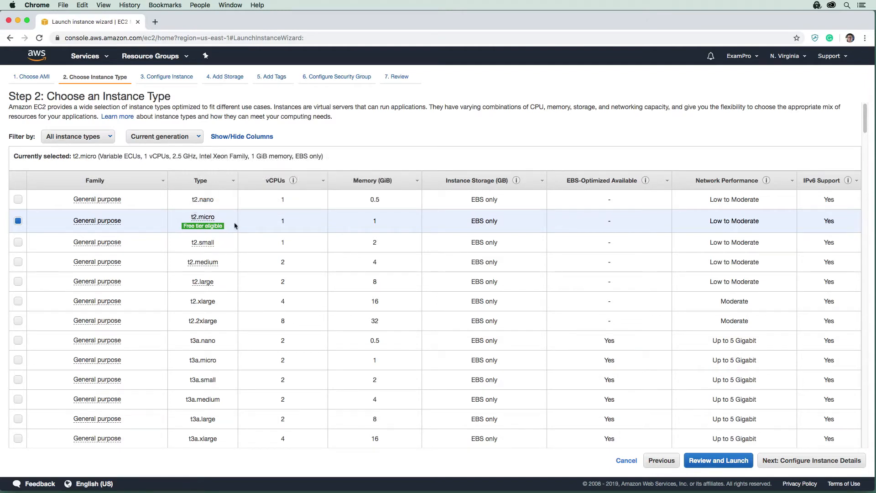
mouse_move(149, 218)
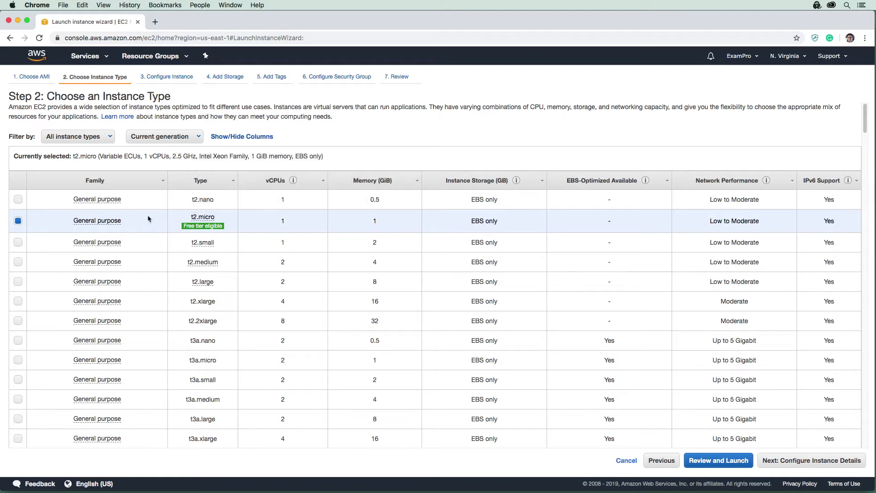
mouse_move(768, 423)
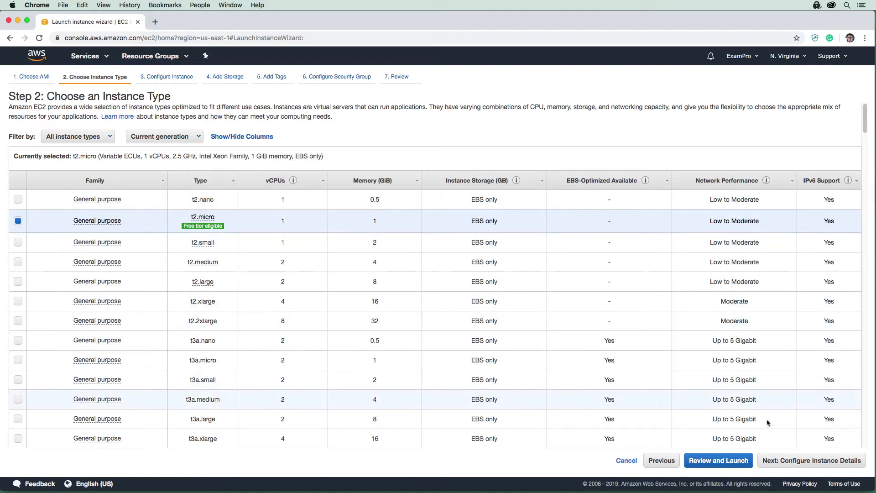
click(811, 461)
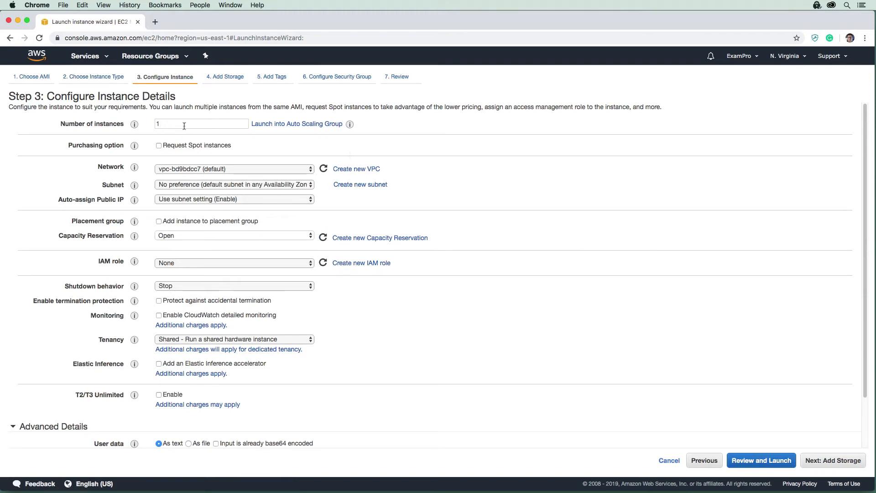
click(201, 123)
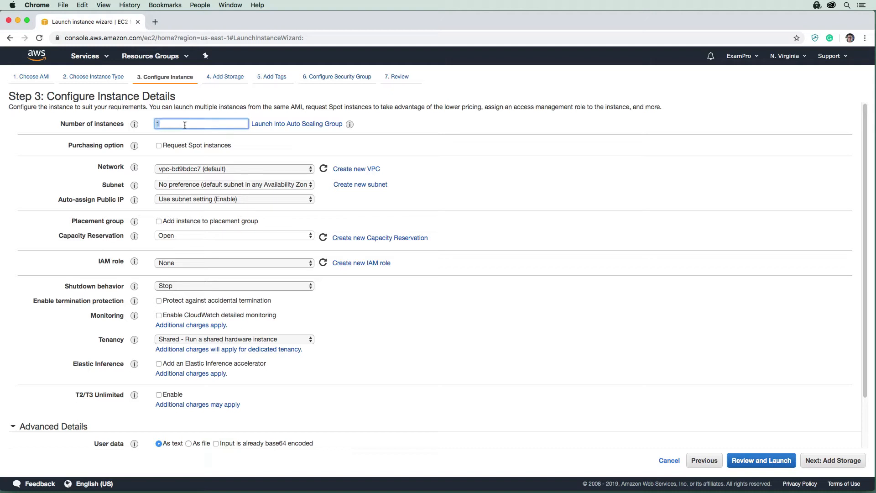
text(100)
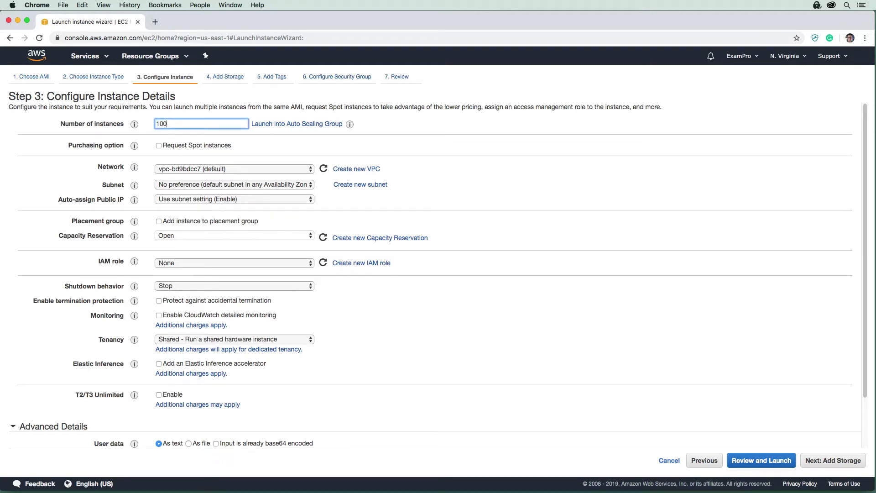
mouse_move(189, 138)
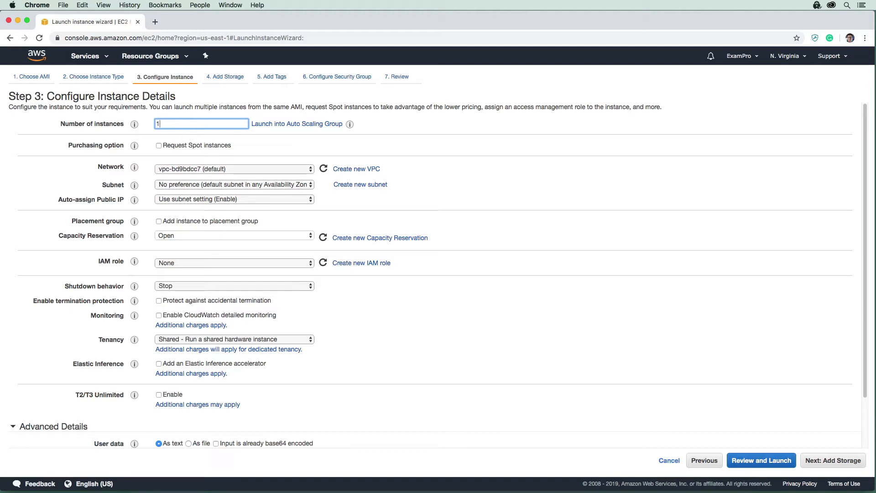
mouse_move(198, 161)
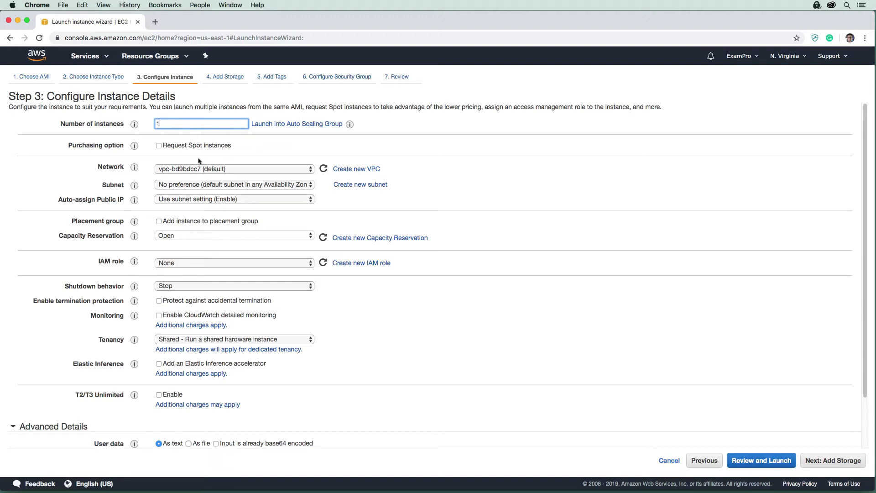
click(159, 145)
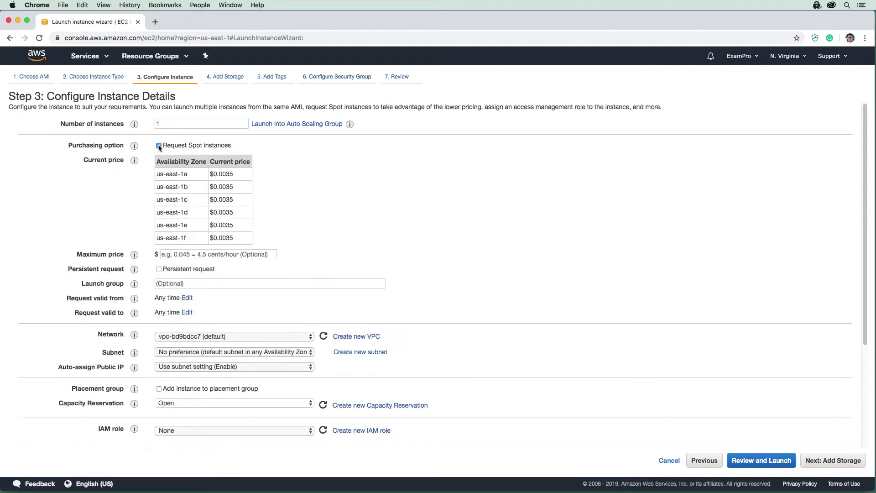
click(158, 146)
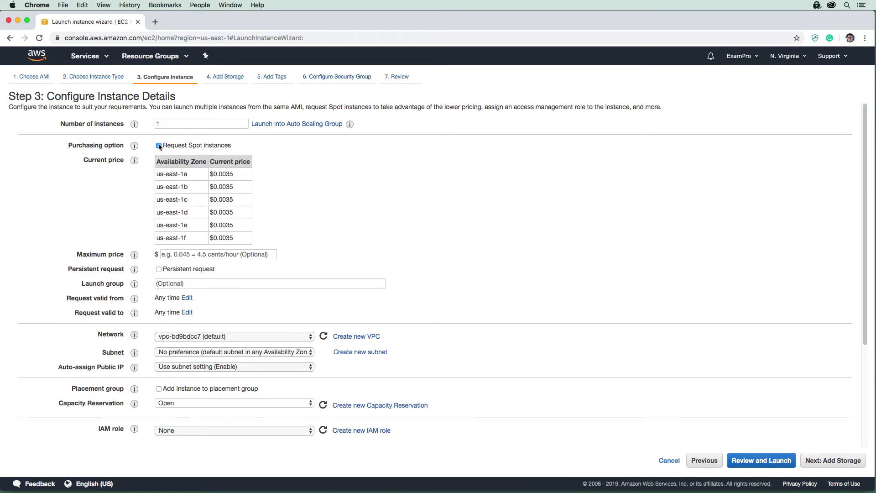
click(159, 145)
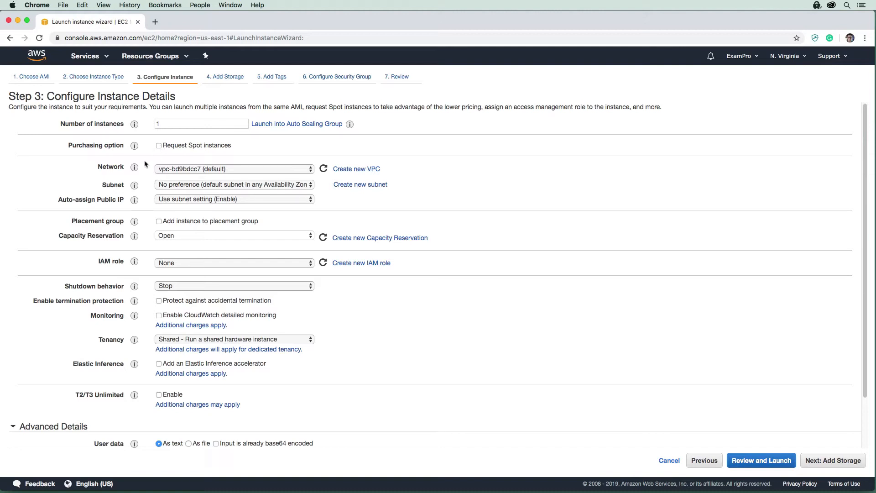
mouse_move(193, 179)
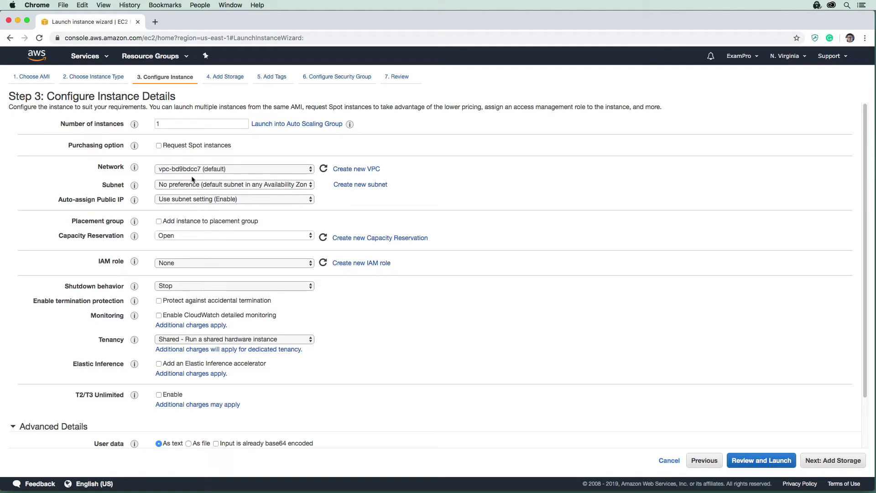
mouse_move(213, 178)
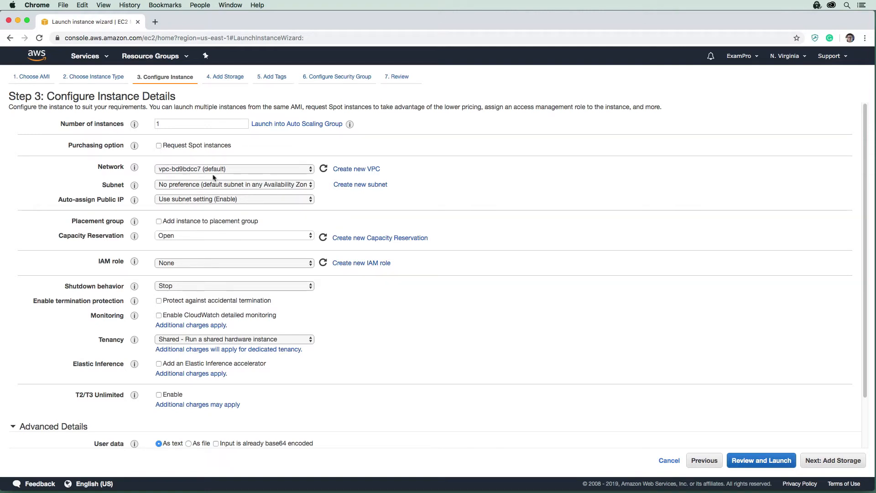
mouse_move(219, 180)
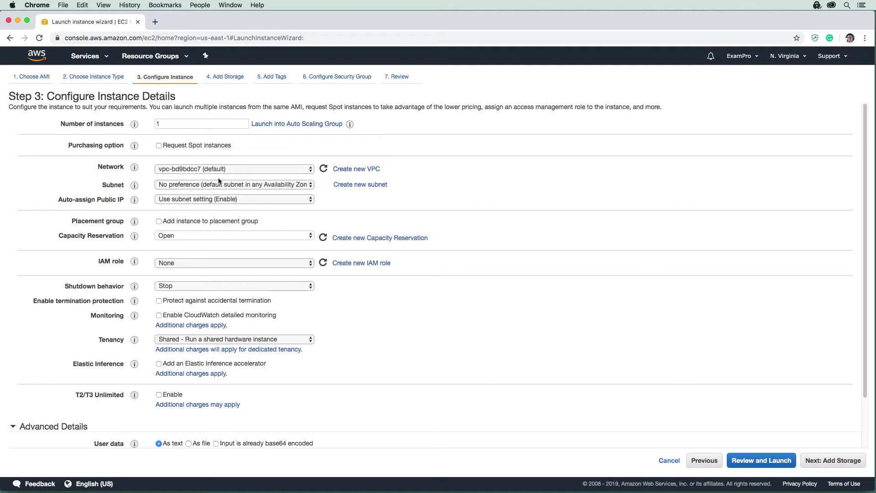
mouse_move(190, 186)
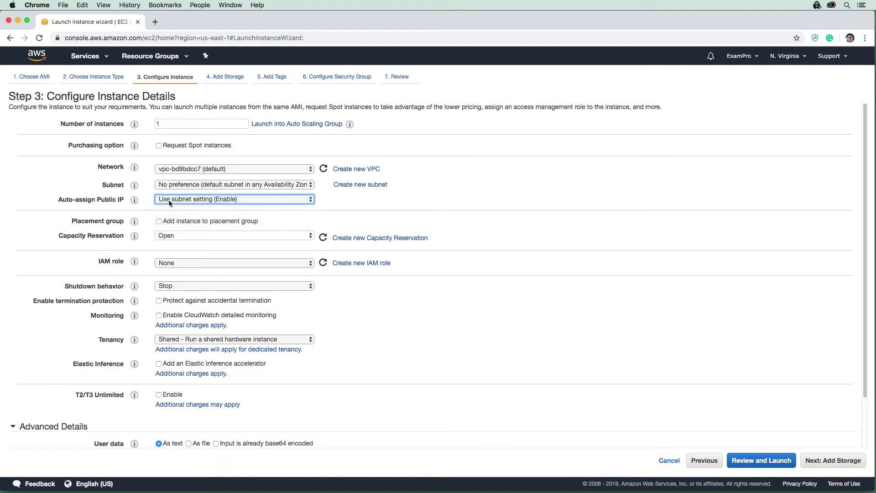
mouse_move(237, 203)
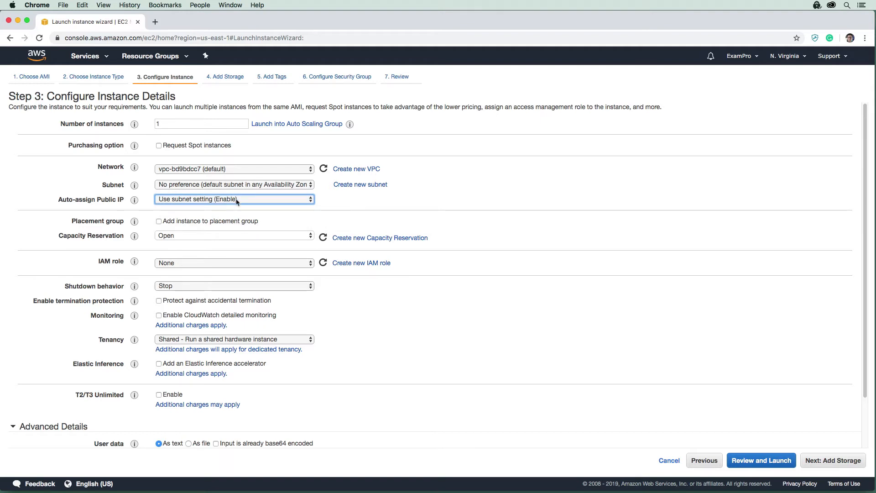
mouse_move(168, 221)
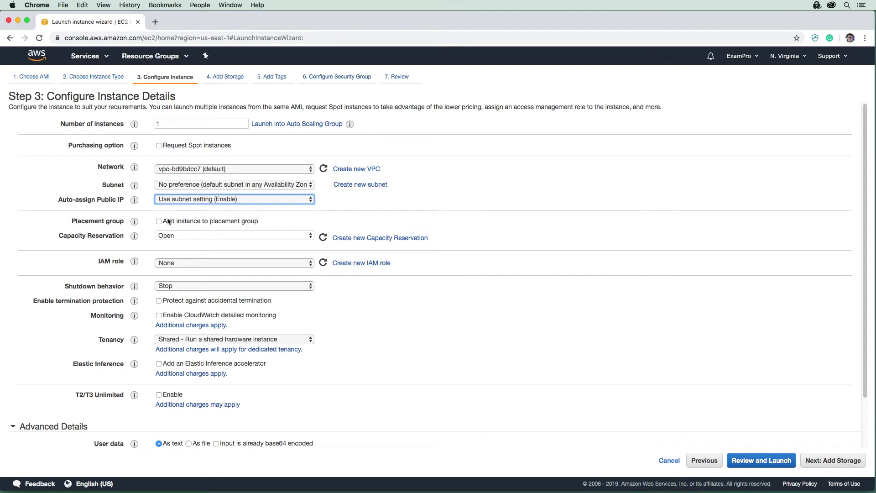
mouse_move(196, 227)
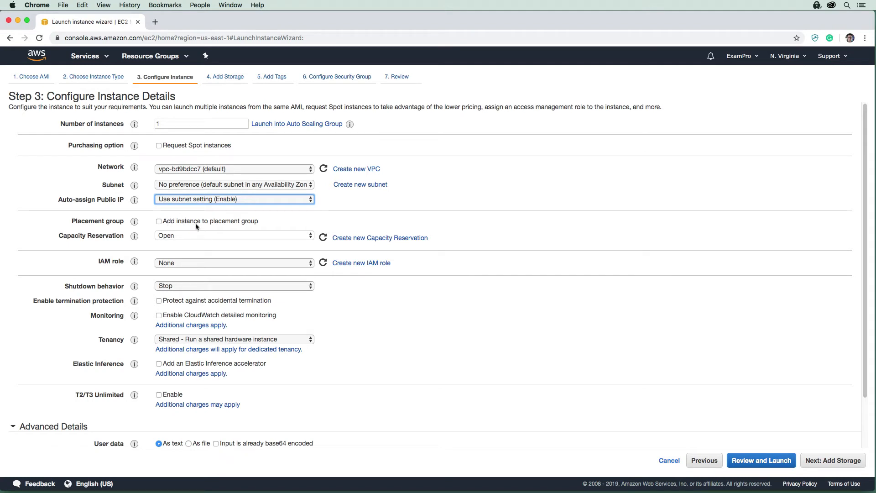
mouse_move(195, 268)
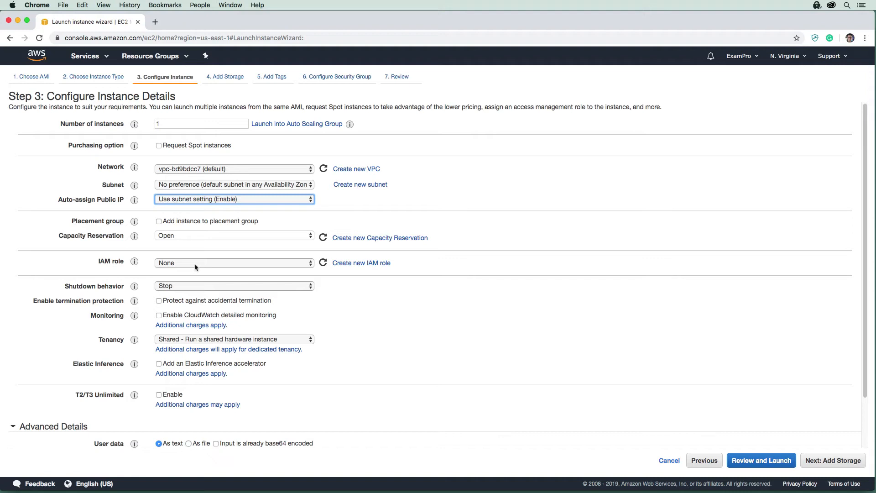
- Start a new IAM role for EC2 in a separate tab and attach the AmazonEC2RoleforSSM policy
right_click(362, 263)
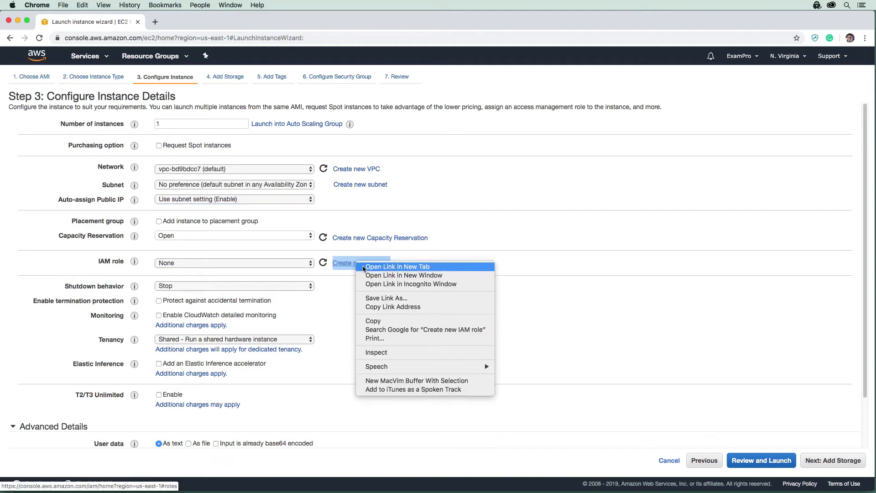
click(397, 266)
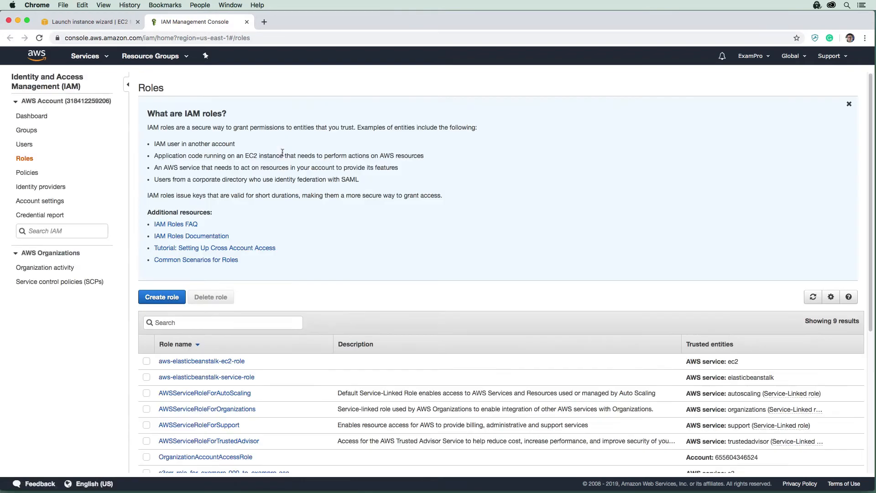
click(162, 296)
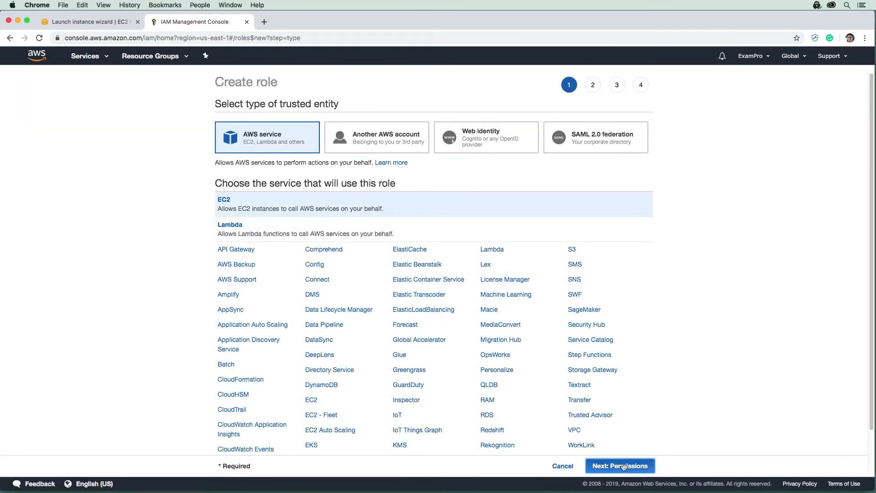
click(619, 465)
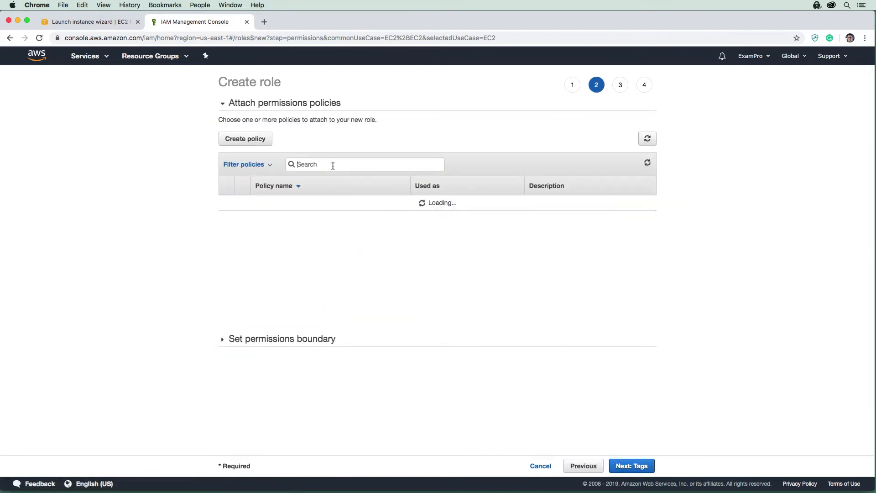
text(ssm)
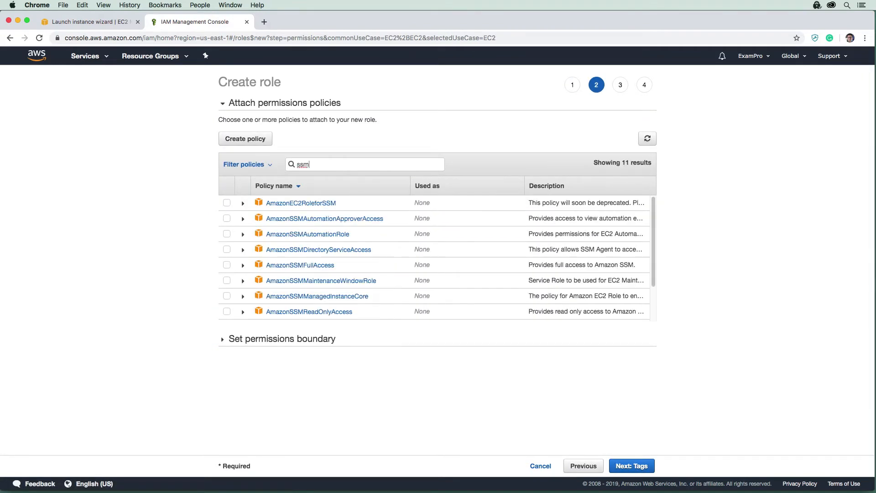
click(227, 203)
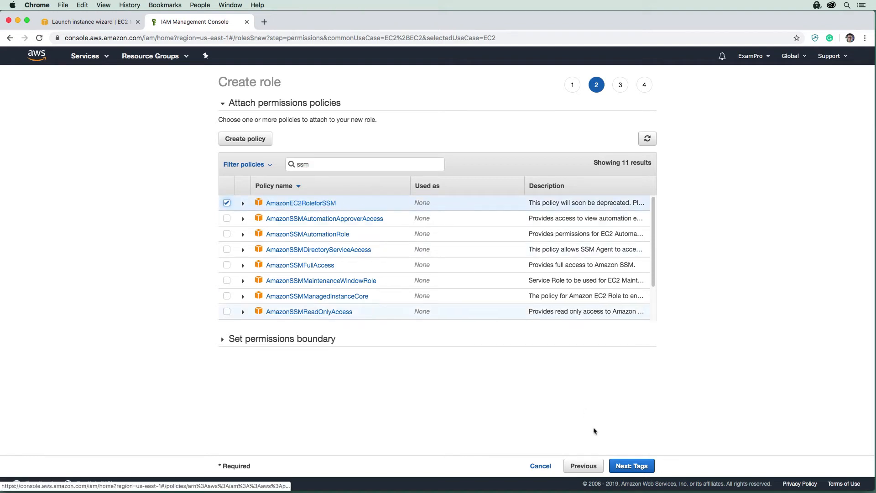
- Skip tags, name the role MyEC2Role and create it
click(630, 466)
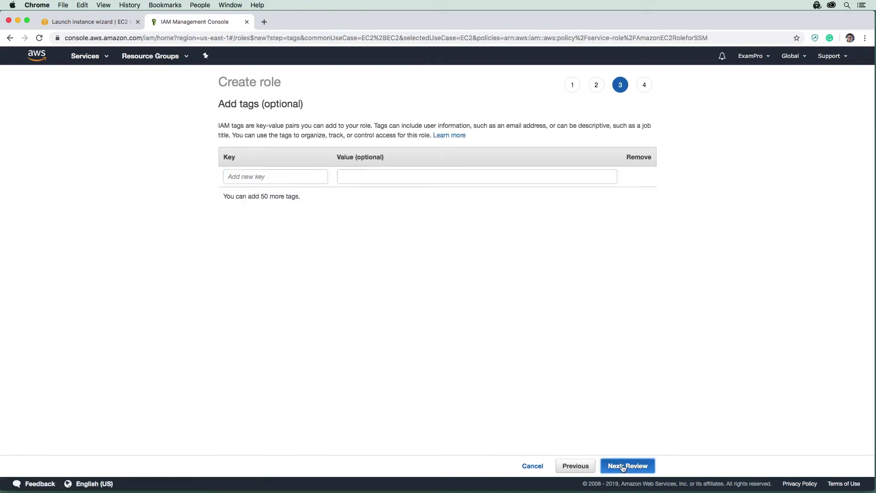
click(628, 466)
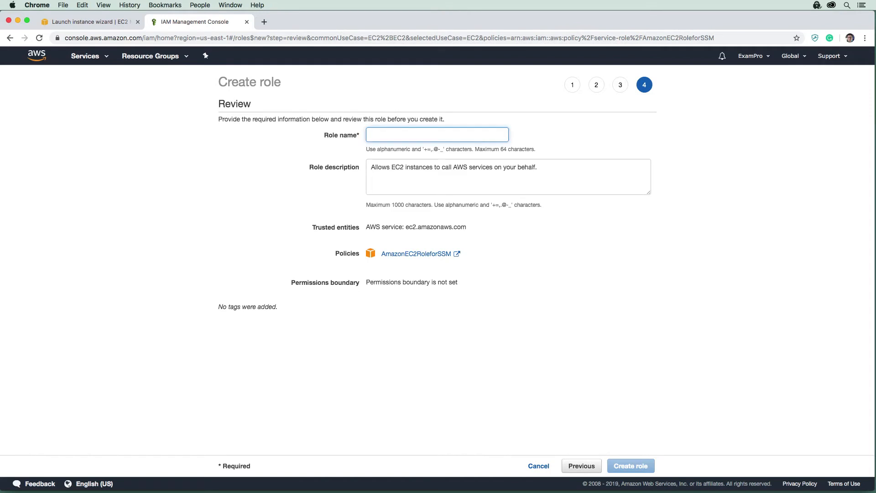
text(MyE)
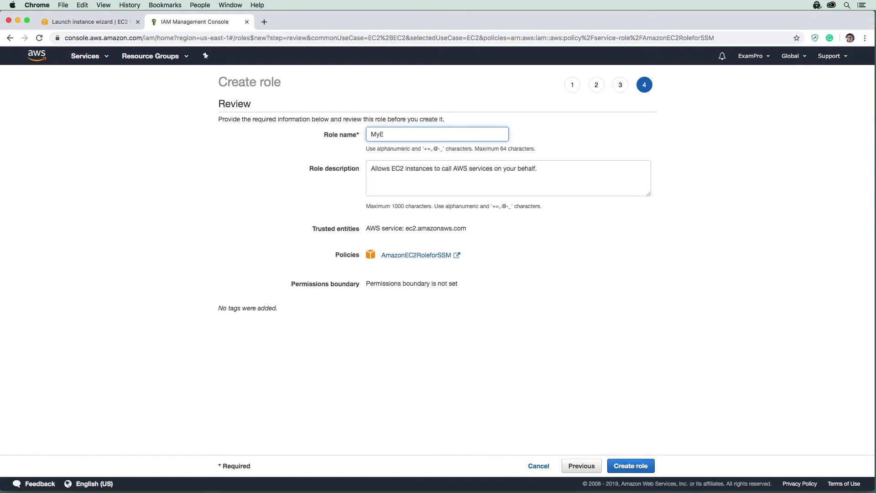
text(C2Role)
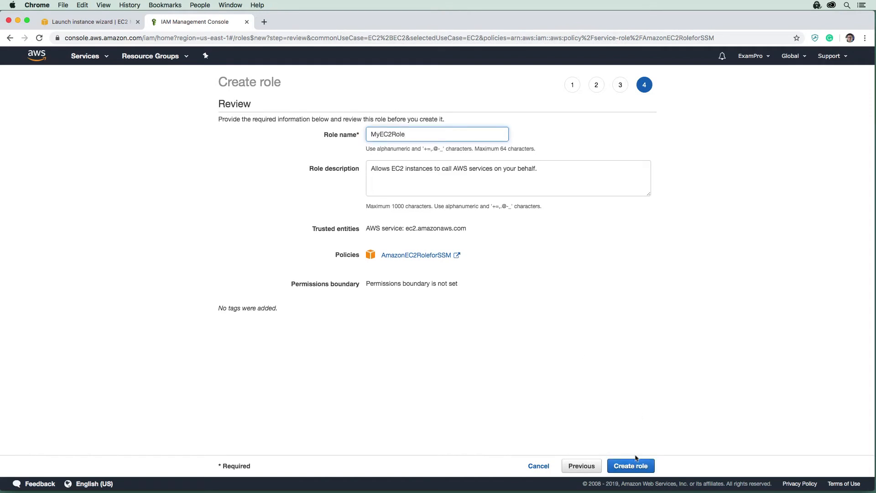
click(631, 466)
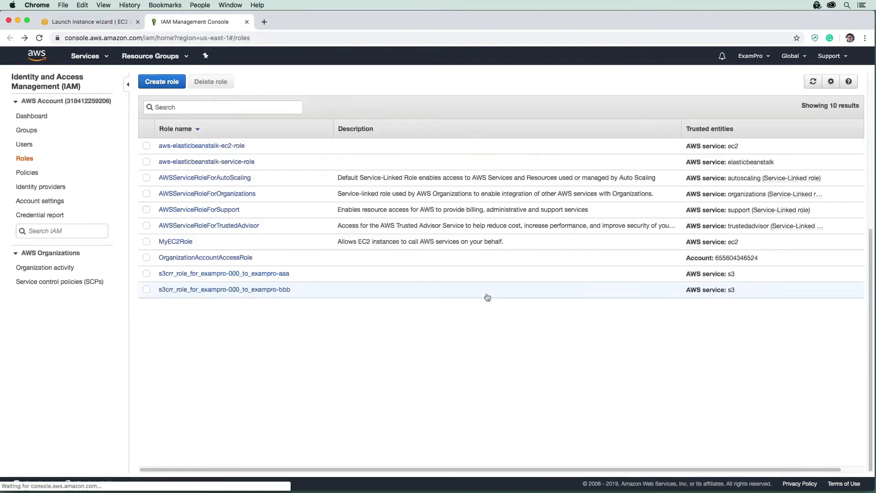
- Back in the launch wizard, assign MyEC2Role as the instance's IAM role
click(87, 21)
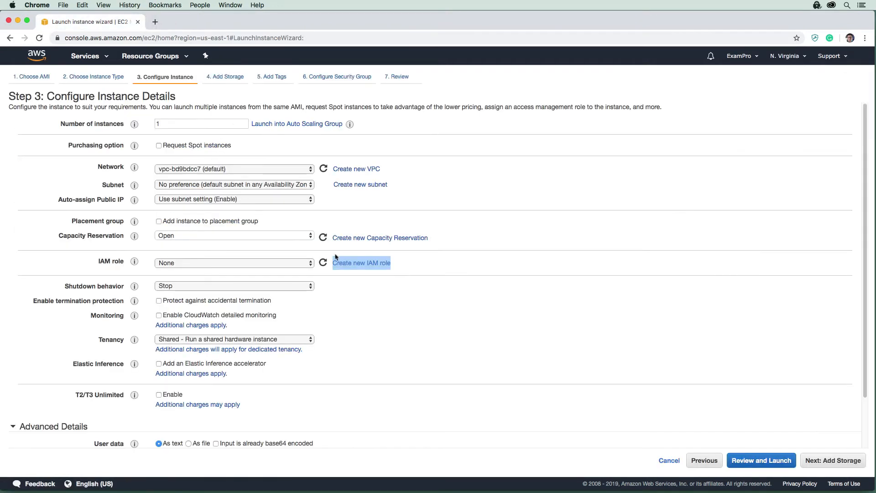
click(232, 263)
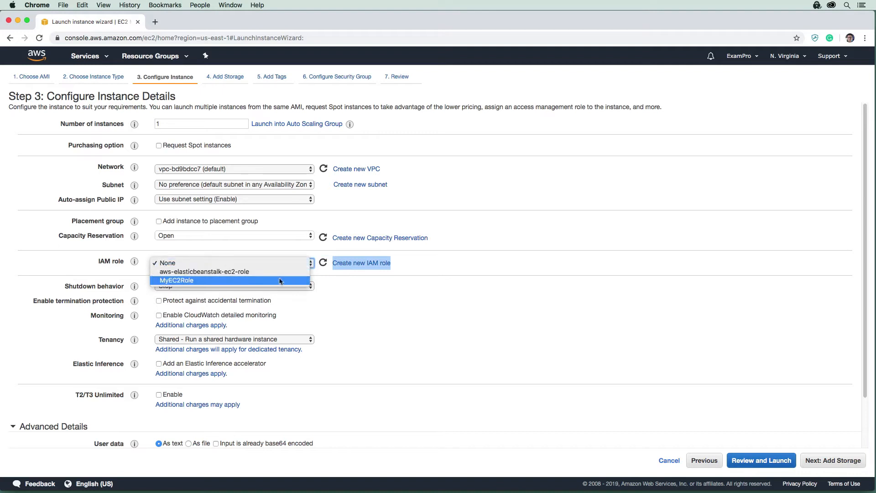
click(176, 281)
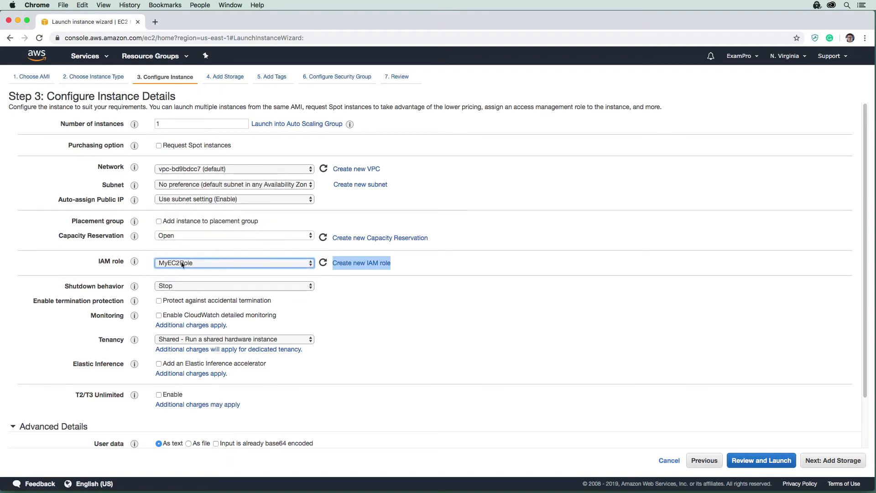
mouse_move(426, 265)
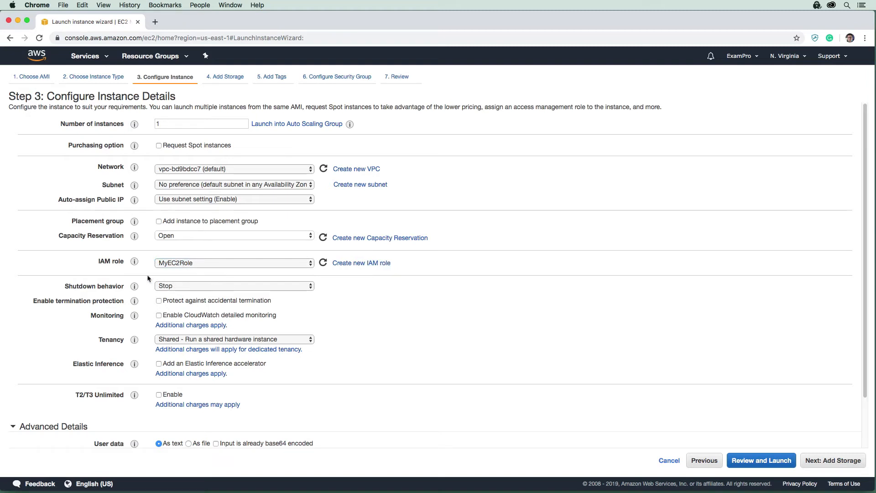
mouse_move(284, 263)
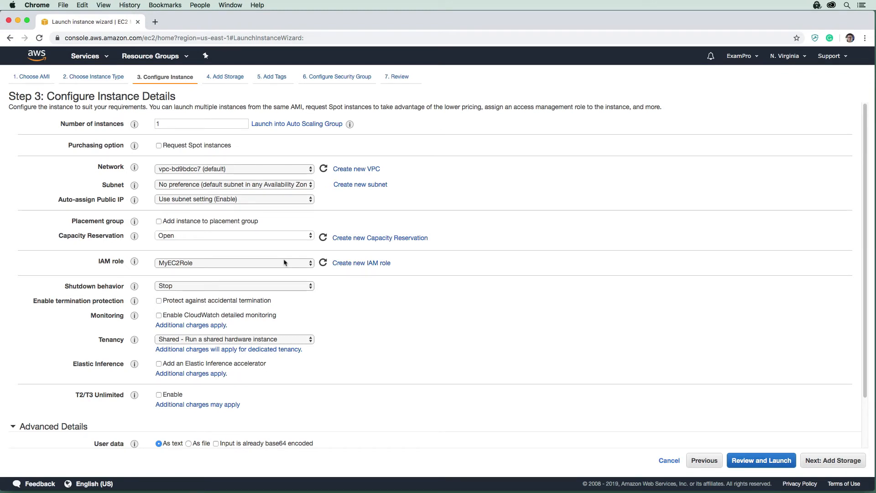
mouse_move(206, 263)
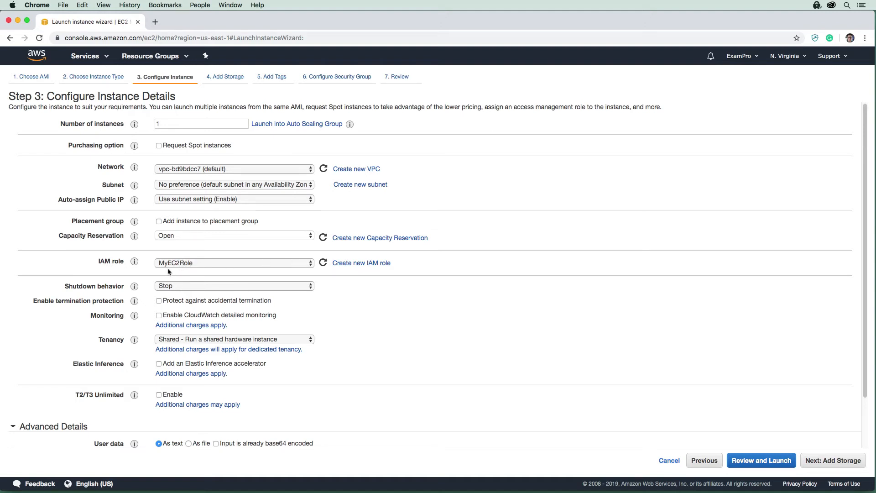
mouse_move(135, 285)
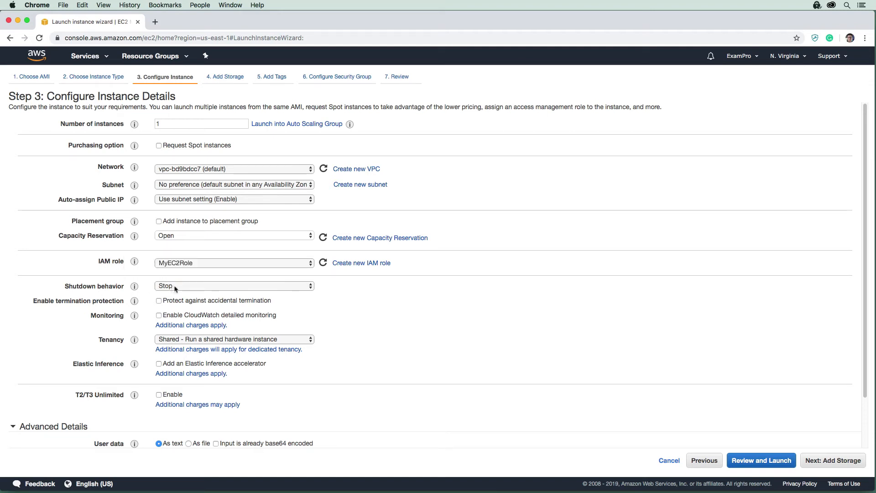
- Leave detailed monitoring and termination protection off and keep Shared tenancy
click(159, 315)
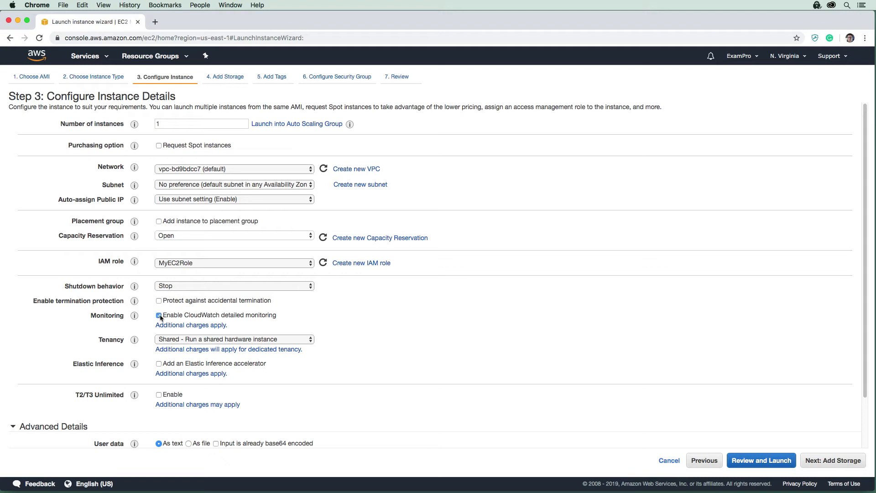
click(159, 315)
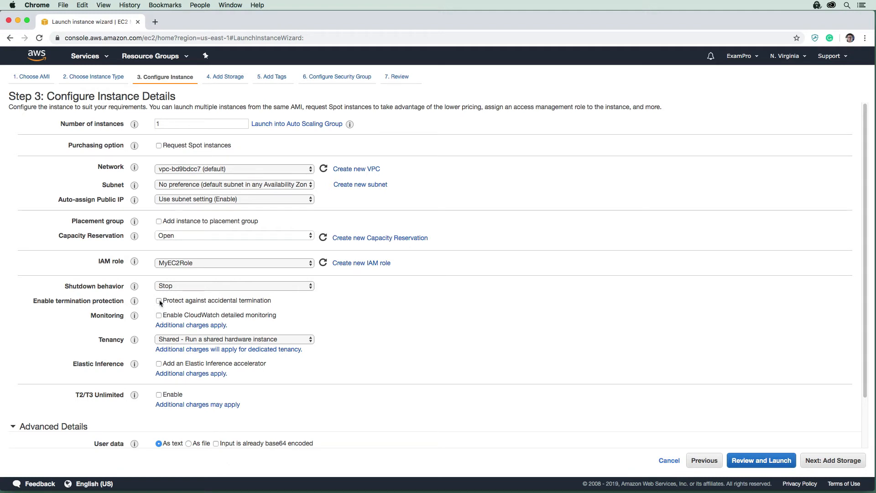
click(159, 301)
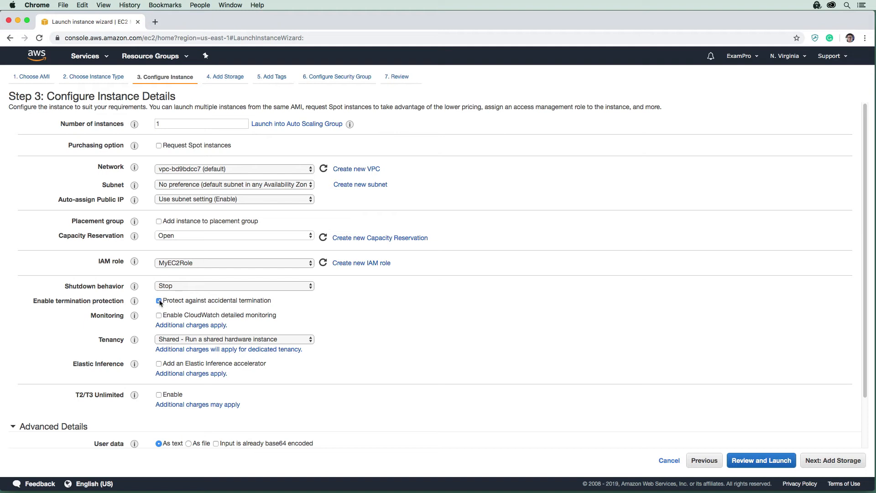
click(159, 301)
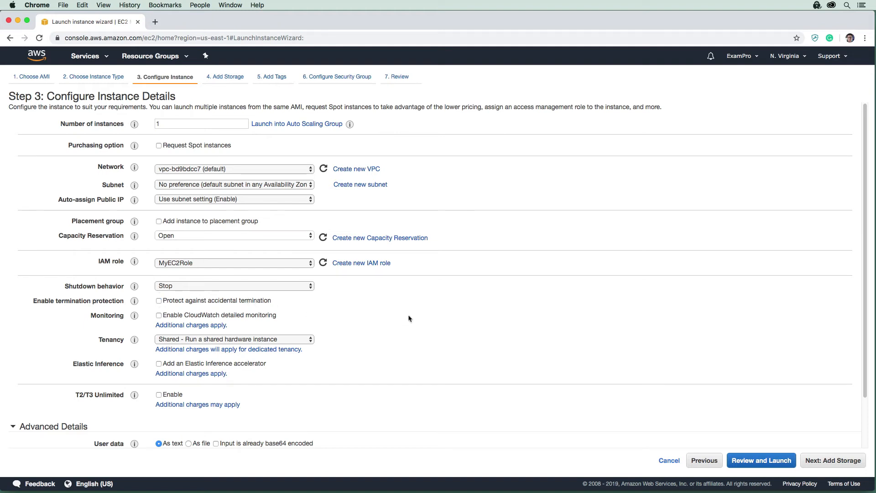
mouse_move(383, 308)
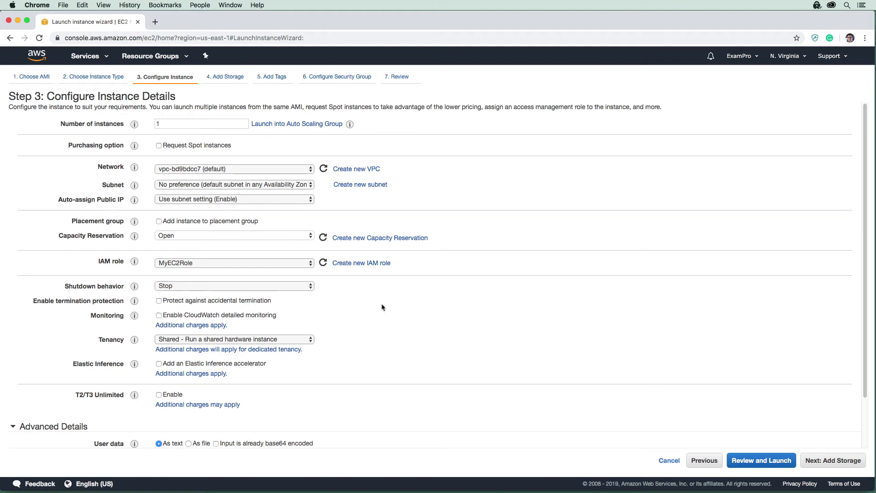
mouse_move(311, 323)
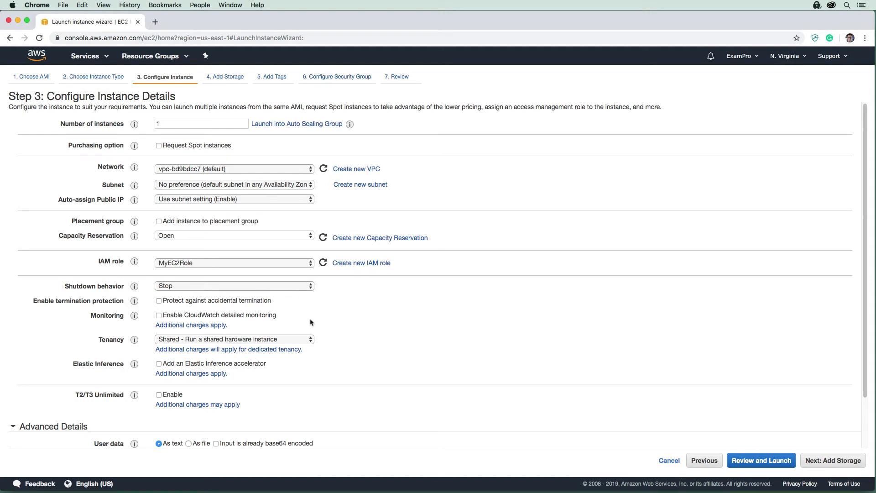
mouse_move(283, 345)
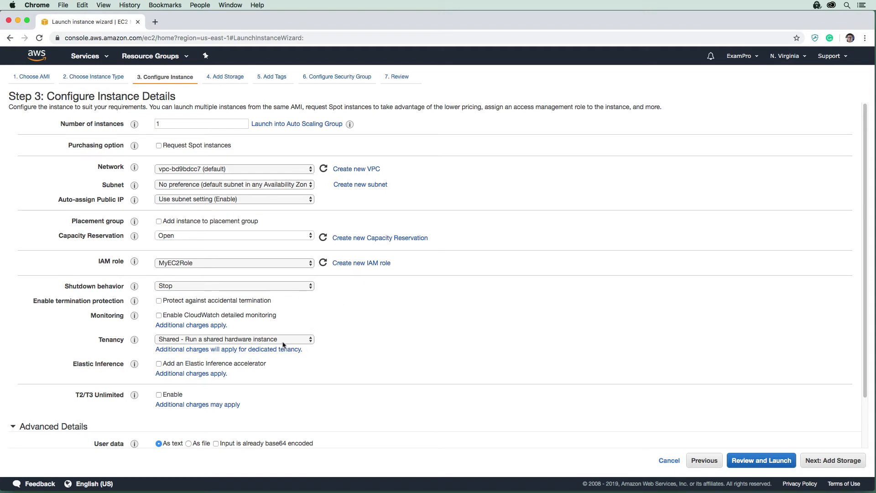
click(234, 340)
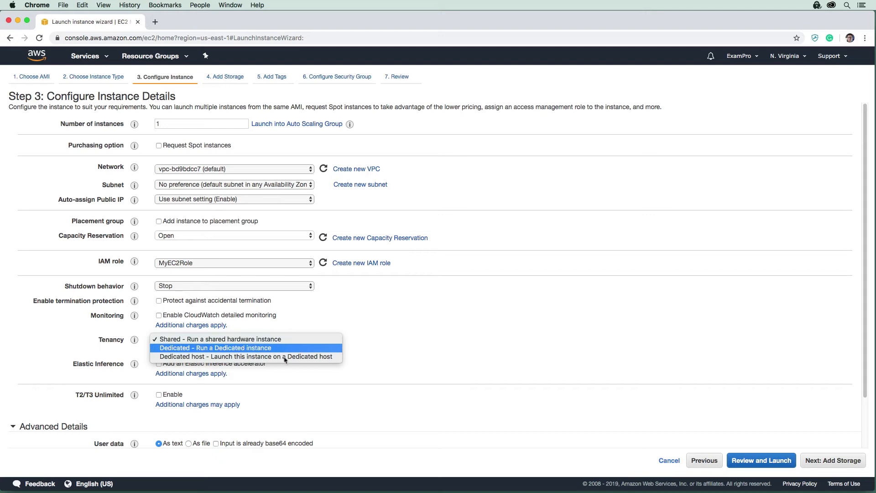
mouse_move(285, 357)
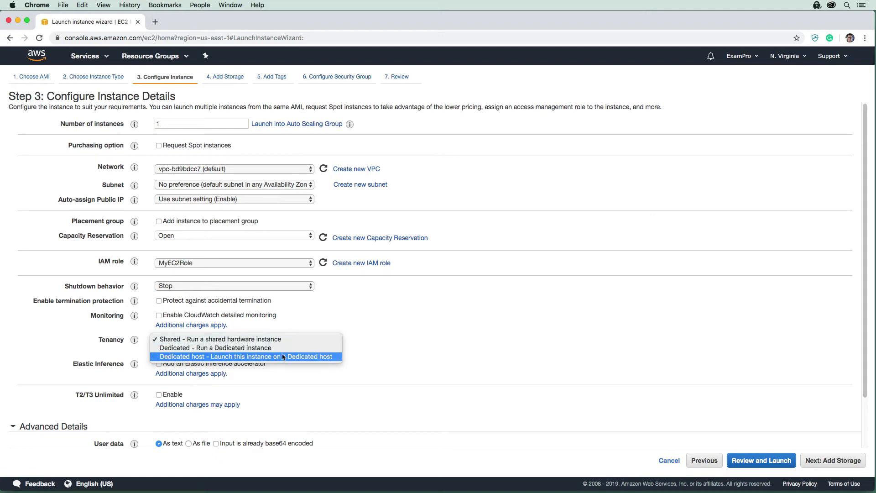
click(220, 339)
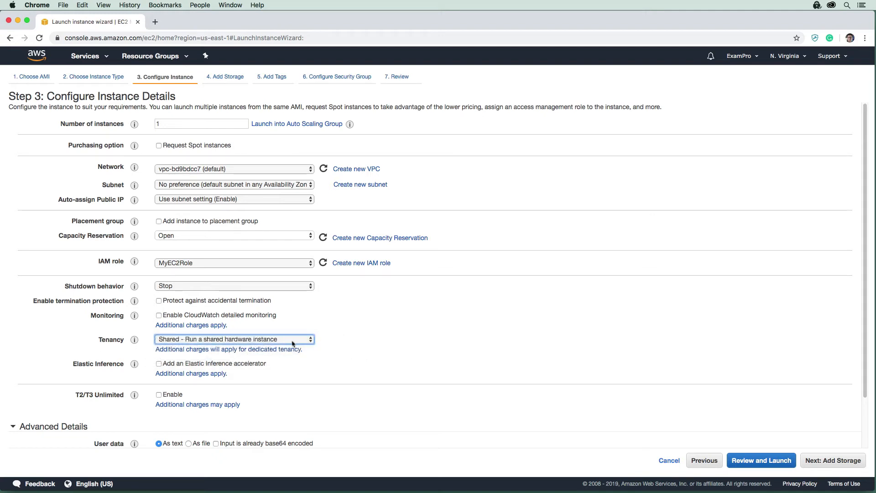
mouse_move(344, 311)
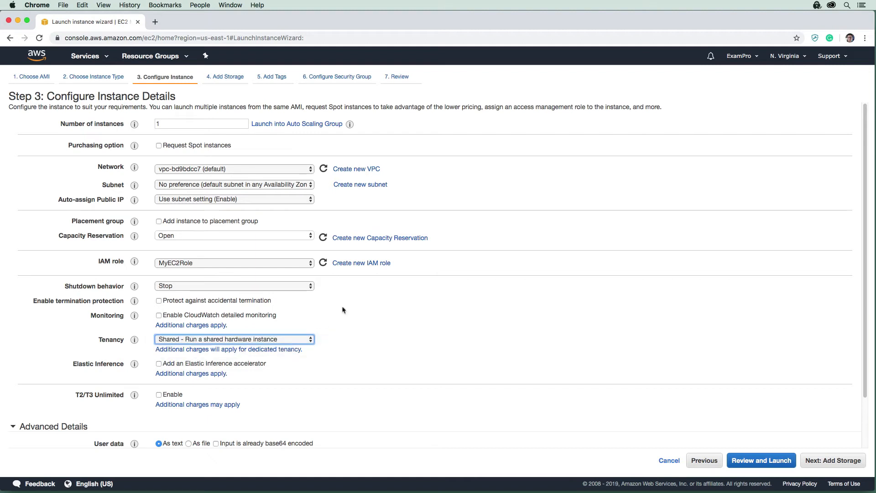
mouse_move(306, 330)
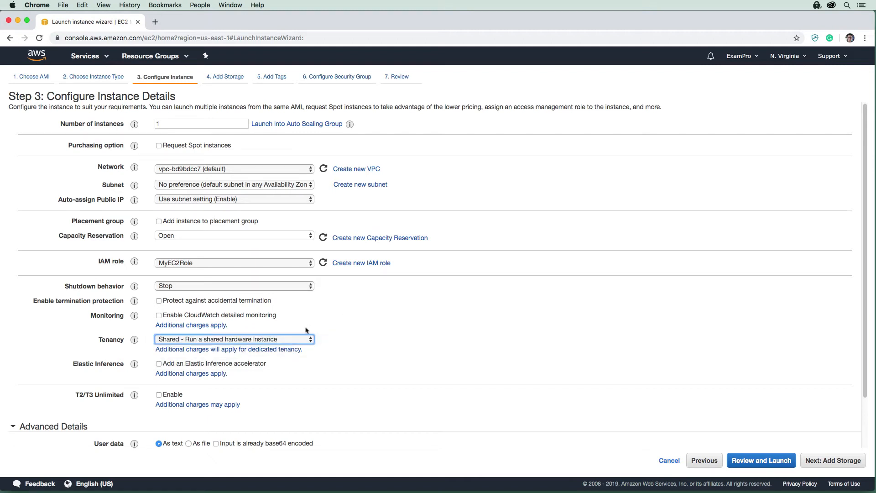
mouse_move(292, 385)
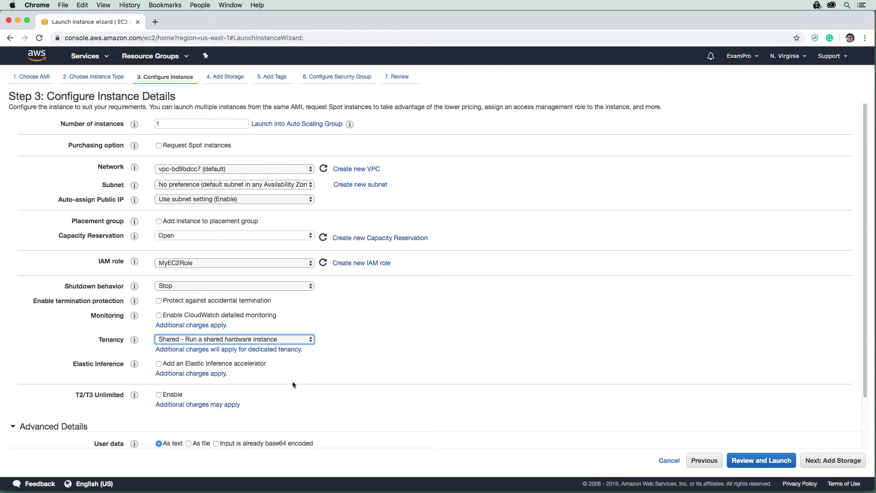
- Enter a bash user data script that installs and starts httpd
scroll(down, 3)
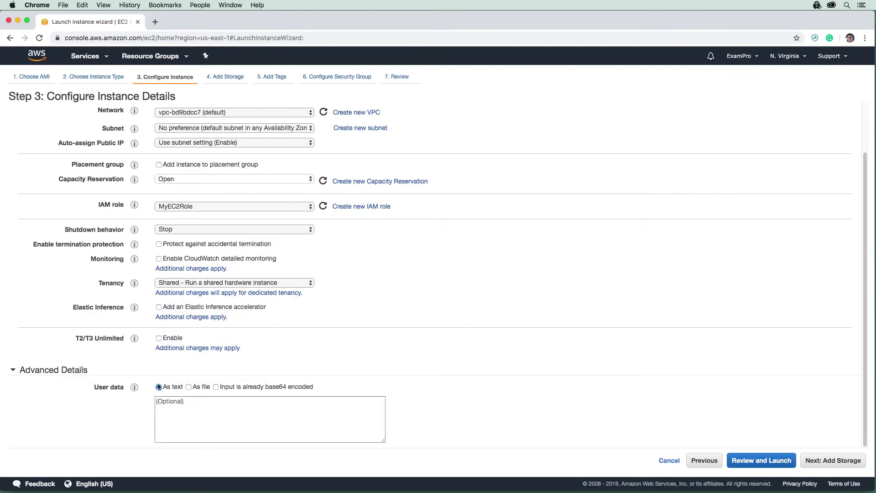
click(270, 419)
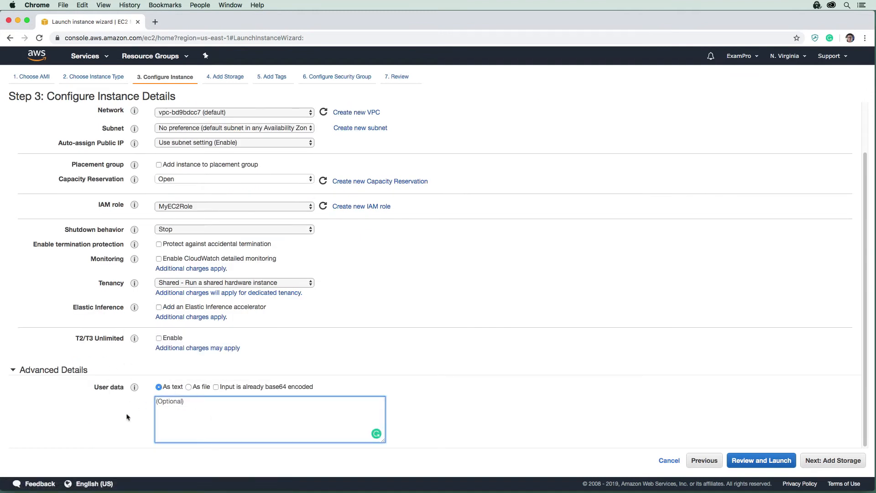
mouse_move(203, 363)
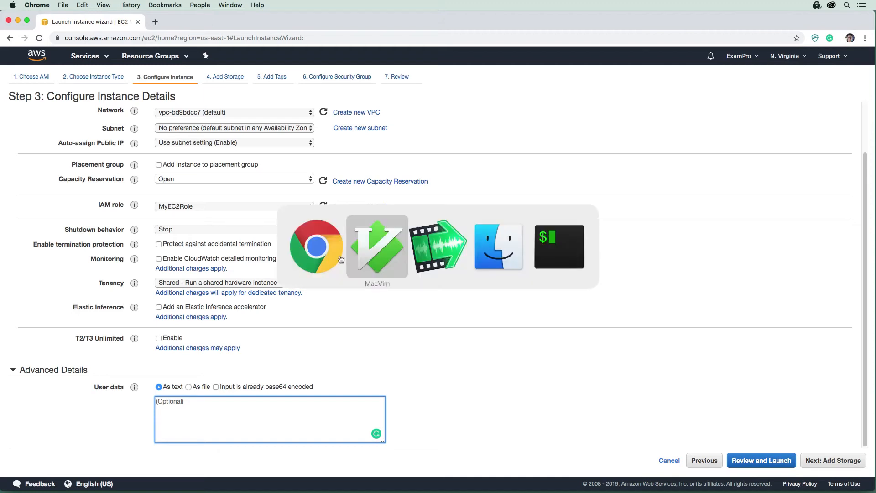
click(377, 246)
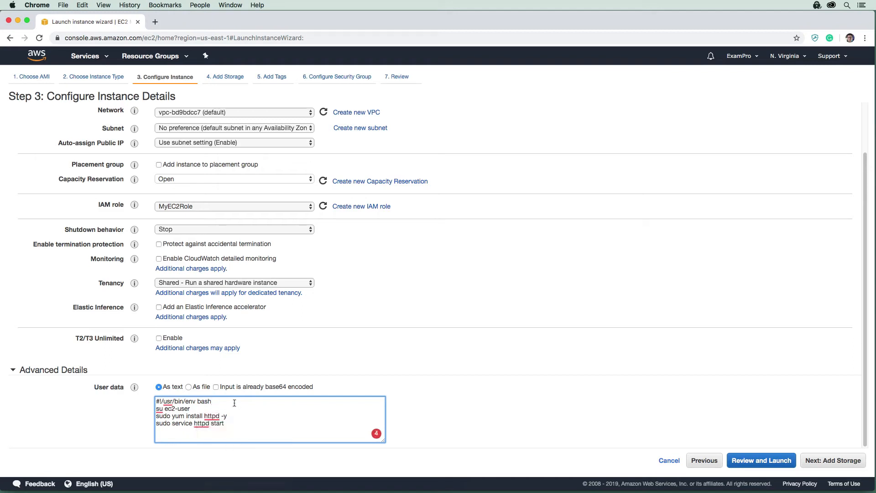
mouse_move(360, 290)
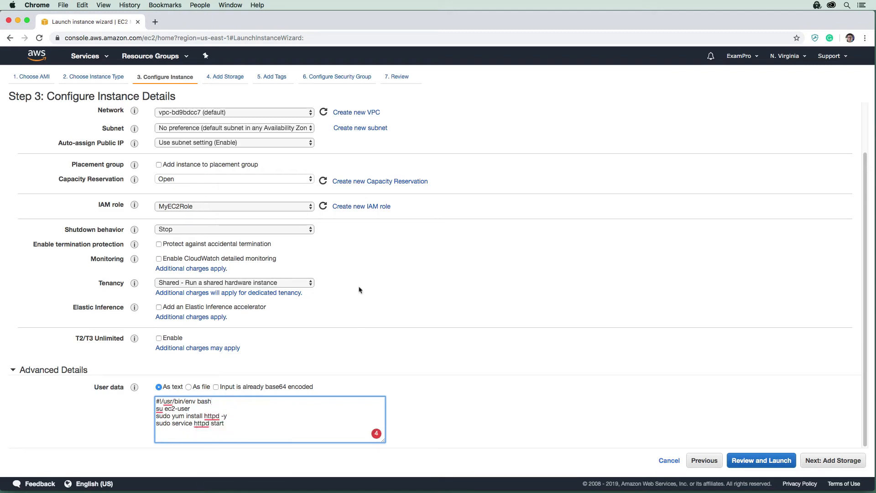
mouse_move(763, 355)
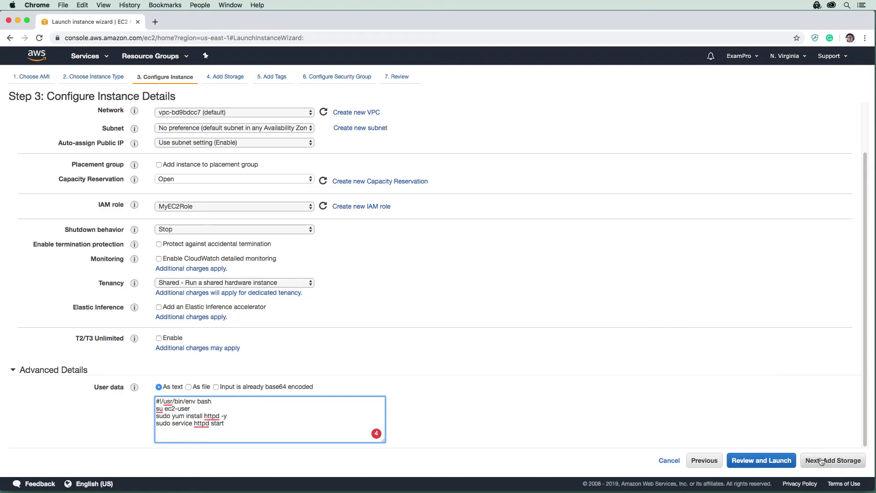
- On the storage step, inspect extra EBS volume options and remove the added volumes
click(833, 460)
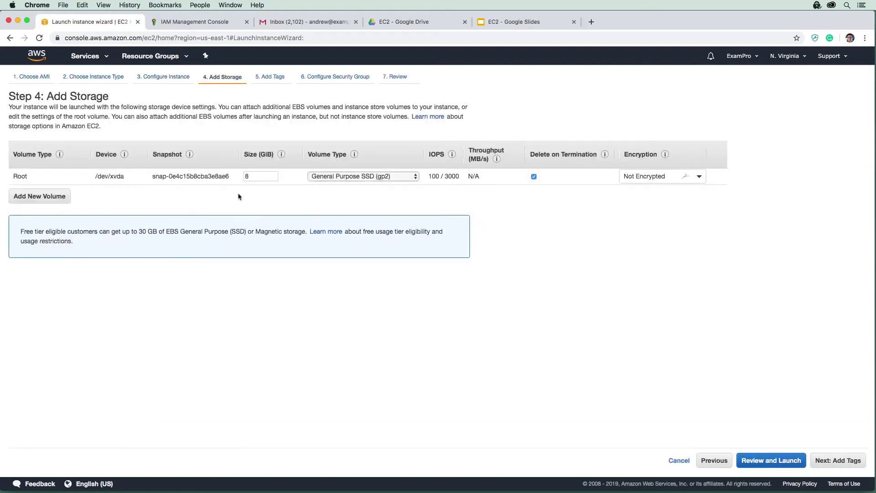
mouse_move(273, 203)
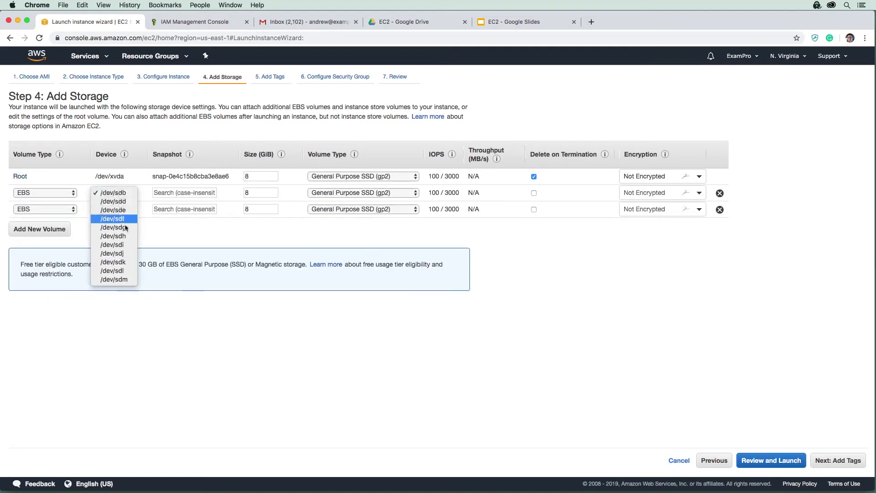
mouse_move(113, 228)
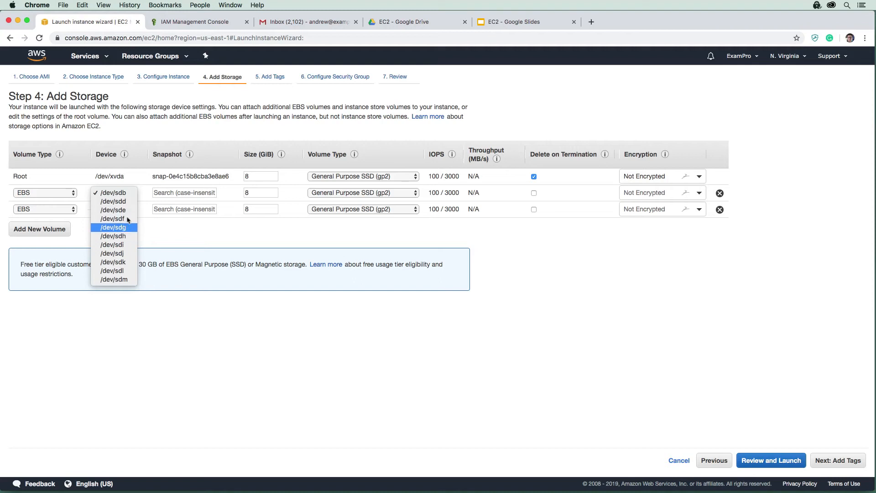
click(114, 193)
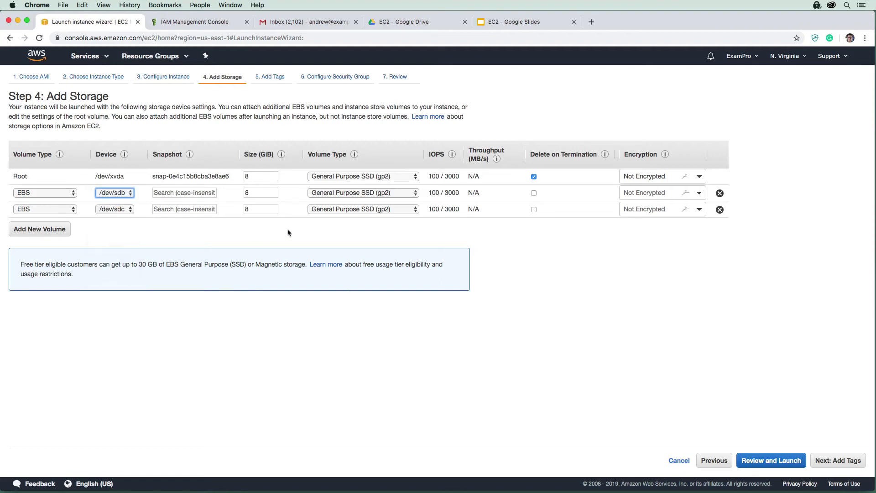
click(362, 192)
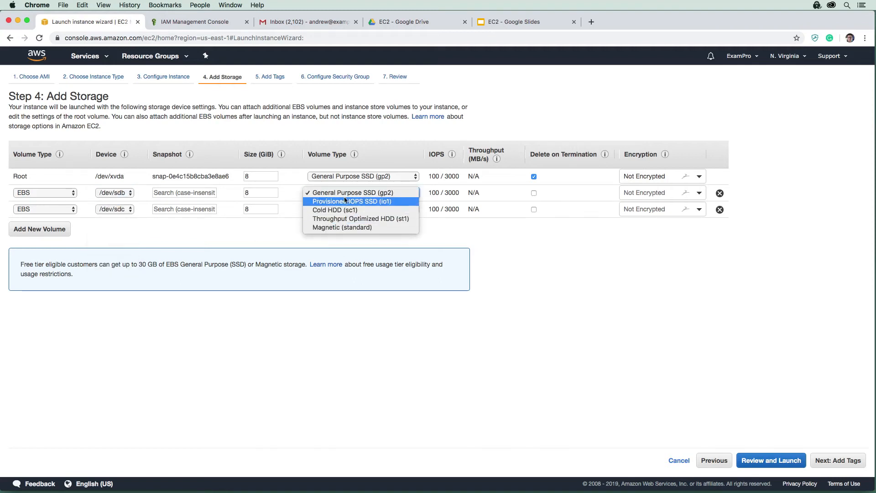
mouse_move(368, 206)
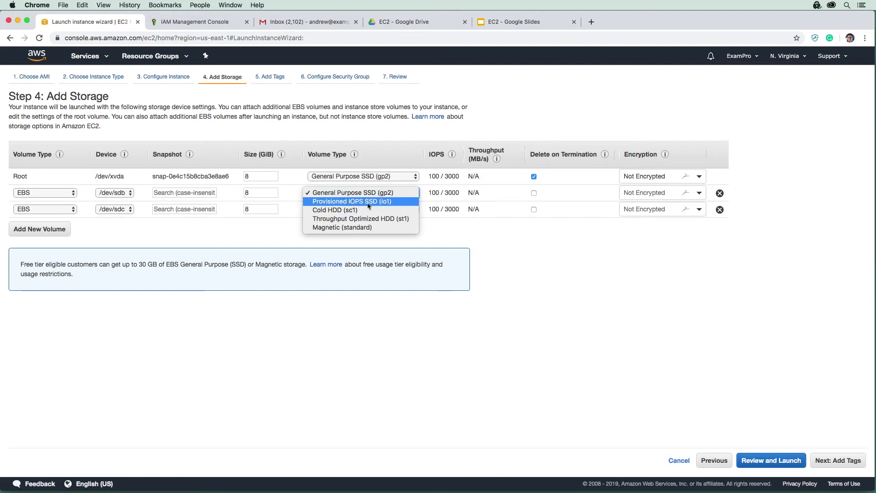
click(721, 209)
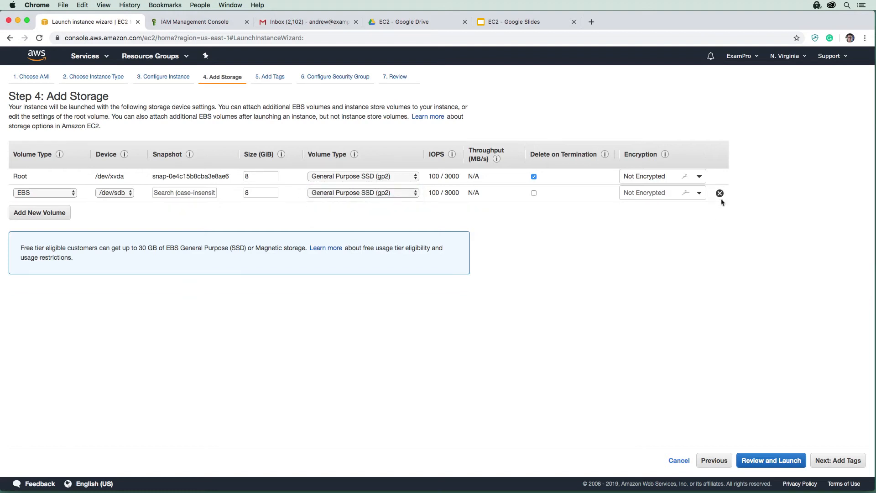
click(721, 192)
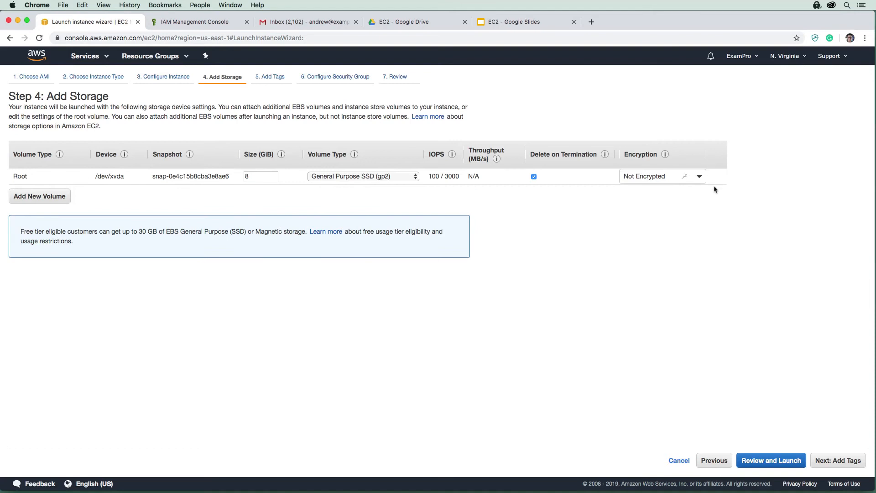
click(261, 176)
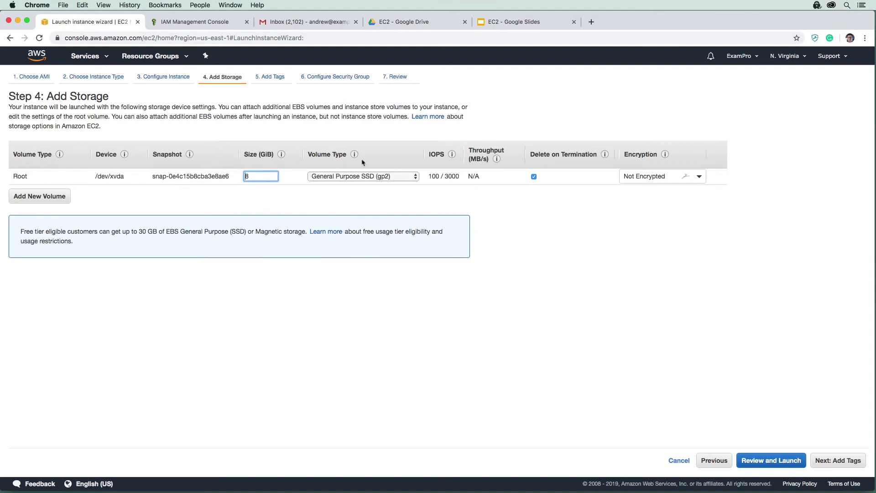
mouse_move(541, 176)
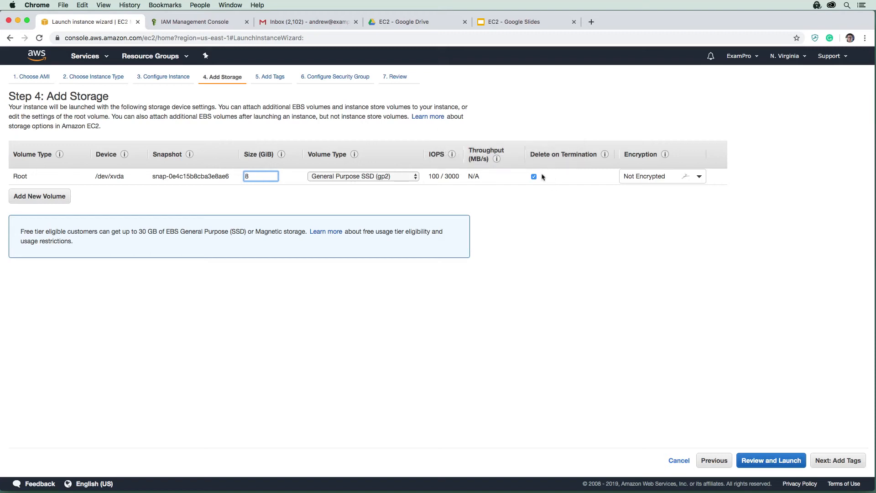
mouse_move(559, 199)
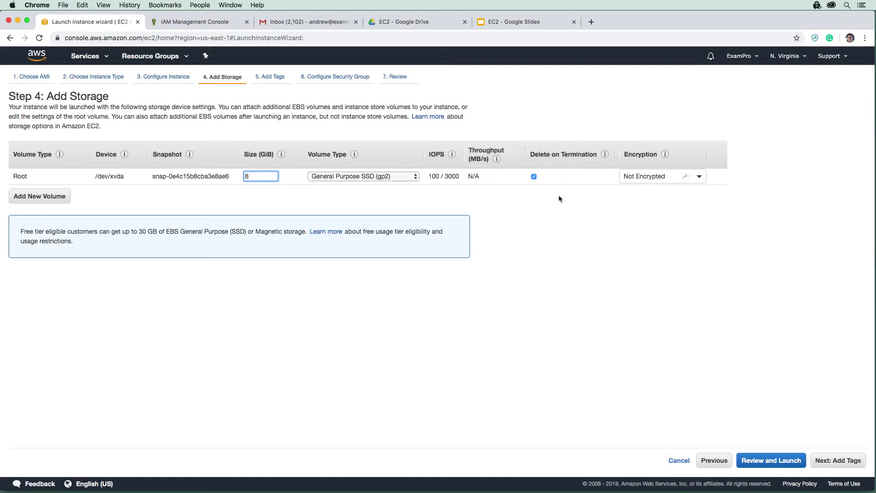
mouse_move(581, 201)
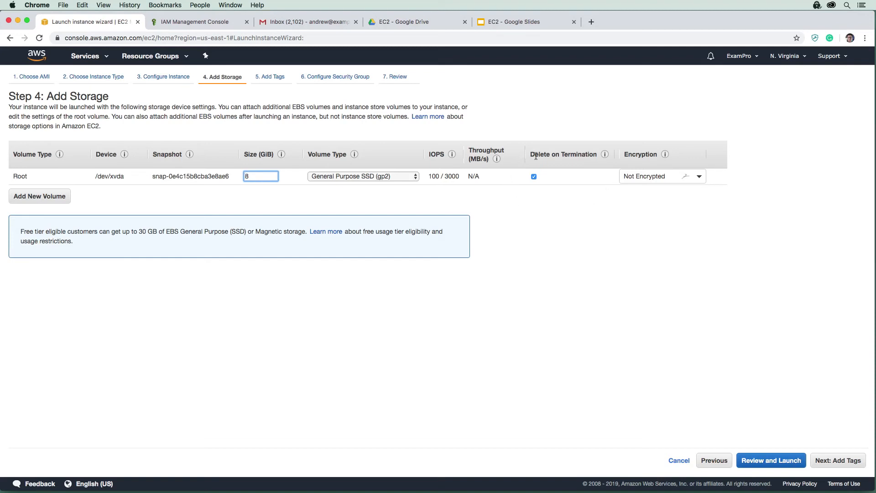
- Keep the 8 GiB root volume deleted on termination and not encrypted
click(534, 176)
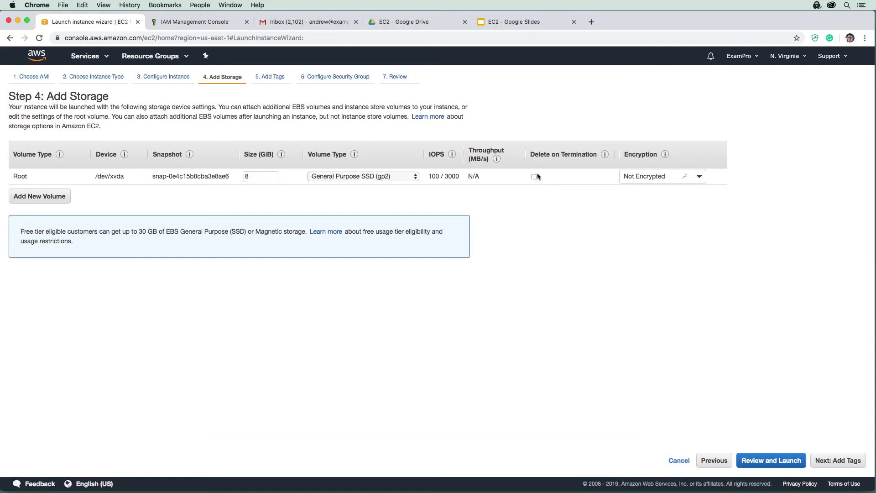
mouse_move(535, 179)
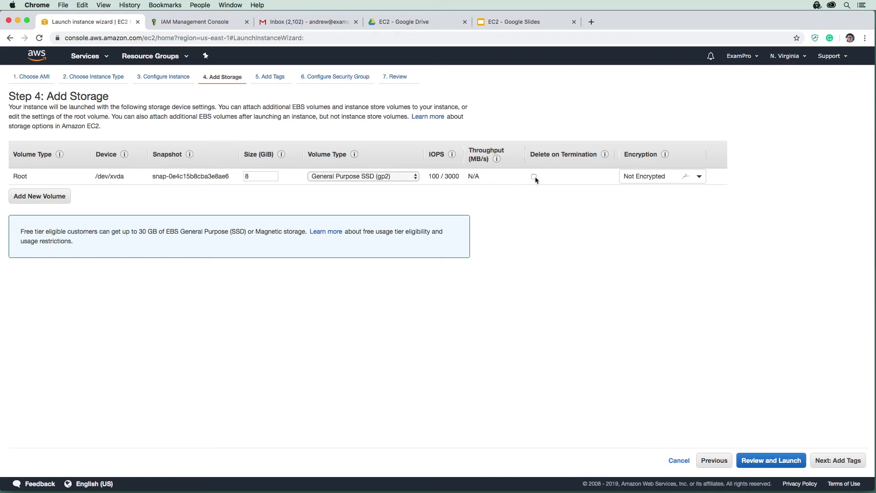
click(534, 176)
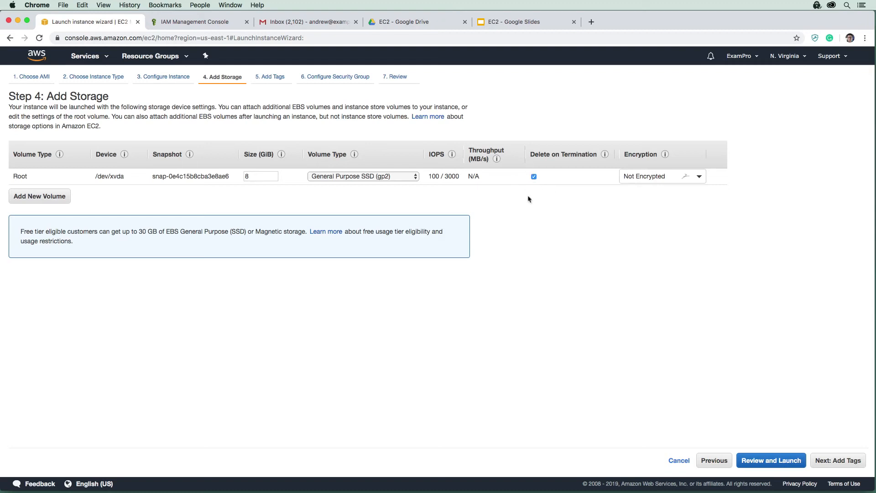
mouse_move(640, 156)
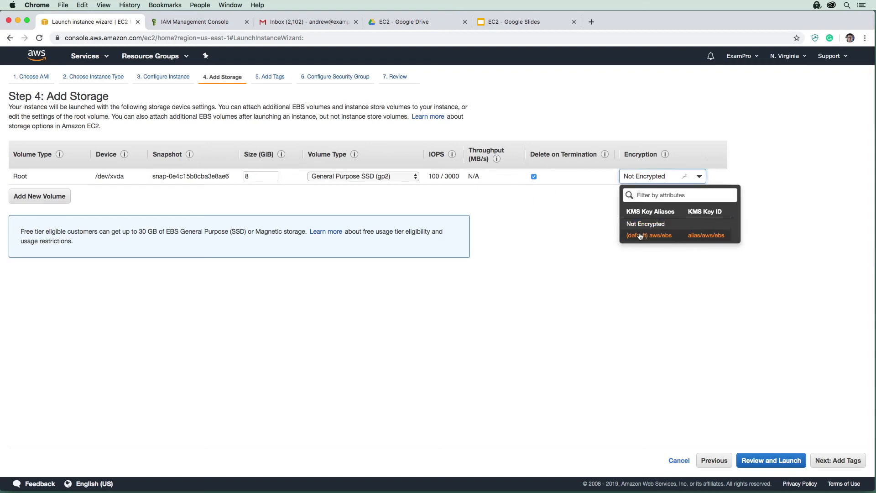
click(649, 235)
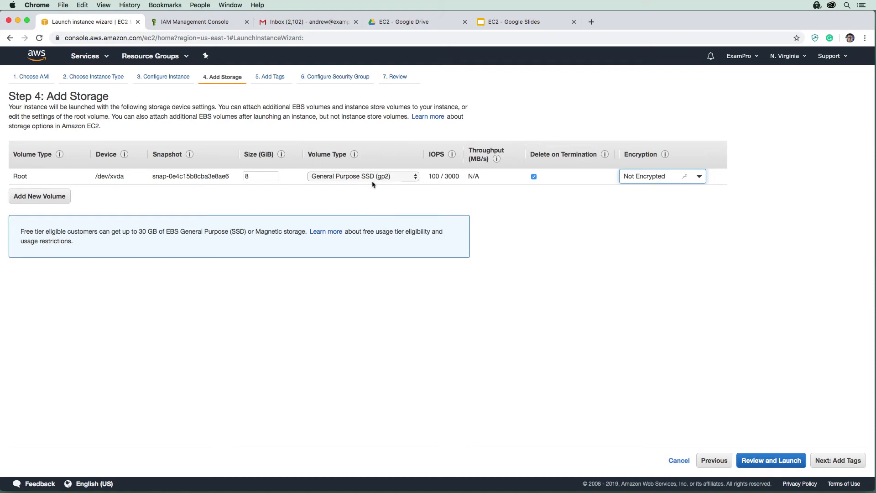
mouse_move(830, 444)
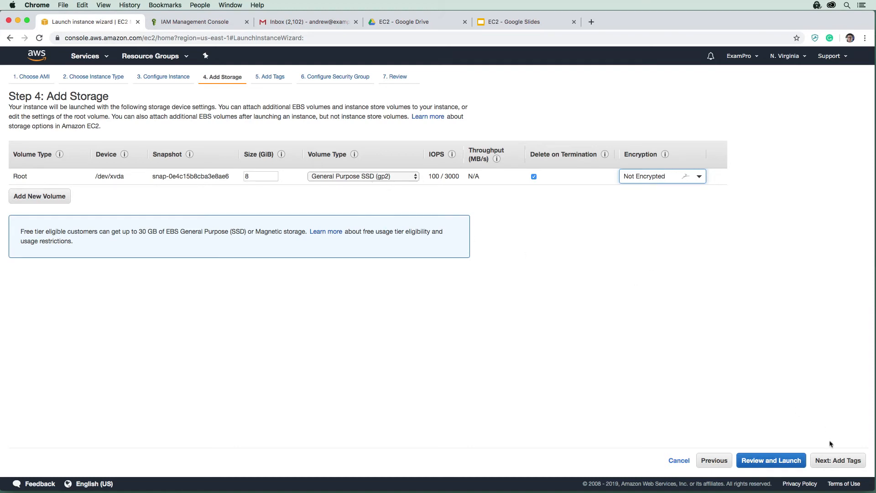
- Advance to the Add Tags step, leaving the instance untagged
click(838, 460)
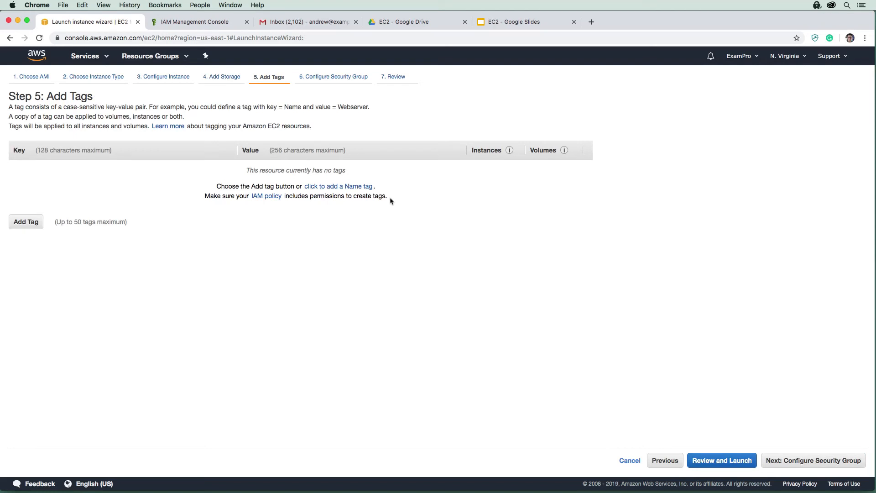
mouse_move(444, 302)
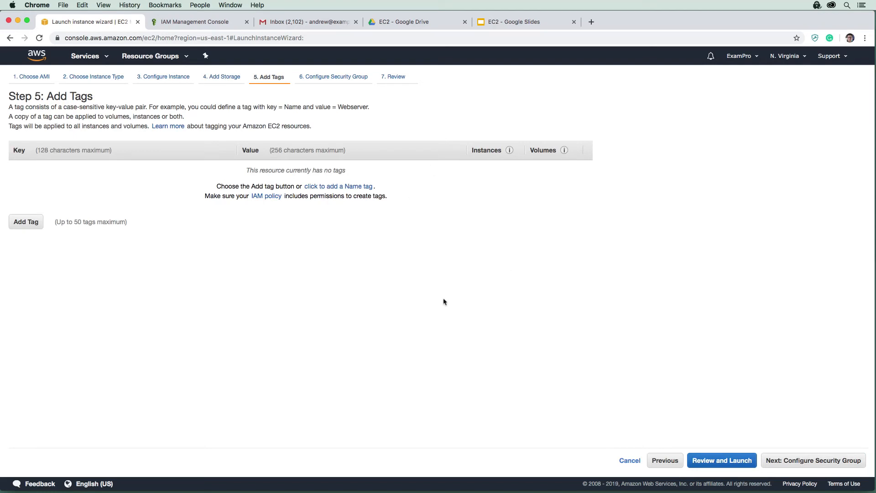
mouse_move(345, 305)
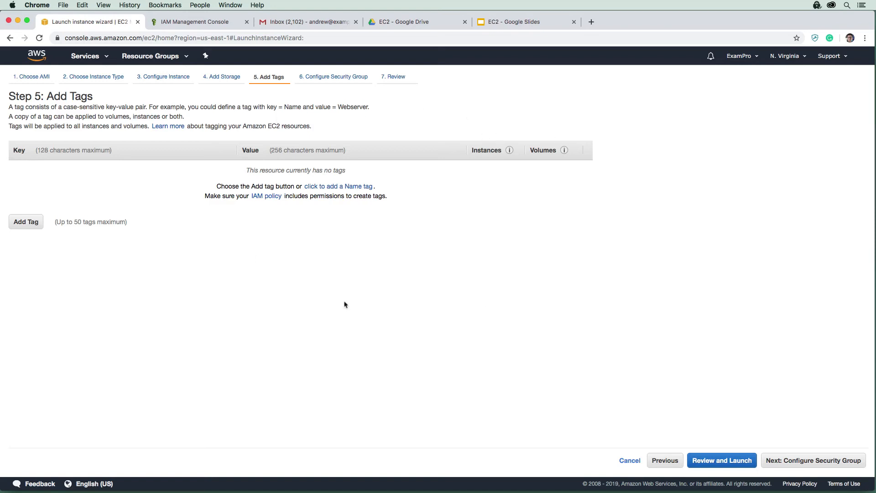
mouse_move(250, 168)
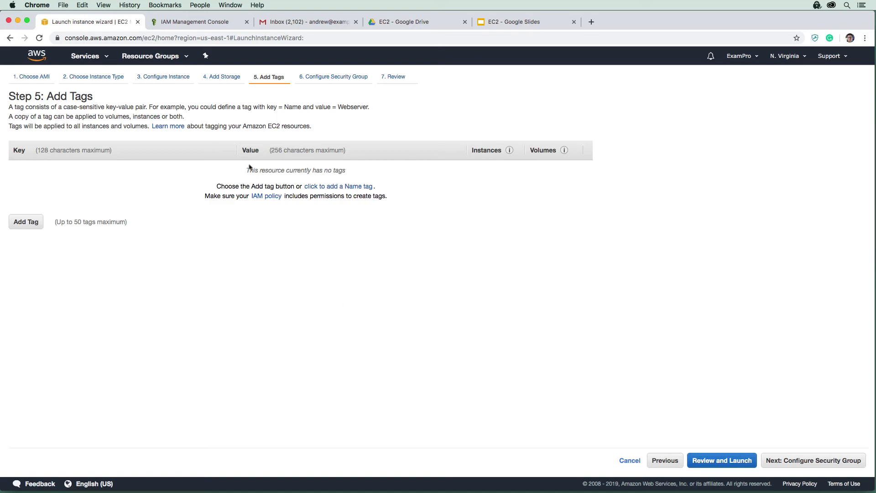
mouse_move(737, 415)
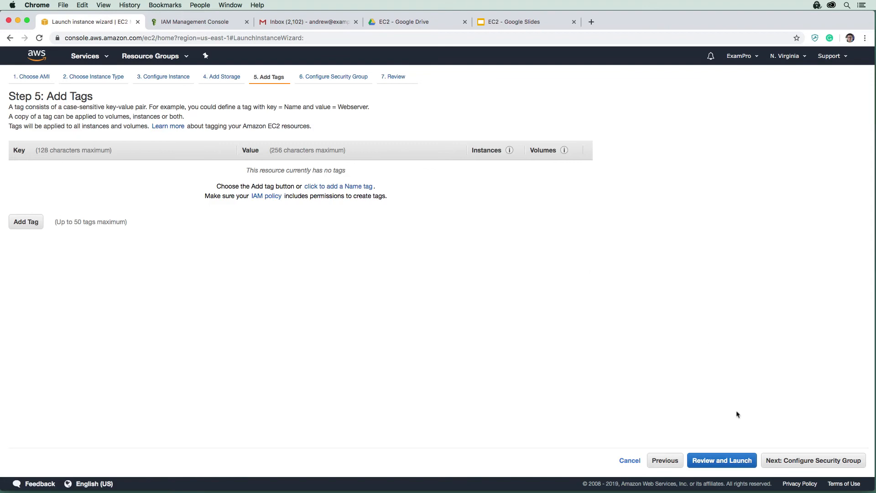
- Name the new security group my-sg-for-ec2 and restrict its SSH rule source to My IP
click(813, 460)
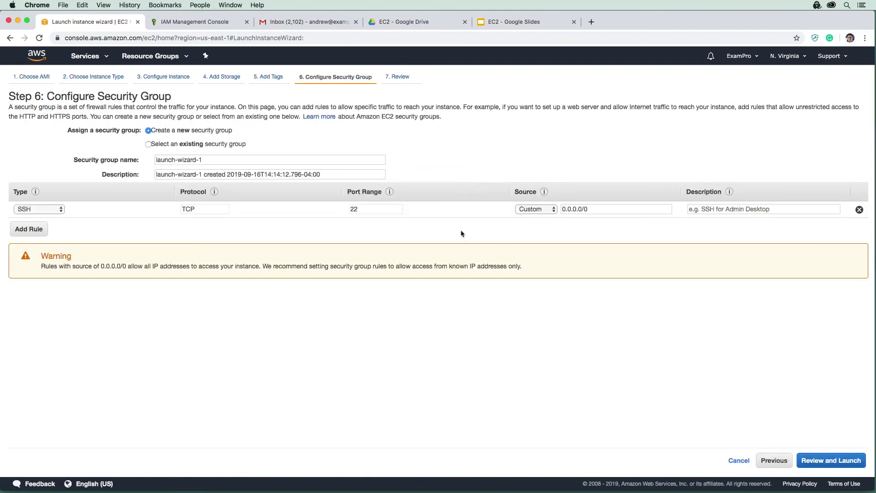
mouse_move(285, 296)
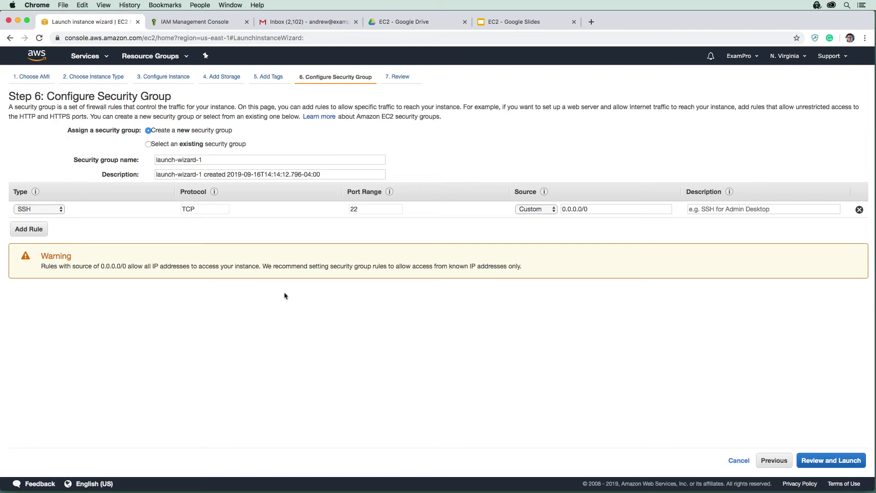
mouse_move(423, 211)
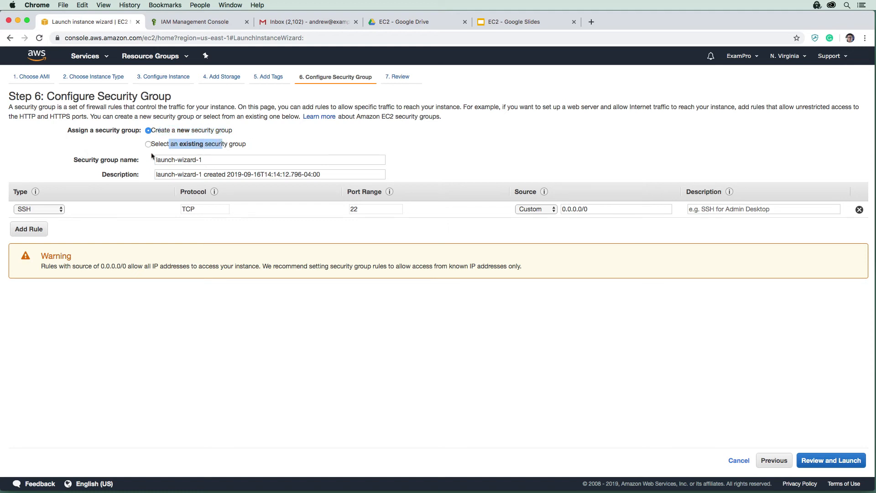
click(268, 160)
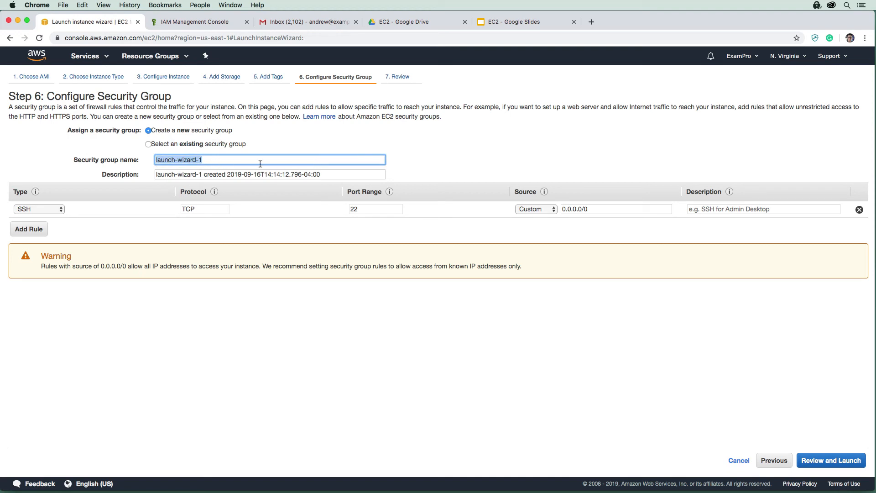
text(my-sg)
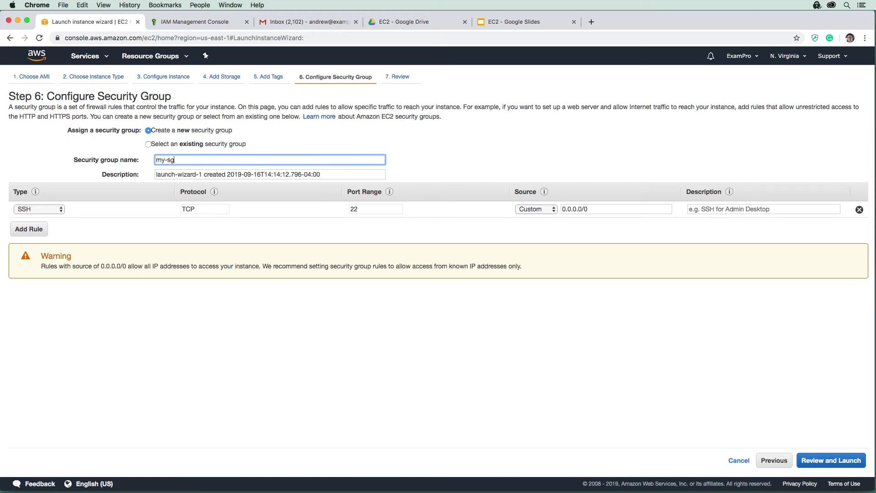
text(-for)
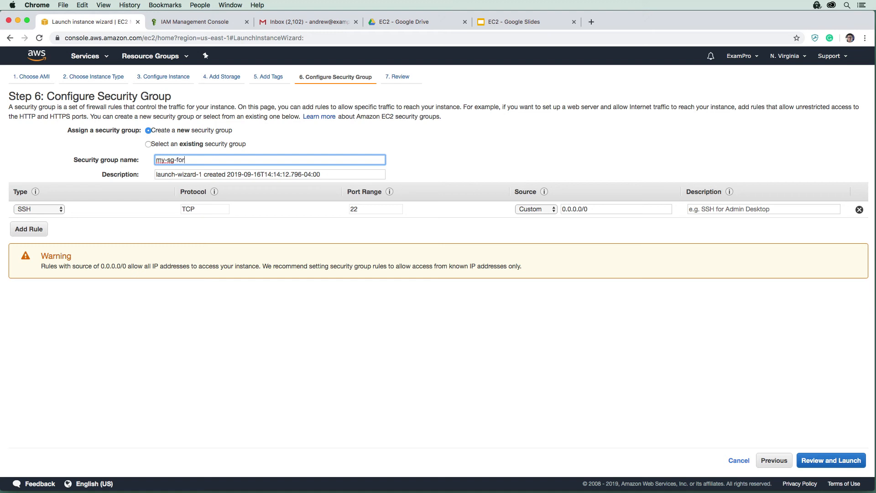
text(-ec2)
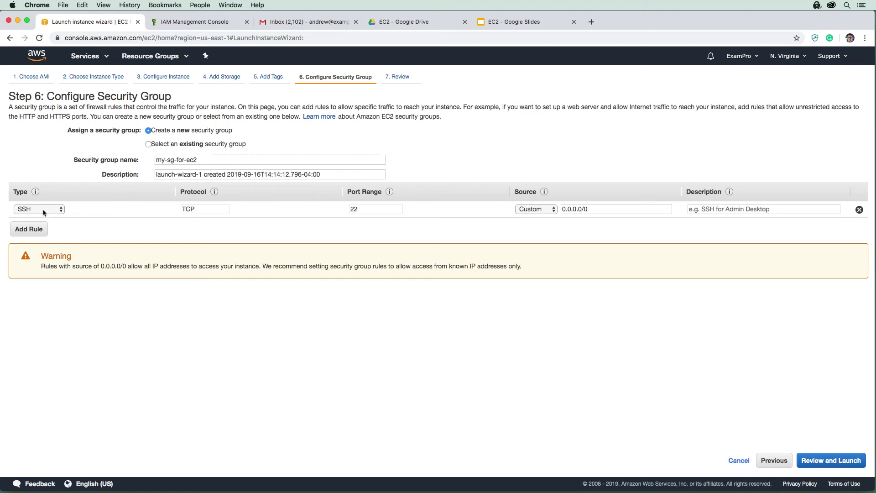
mouse_move(421, 218)
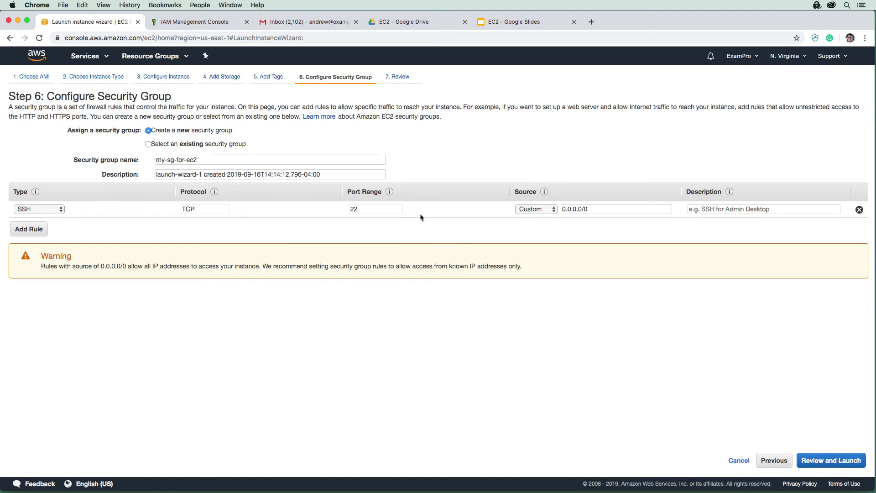
click(535, 208)
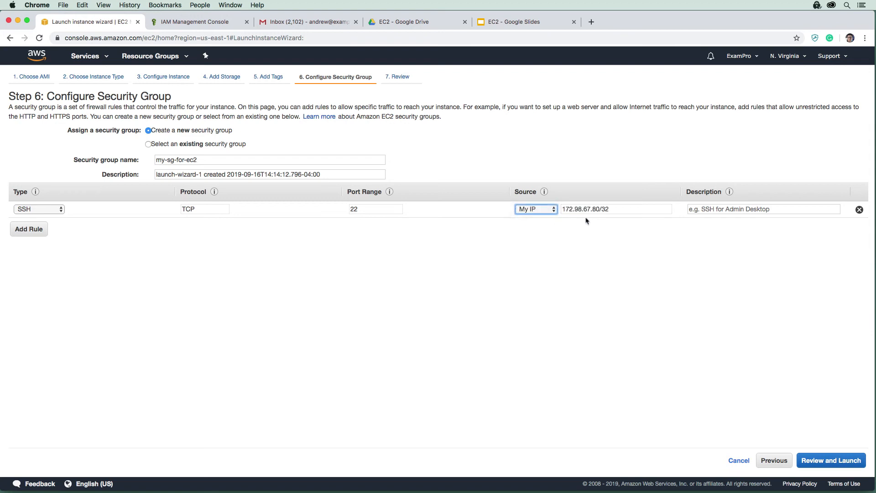
mouse_move(504, 220)
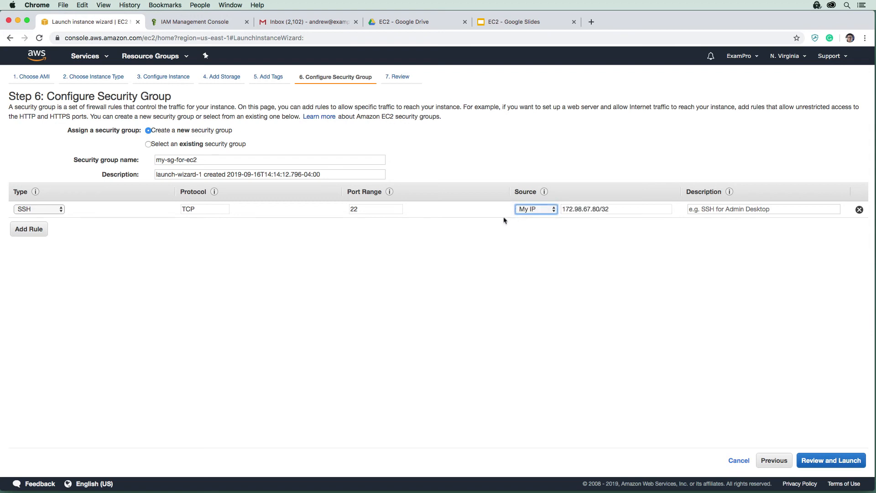
mouse_move(403, 230)
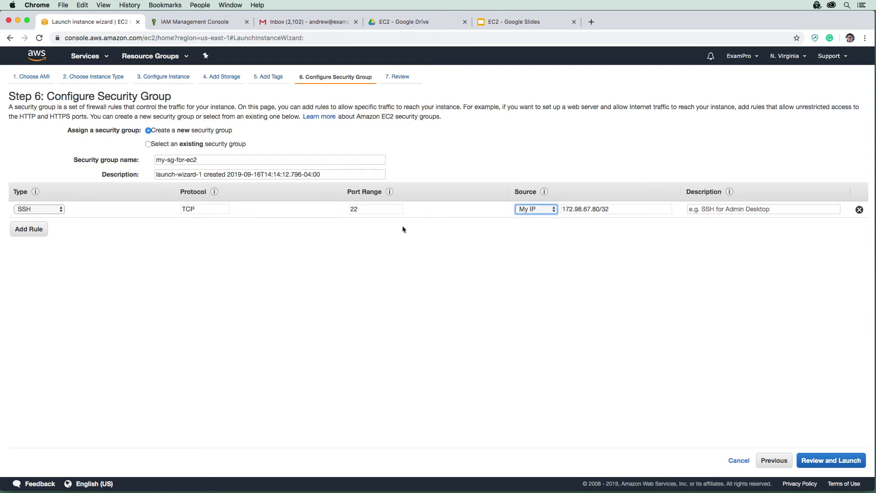
mouse_move(118, 233)
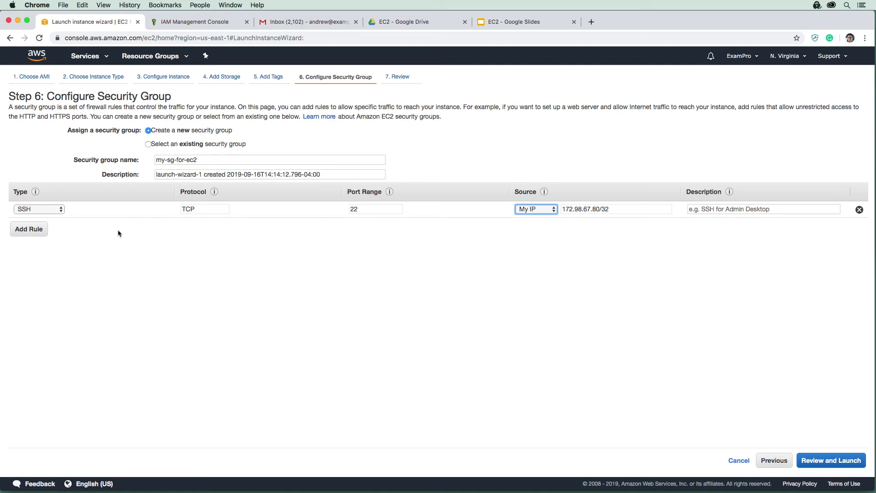
- Add a second inbound rule of type HTTP with source Anywhere
click(29, 228)
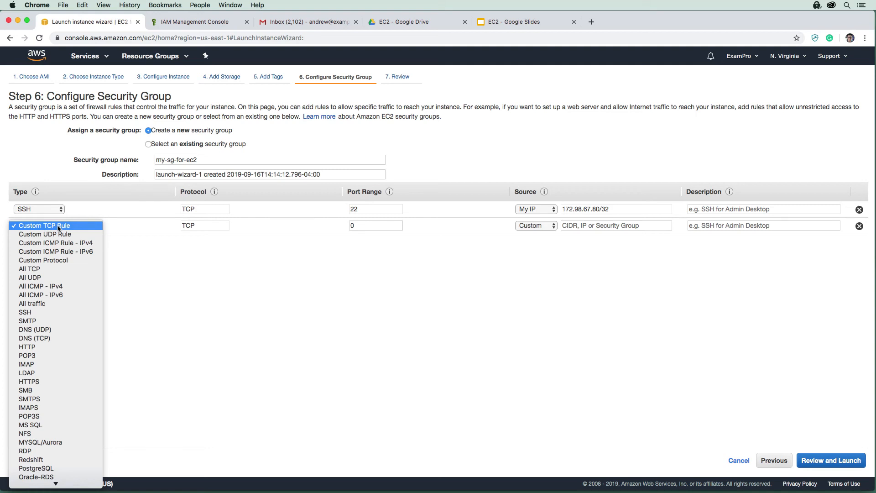
click(26, 347)
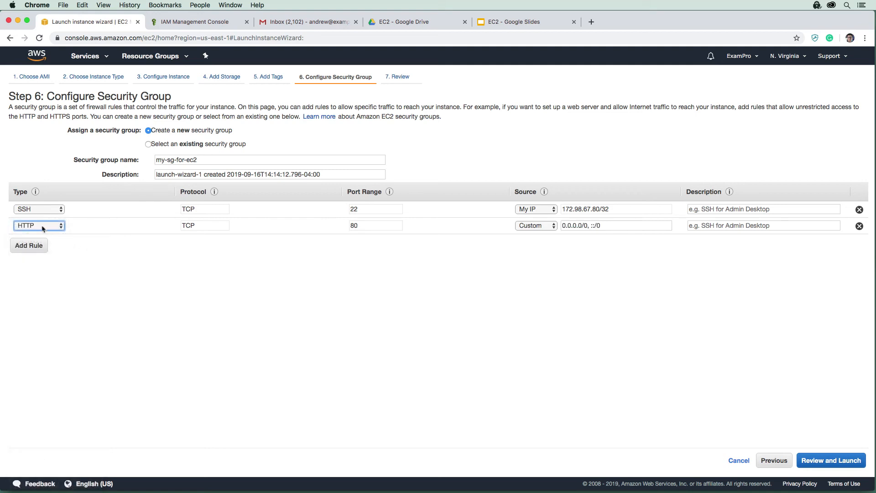
click(375, 225)
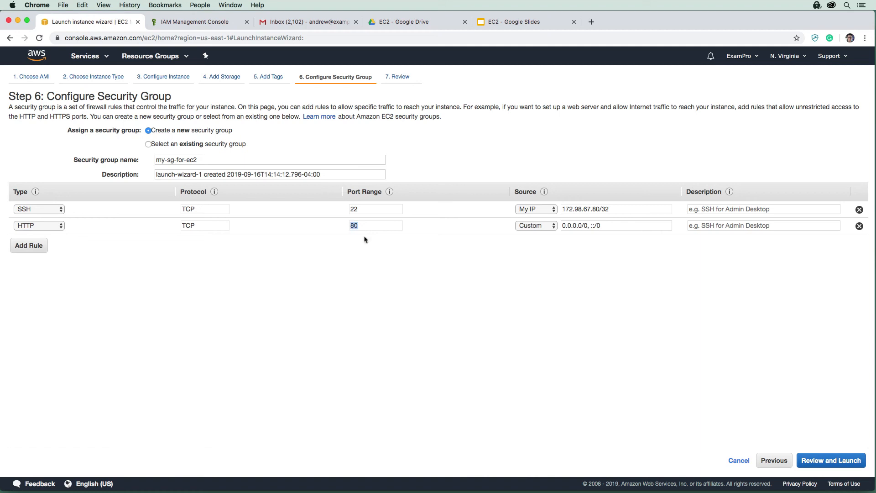
click(534, 226)
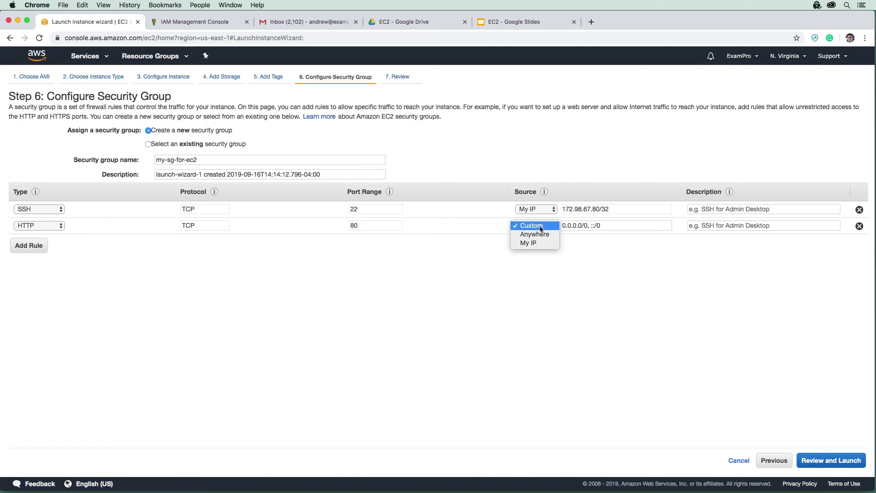
mouse_move(535, 234)
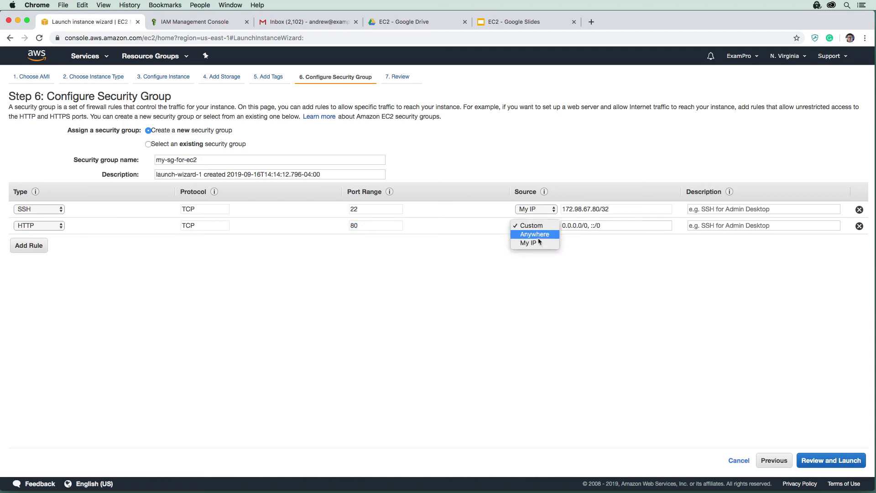
click(535, 234)
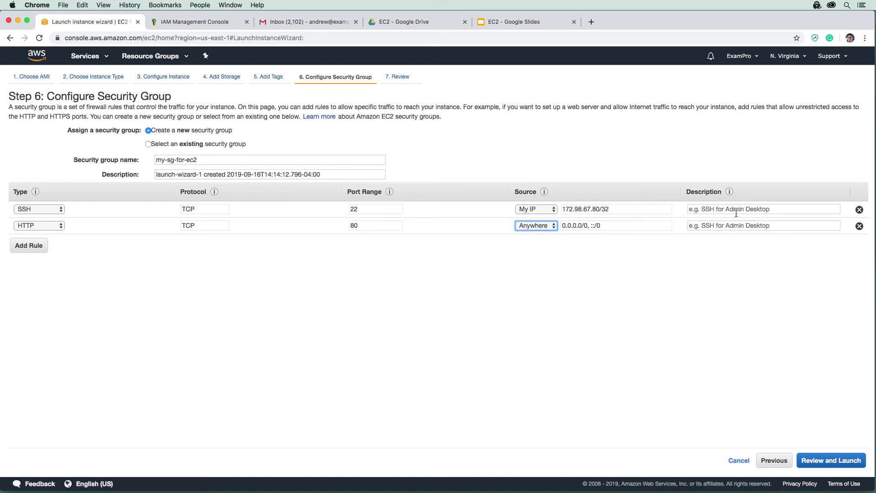
- Describe the SSH rule as MyHome and the HTTP rule as ForApache
click(763, 209)
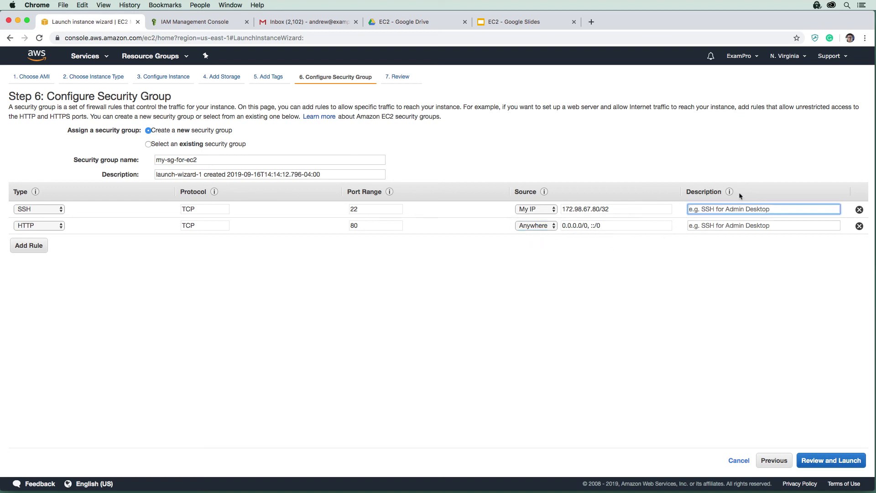
text(MyHome)
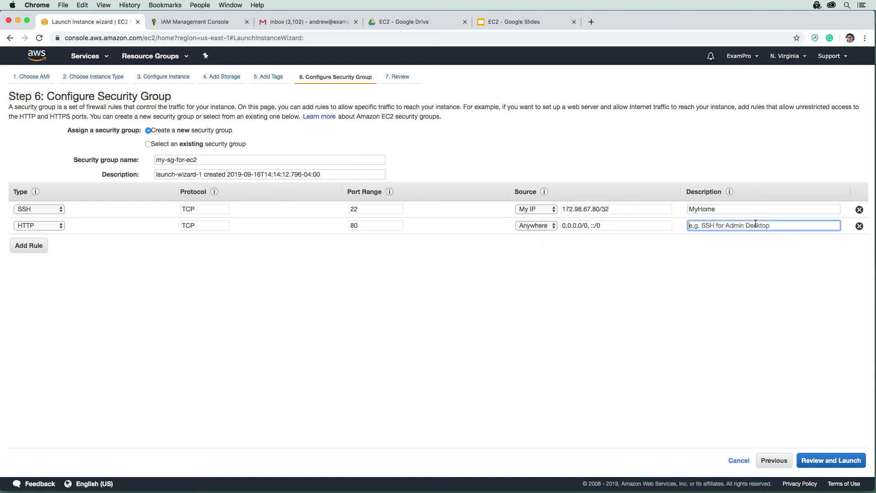
text(ForA)
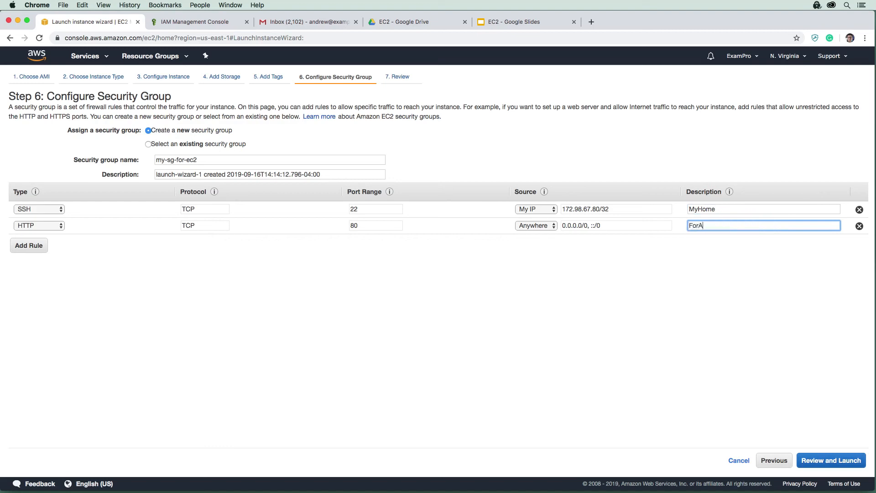
text(pache)
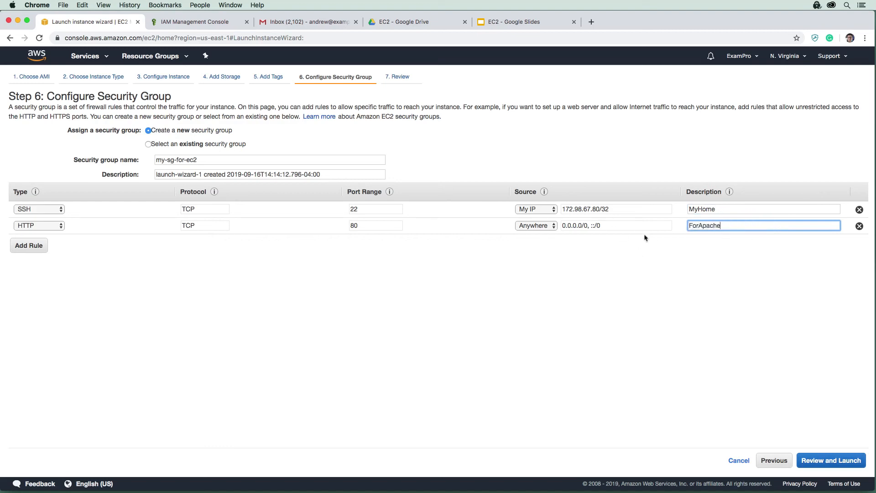
mouse_move(821, 447)
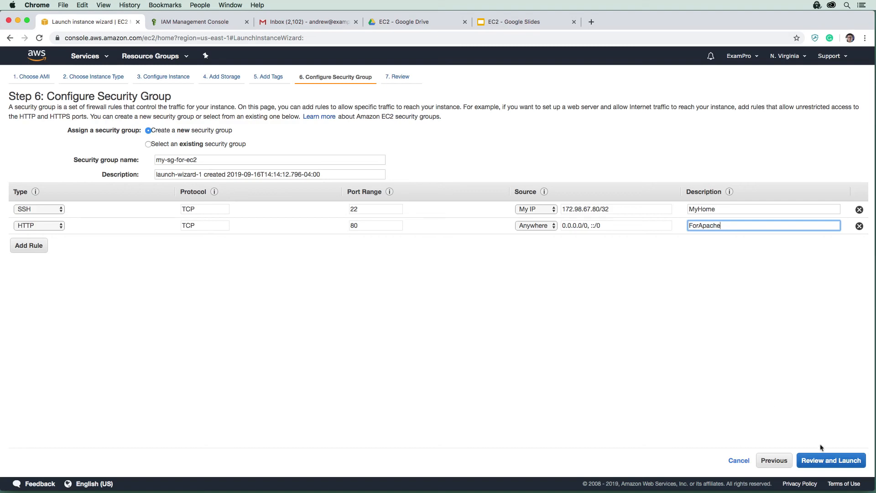
- Proceed to Step 7: Review Instance Launch and look over the launch summary
click(830, 460)
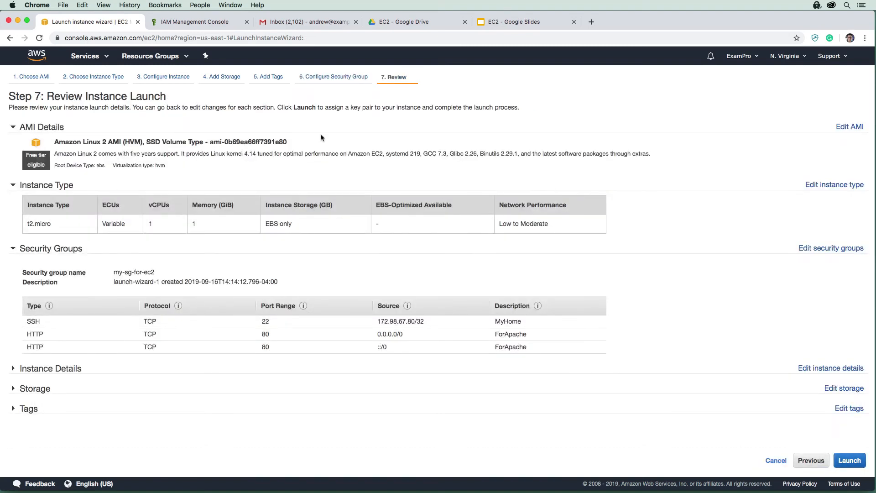
mouse_move(301, 136)
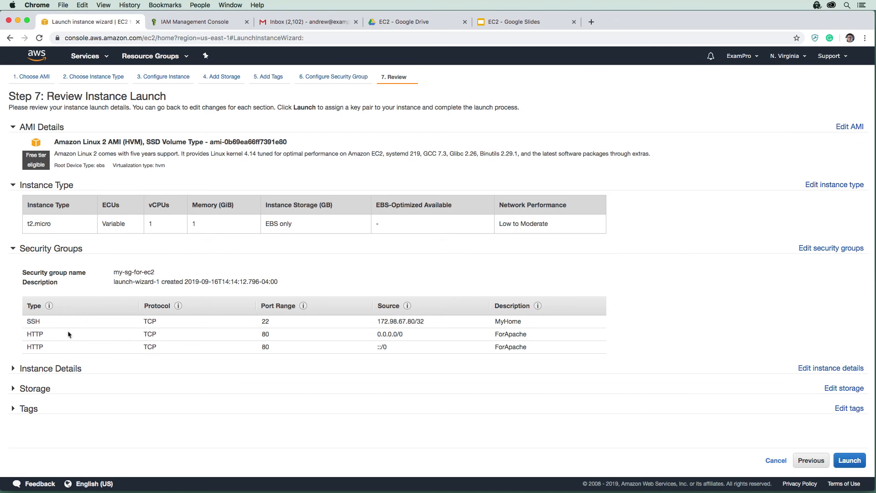
scroll(down, 3)
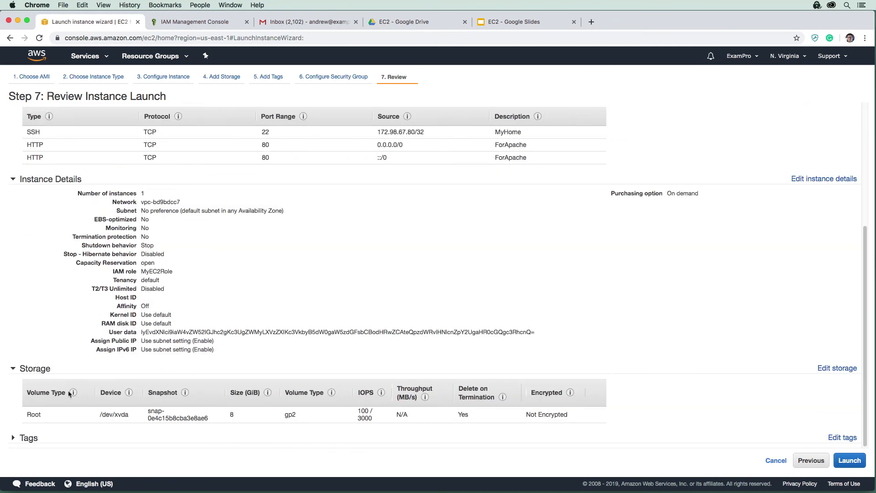
scroll(up, 3)
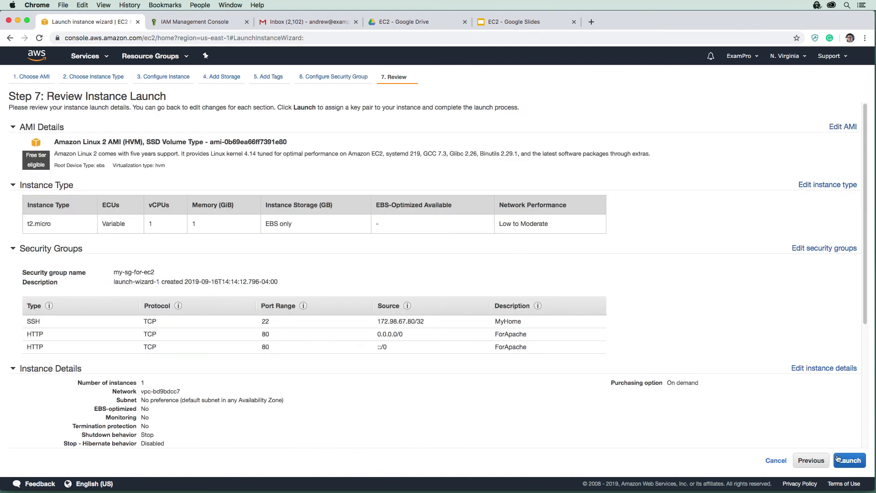
- Start the launch and choose to create a new key pair named myec2
click(849, 460)
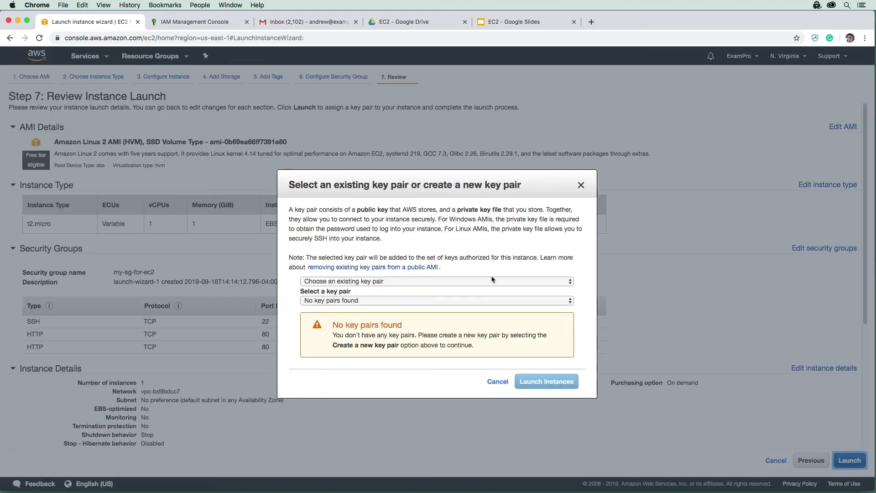
mouse_move(350, 361)
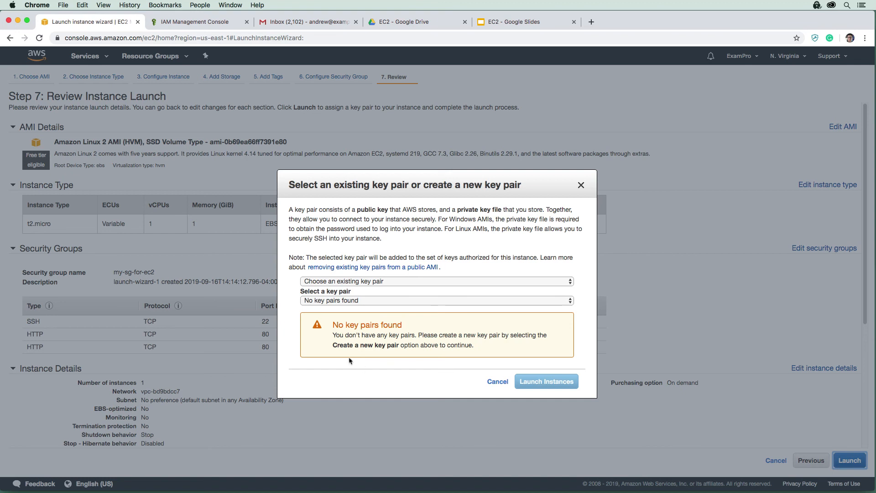
click(437, 281)
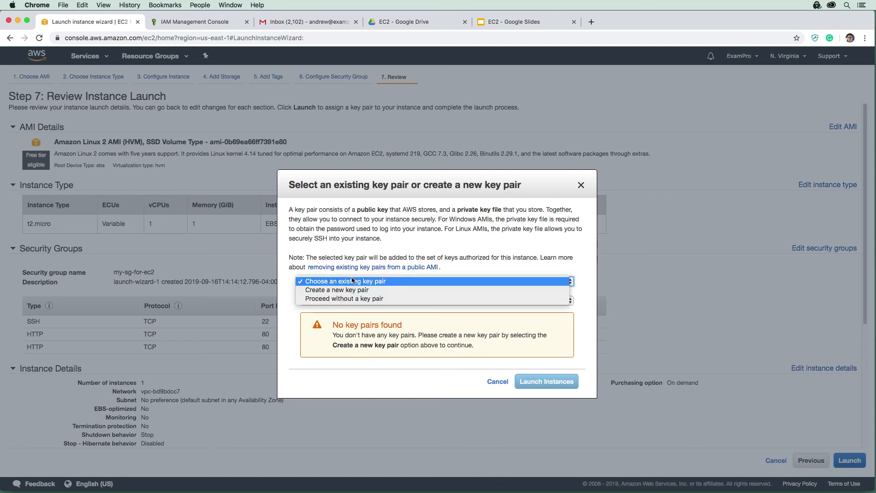
click(338, 289)
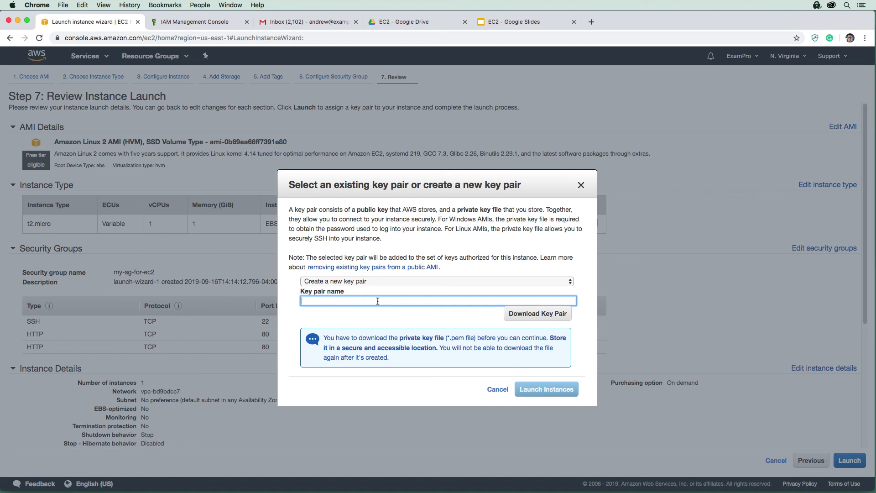
text(my)
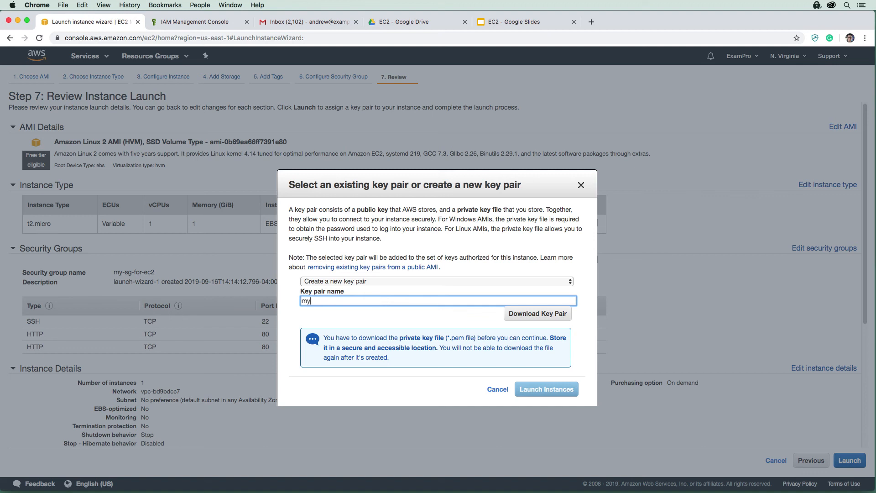
text(ec2)
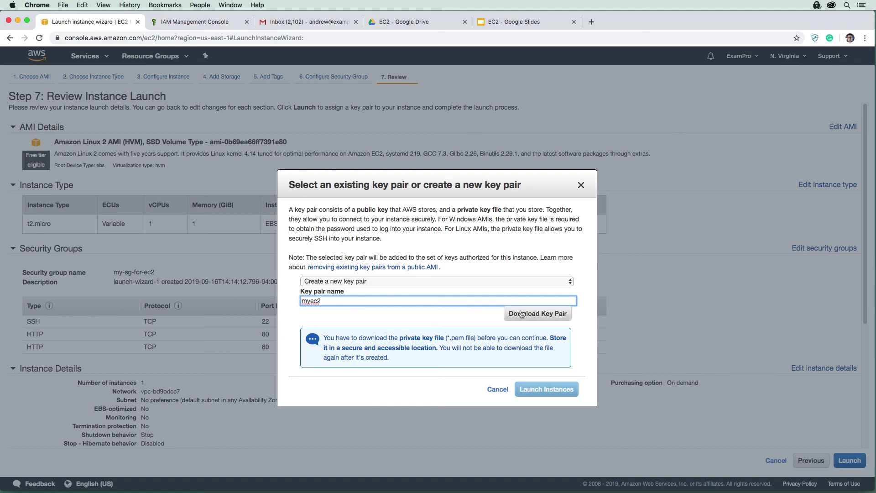
- Download the myec2 private key and launch the instance with it
click(537, 313)
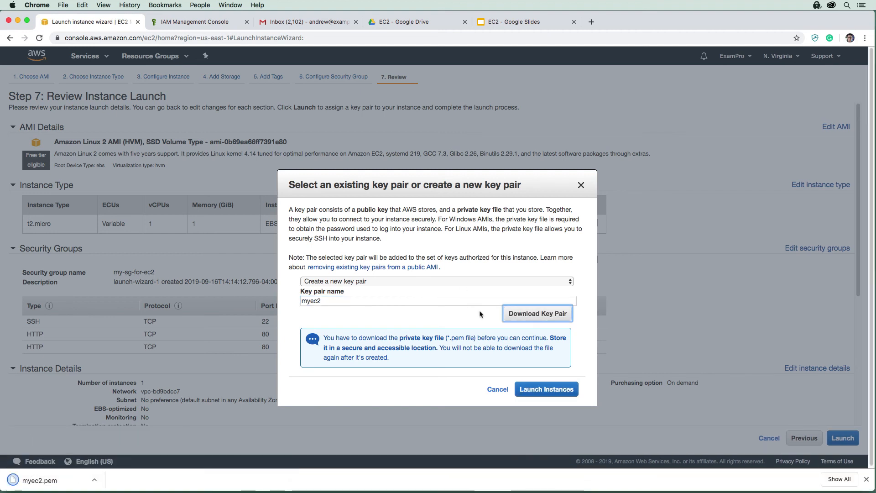
click(546, 389)
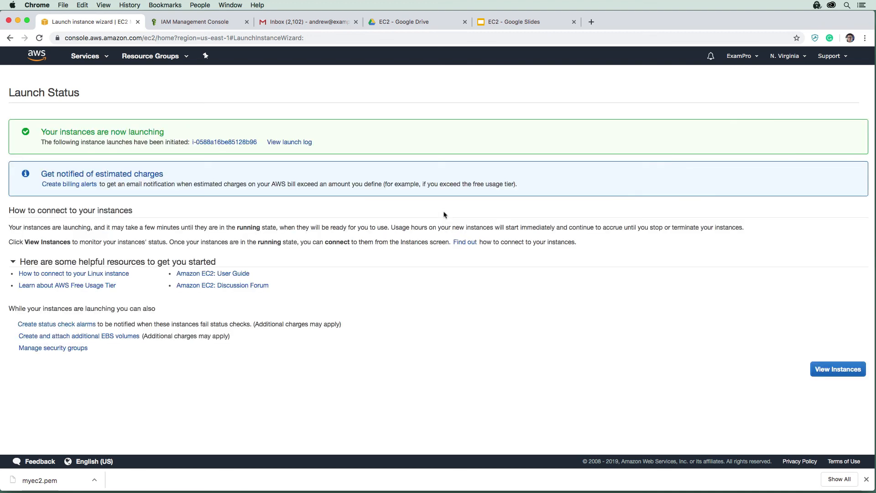
mouse_move(229, 211)
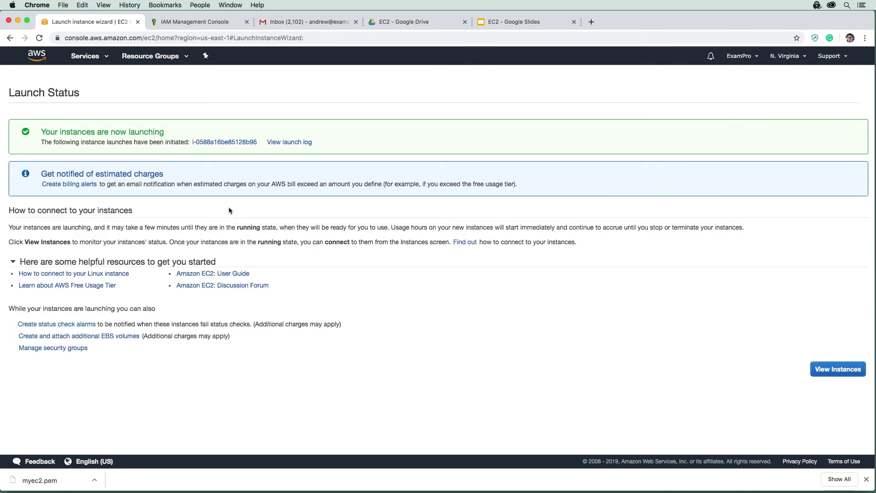
mouse_move(225, 143)
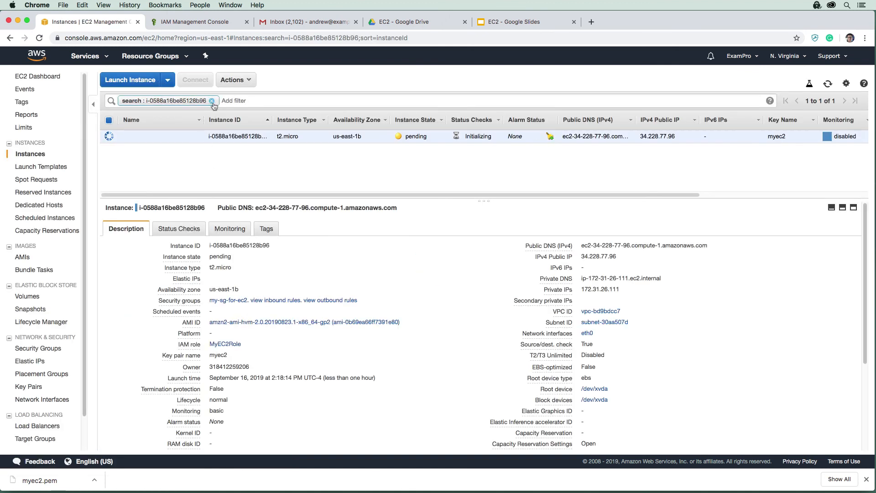
- Clear the instance ID filter so the full Instances list shows
click(213, 105)
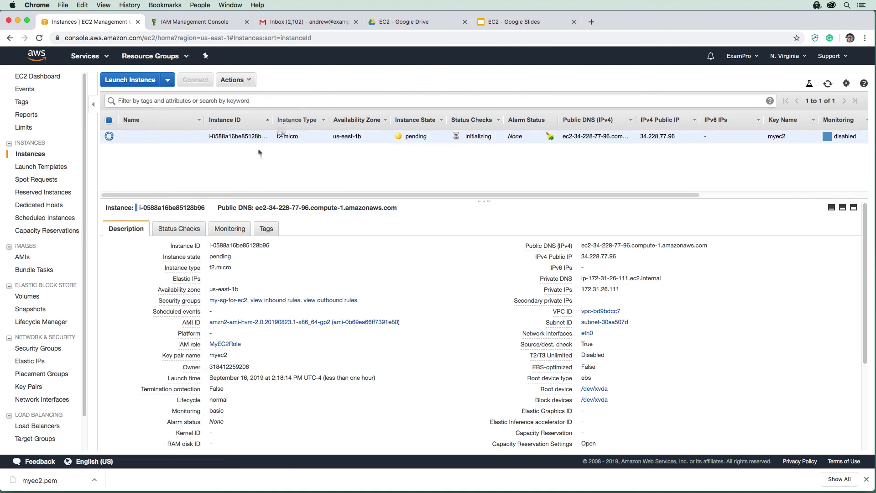
mouse_move(417, 174)
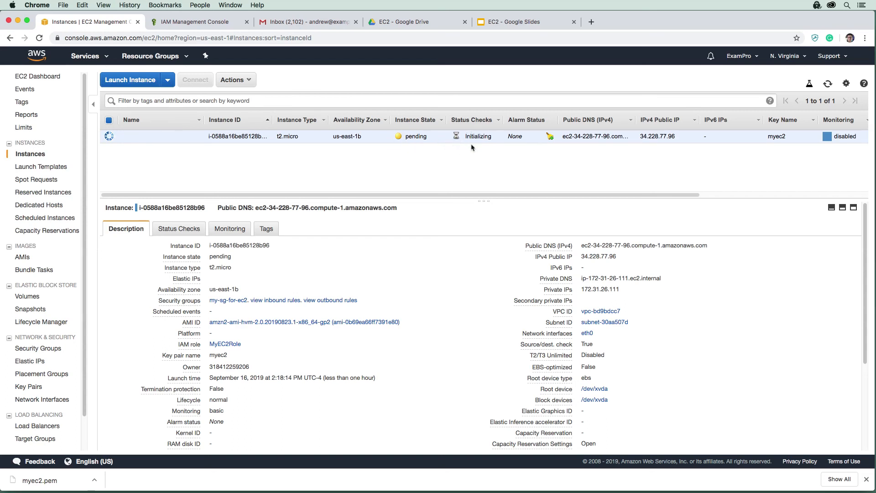
mouse_move(208, 225)
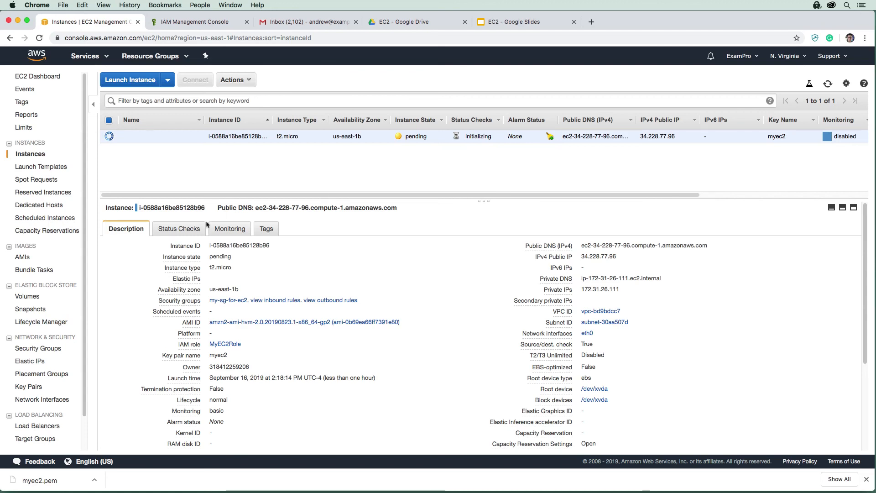
- Check the instance's Status Checks, then return to its Description once it is running
click(178, 228)
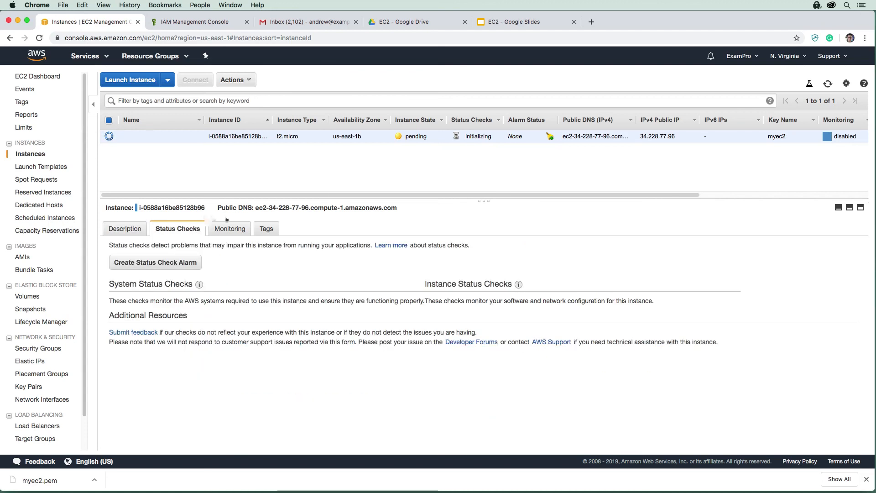
mouse_move(178, 271)
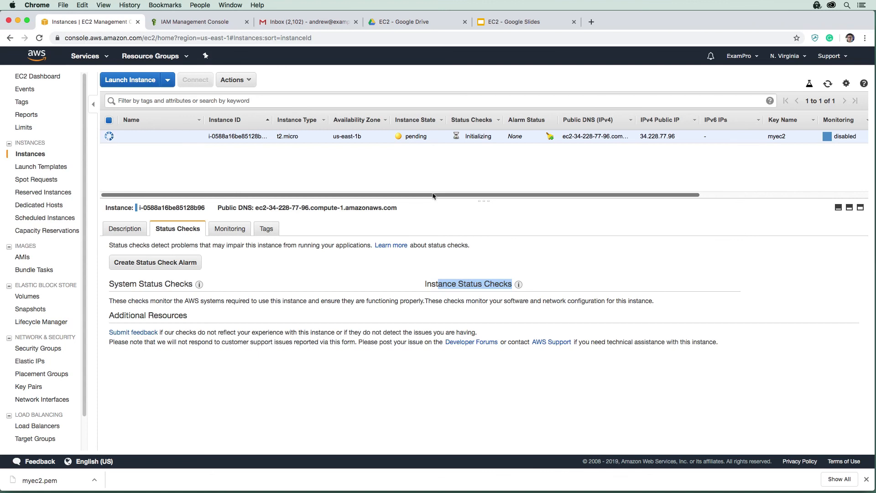
mouse_move(547, 160)
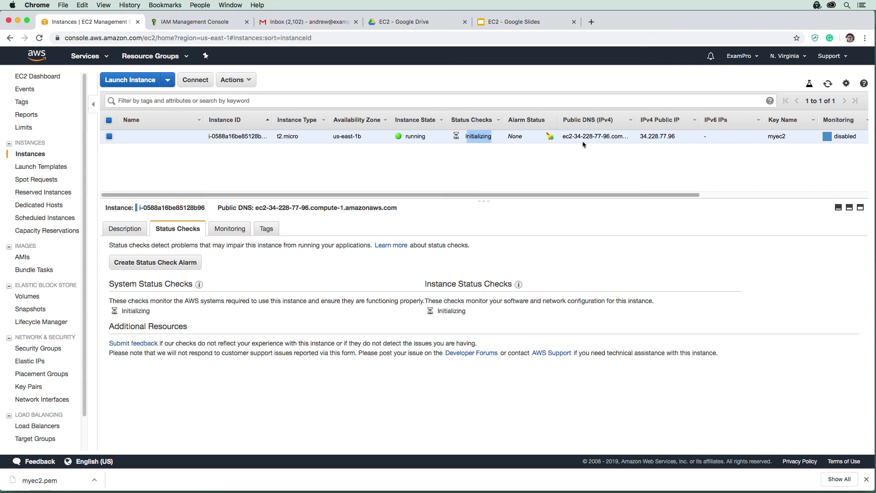
click(125, 228)
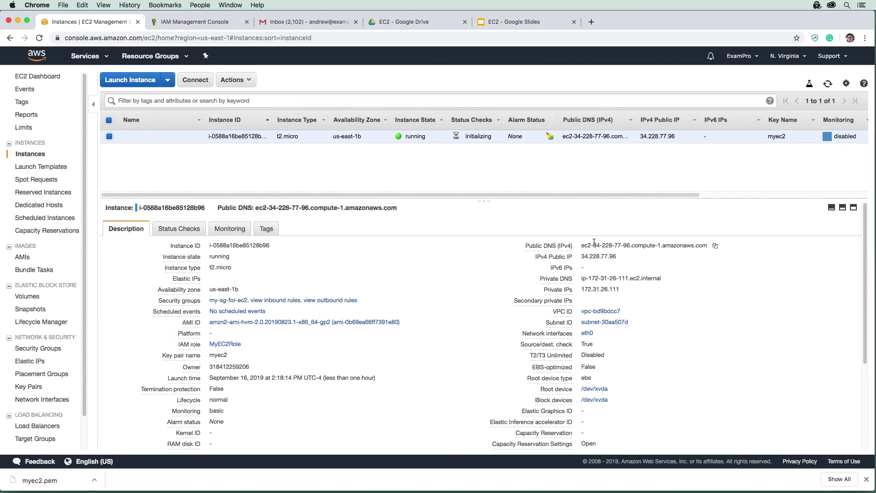
mouse_move(501, 163)
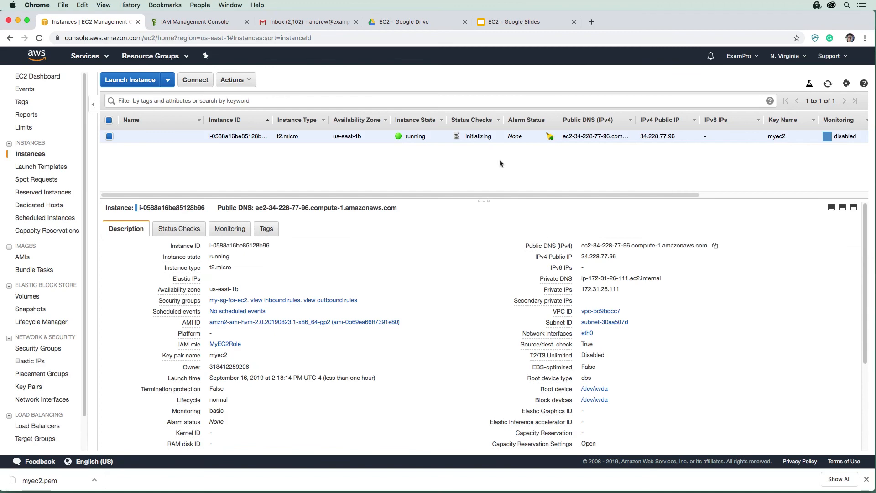